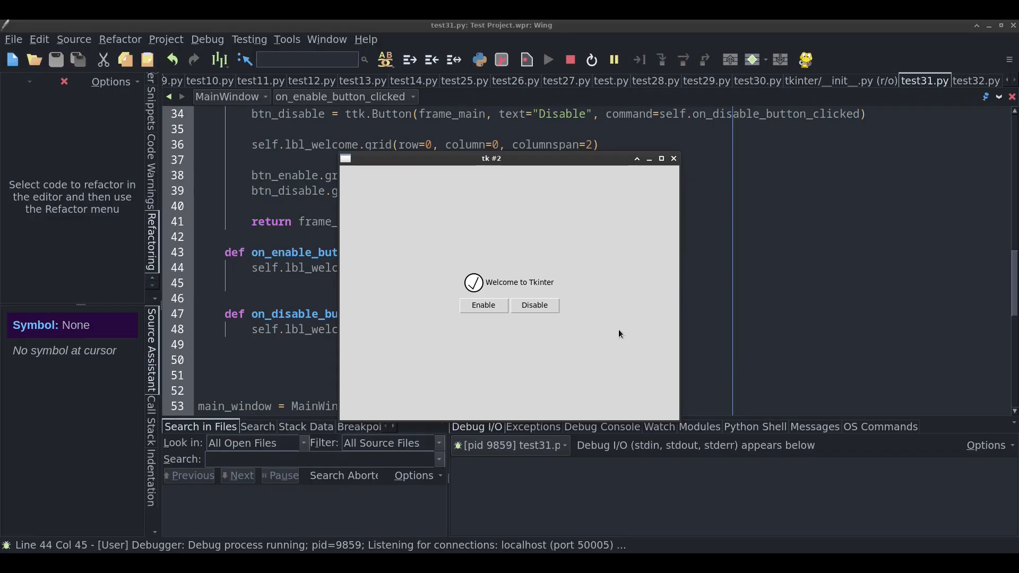
mouse_move(552, 288)
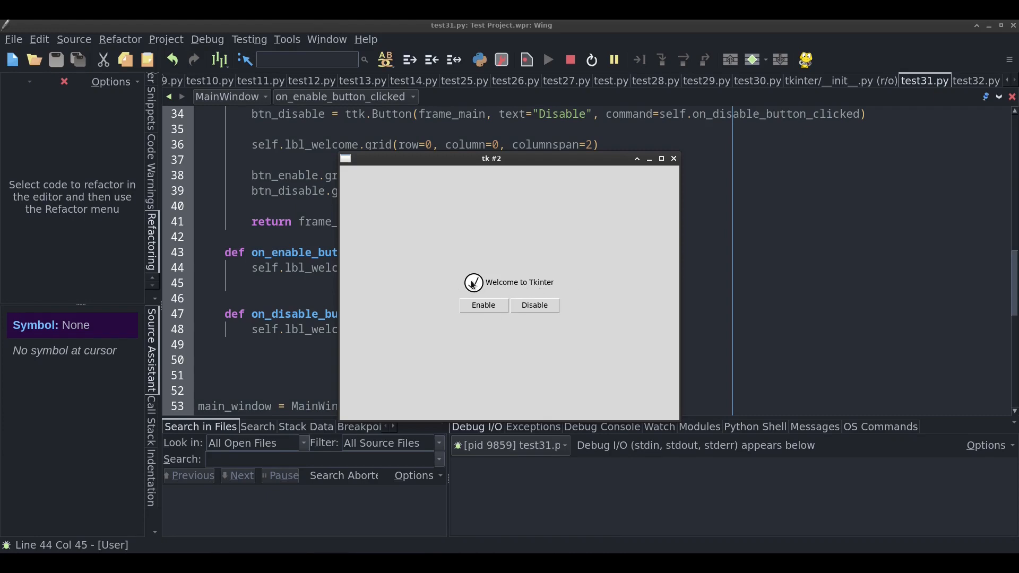
Toggle the welcome label off and on, then disable the checkbox and both example buttons
left_click(534, 305)
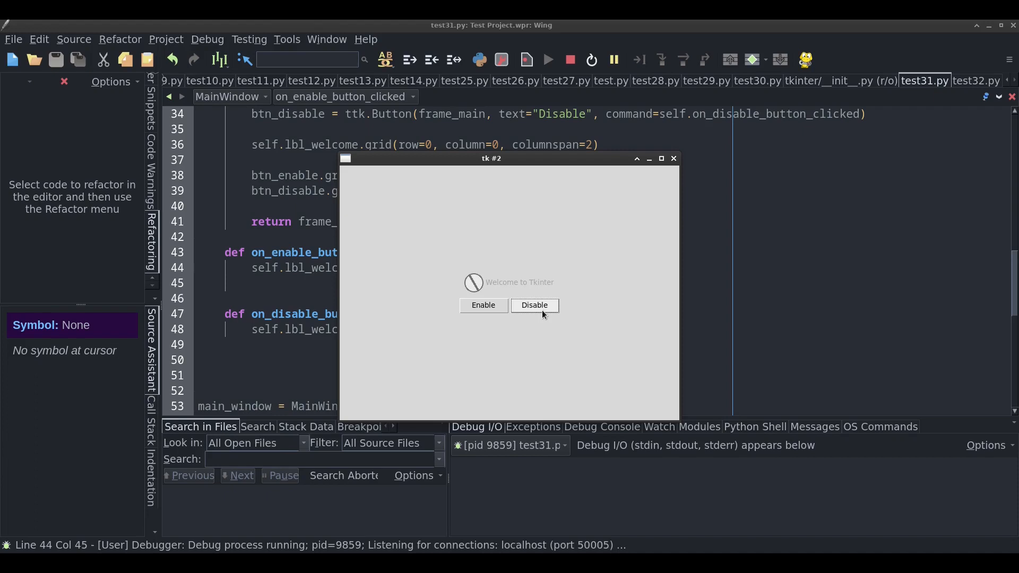
mouse_move(526, 287)
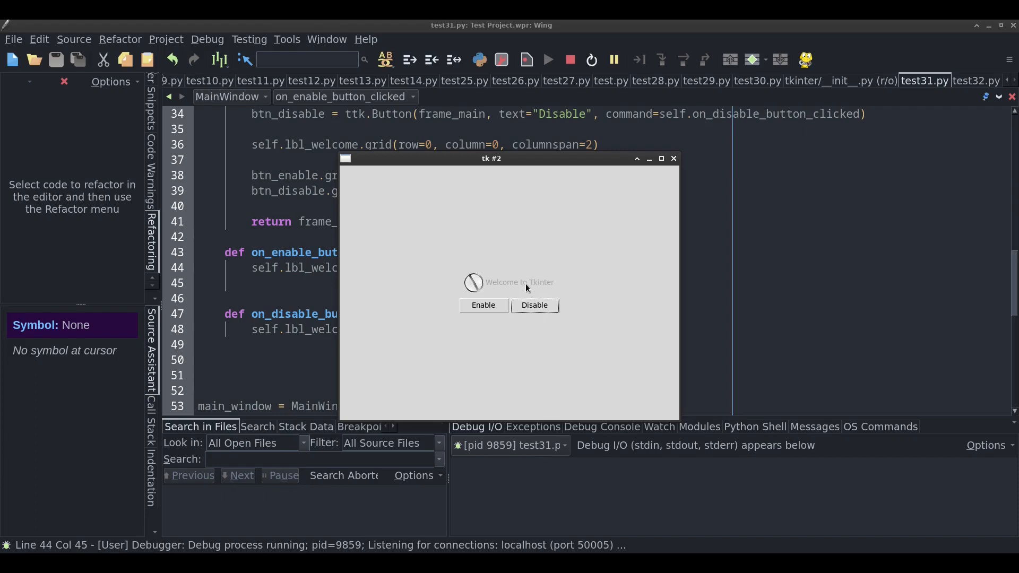
left_click(483, 305)
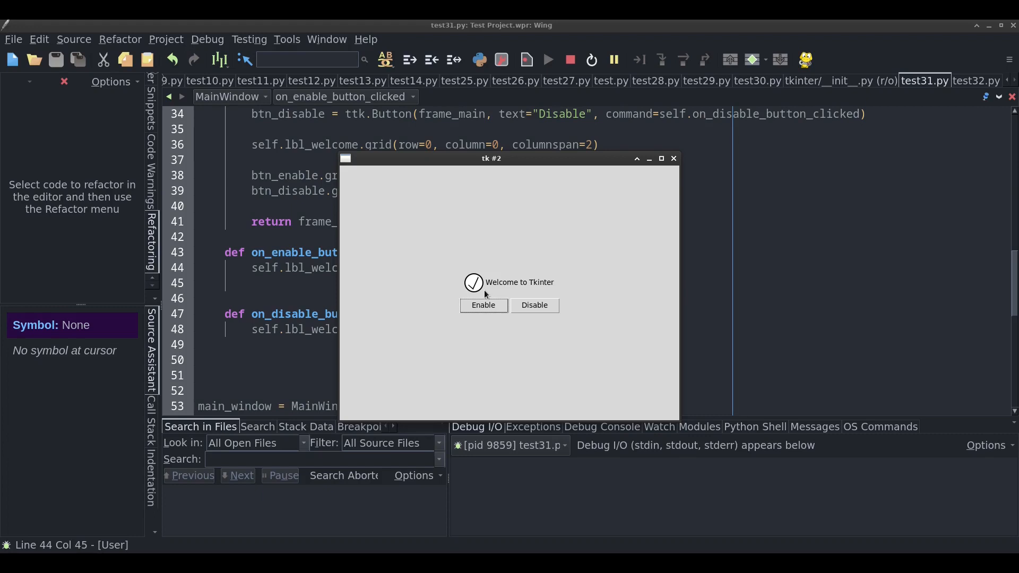
left_click(975, 80)
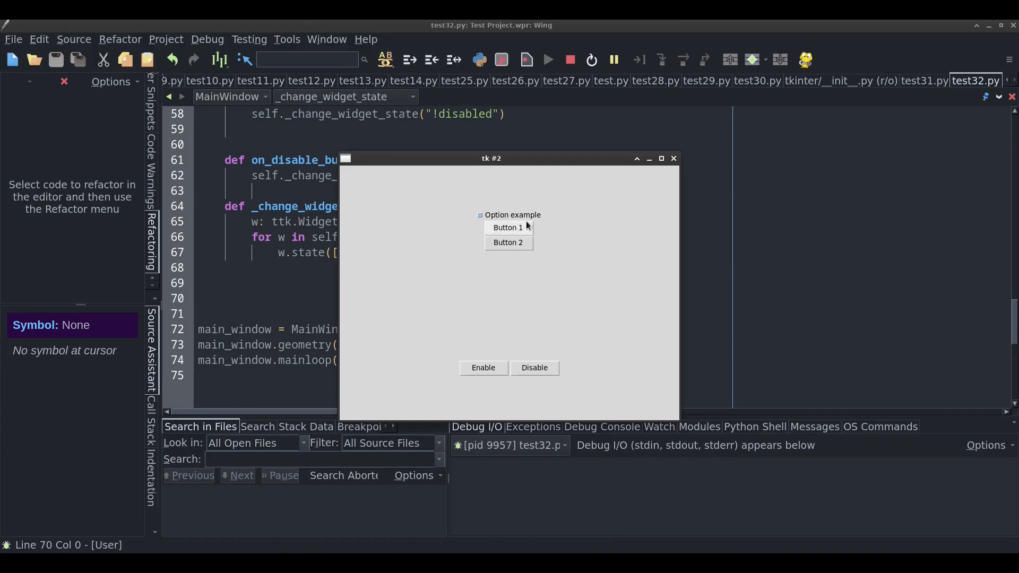
mouse_move(538, 238)
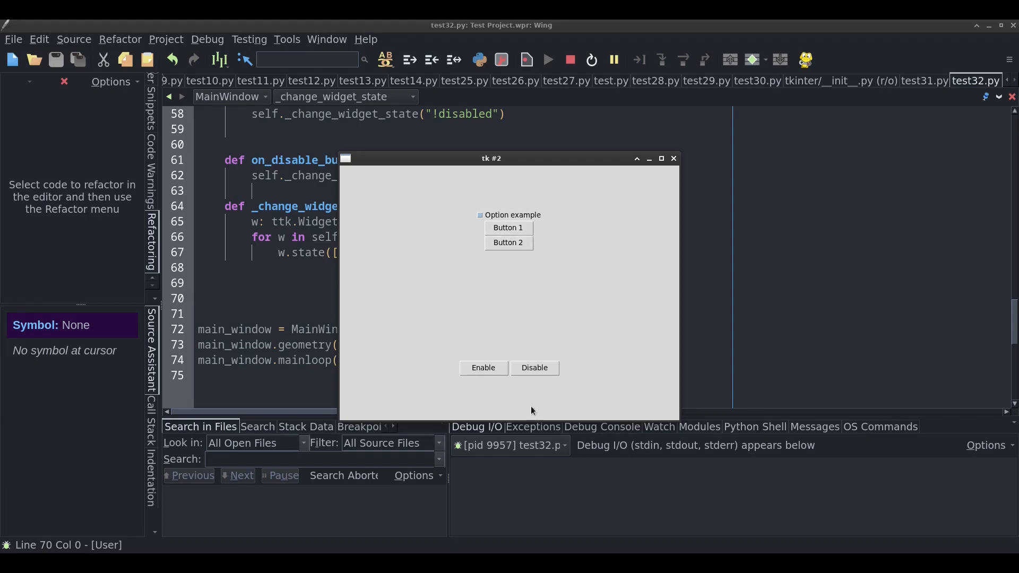
left_click(533, 367)
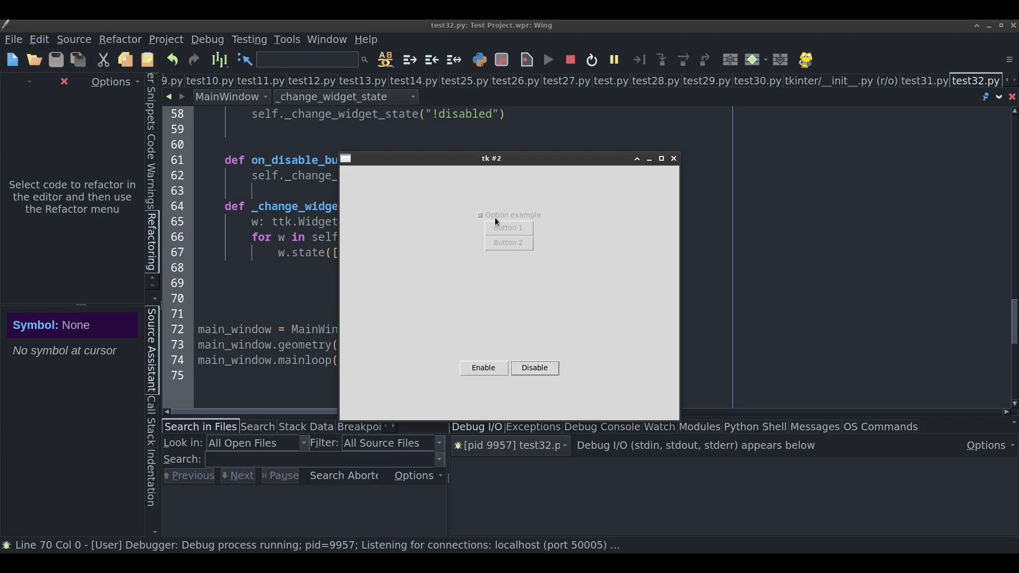
mouse_move(527, 233)
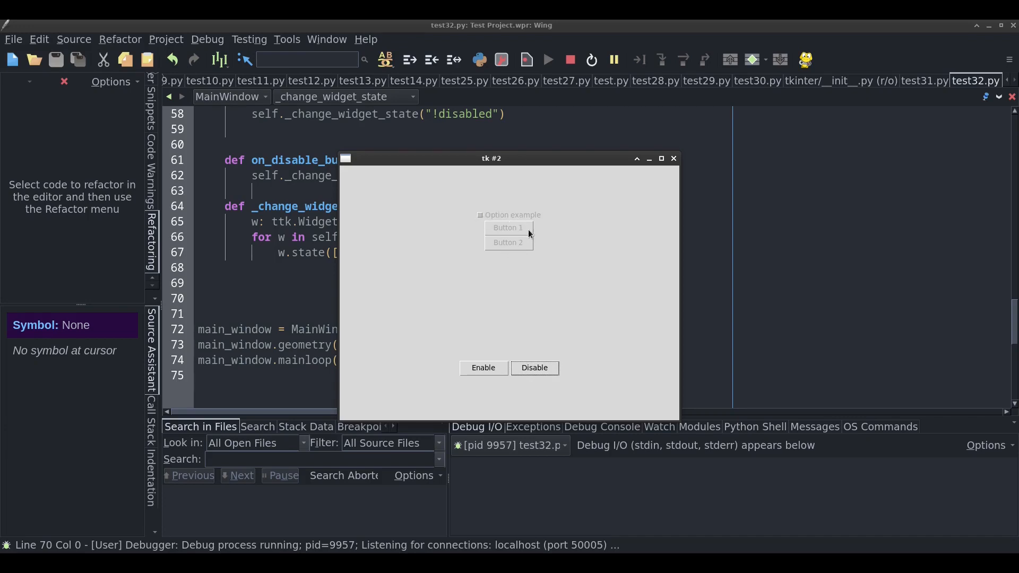
mouse_move(502, 248)
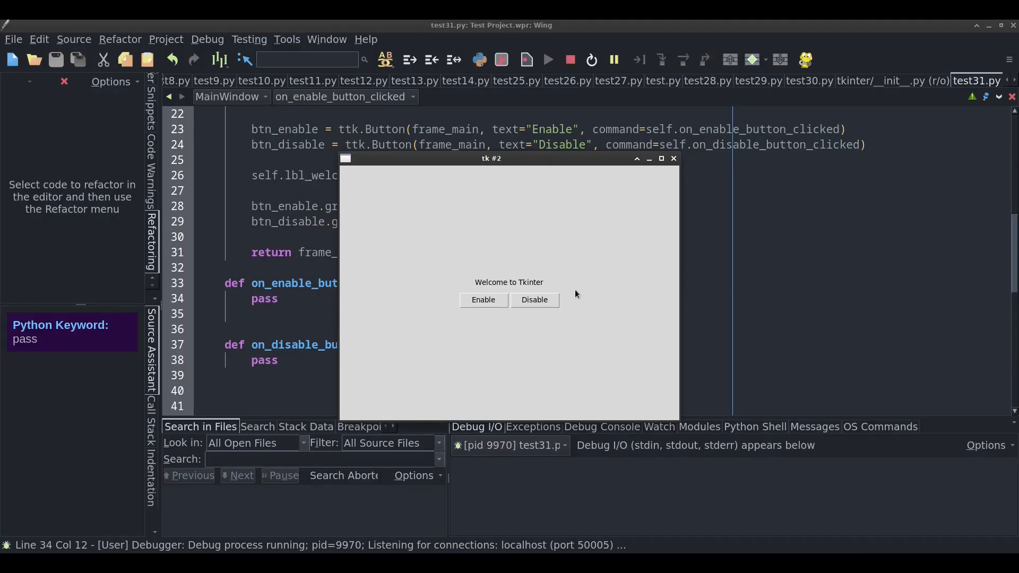
mouse_move(534, 300)
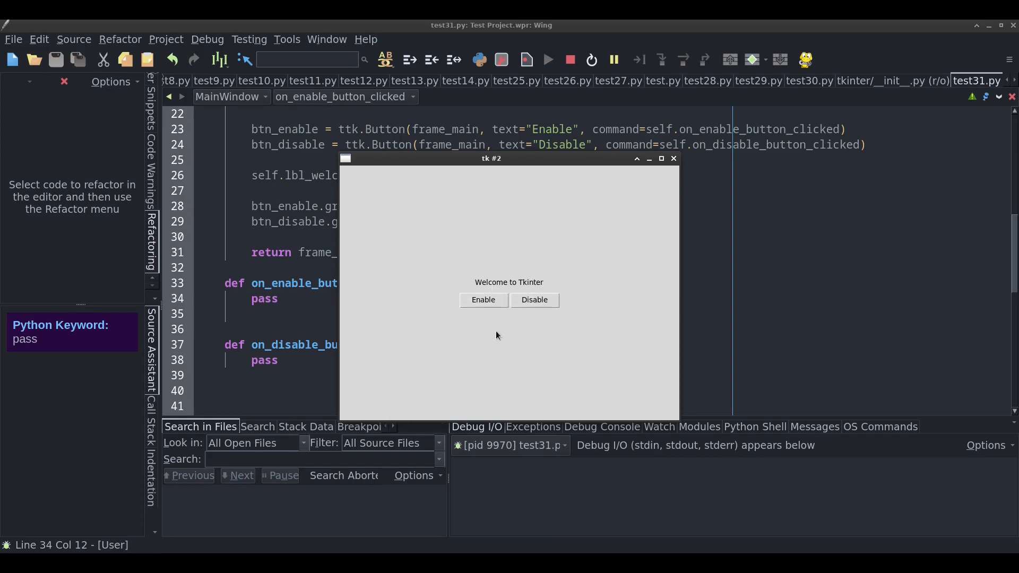
mouse_move(534, 299)
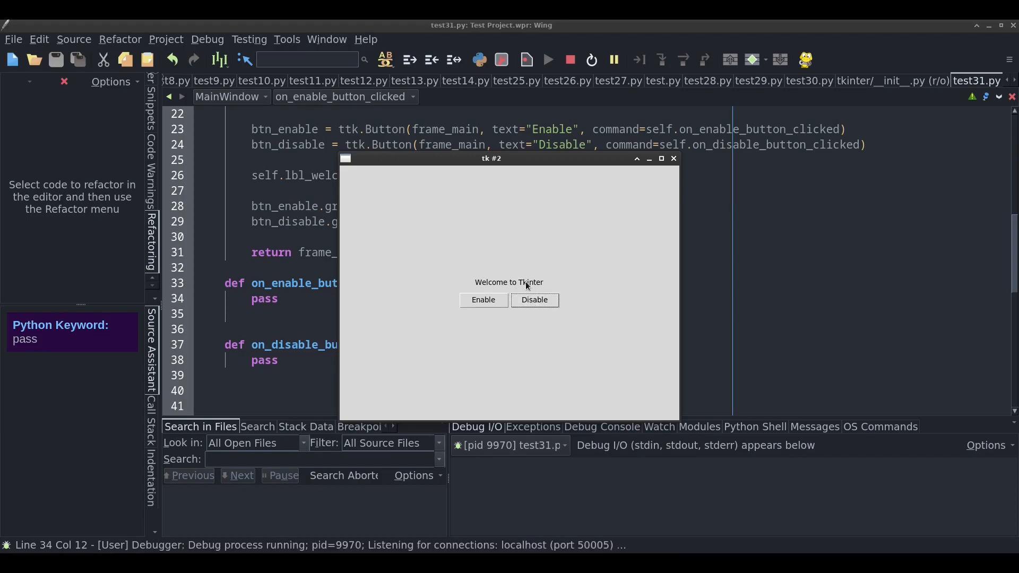
Try Disable and then Enable in the test31 demo; the welcome label stays unchanged
left_click(483, 299)
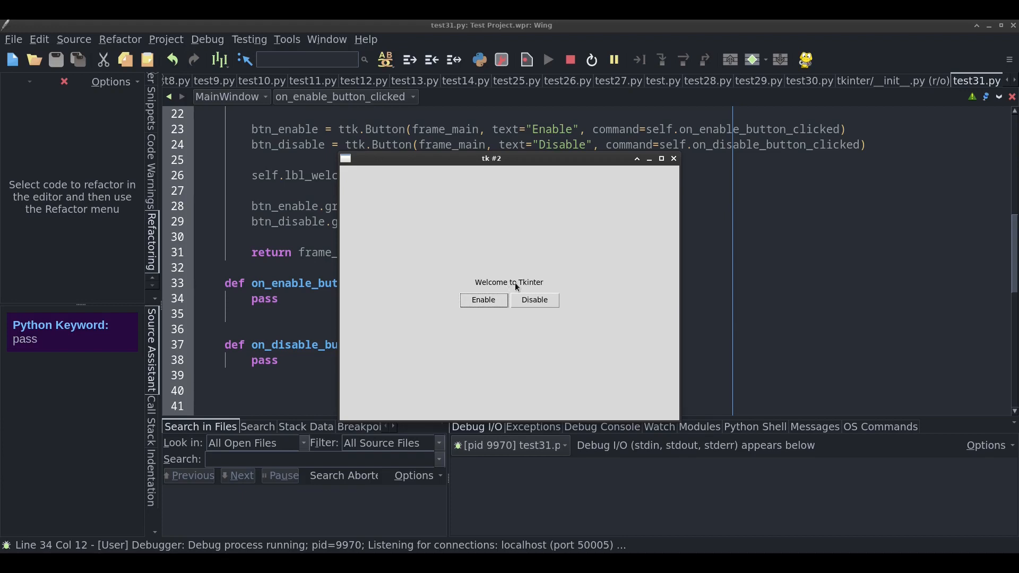
left_click(483, 299)
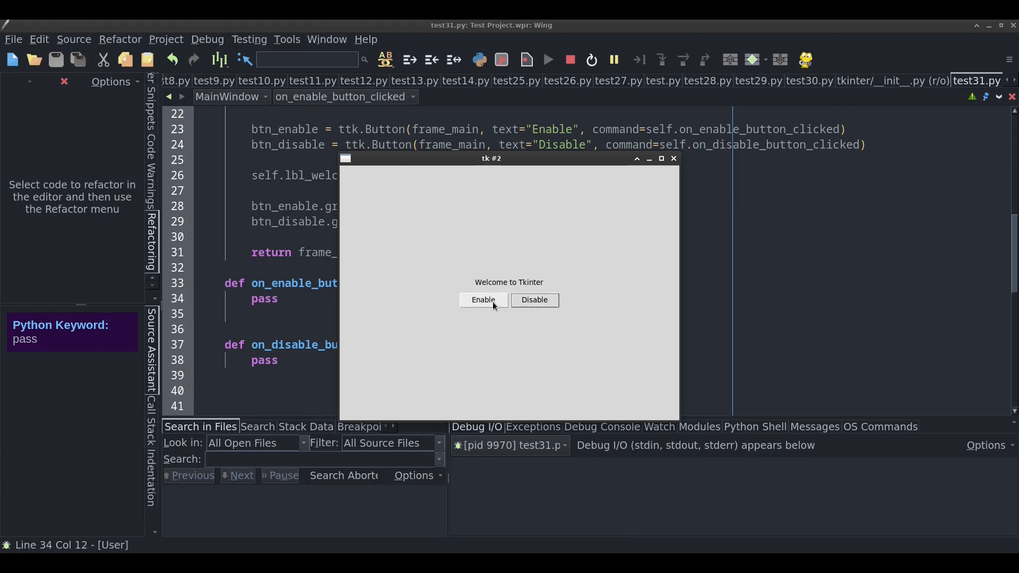
mouse_move(666, 177)
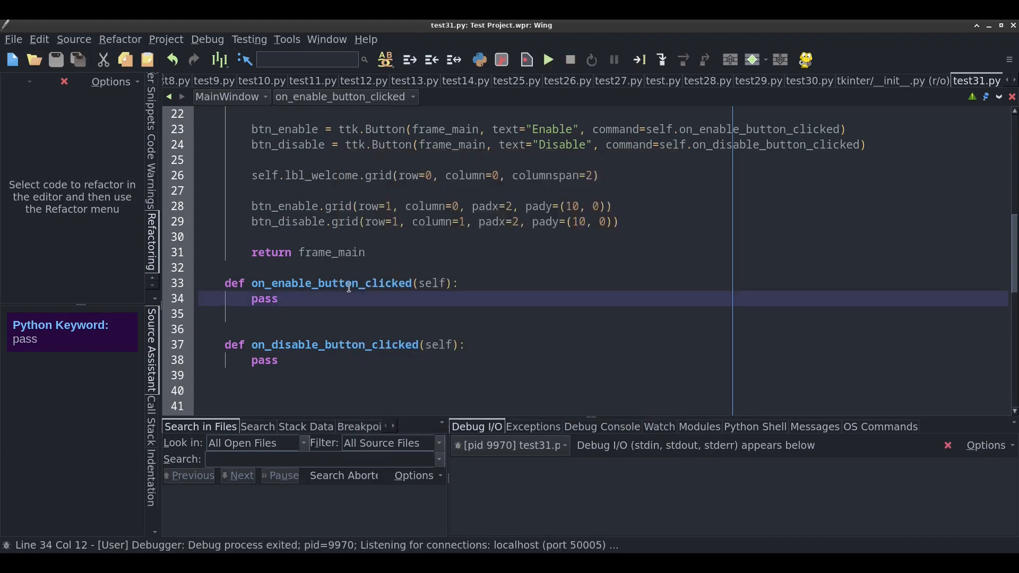
double_click(331, 283)
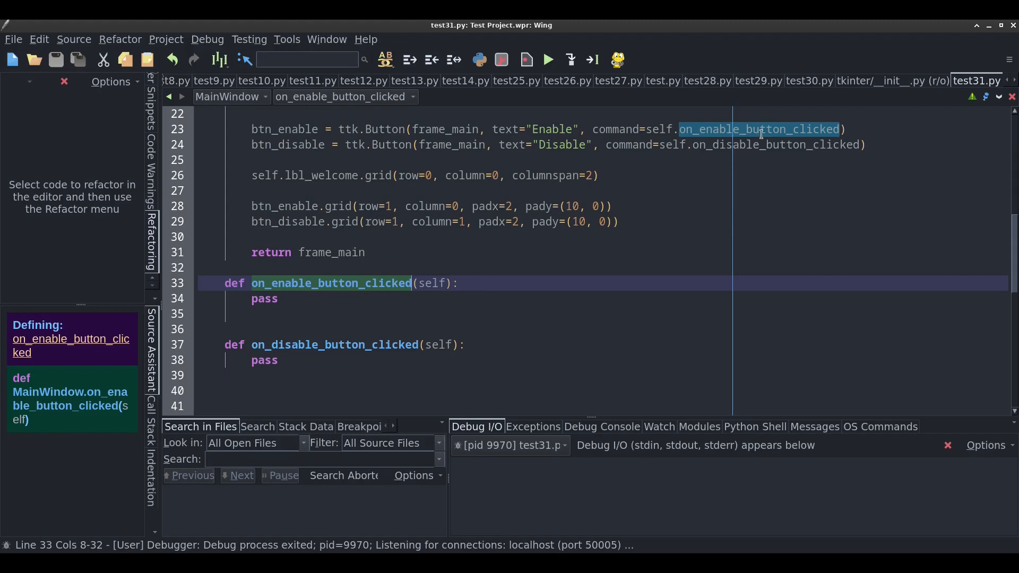
left_click(336, 345)
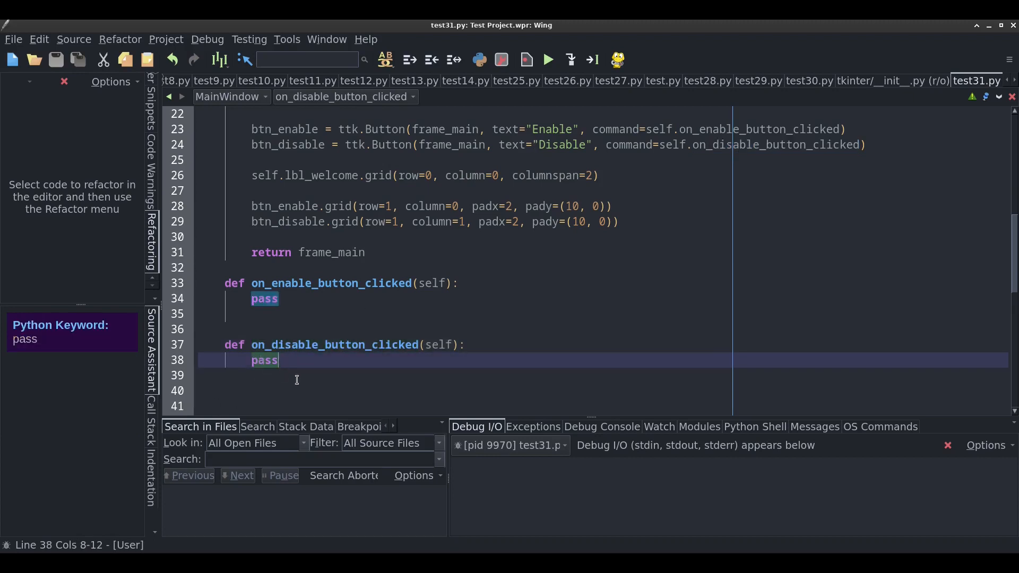
scroll("up", 3)
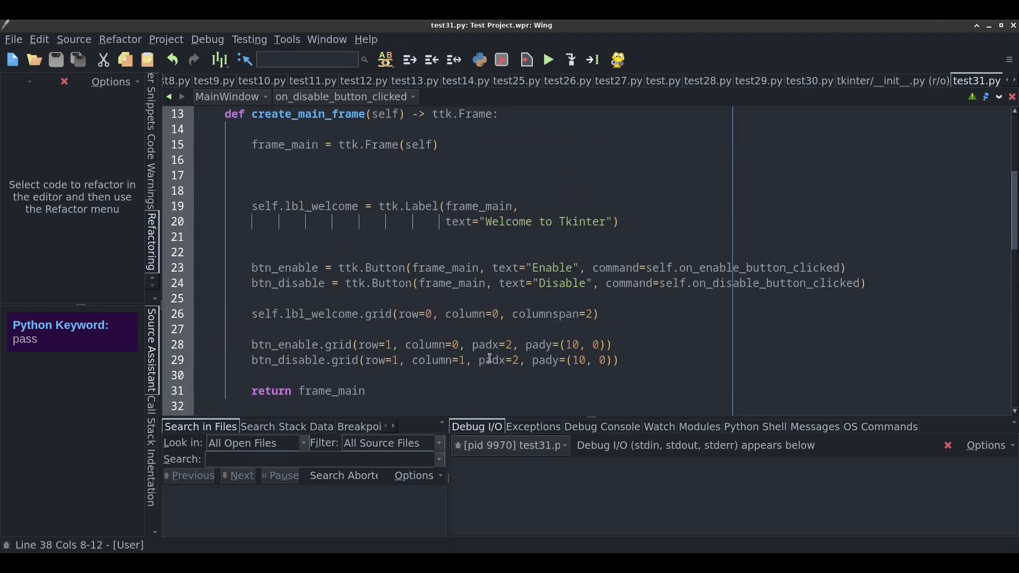
scroll("up", 3)
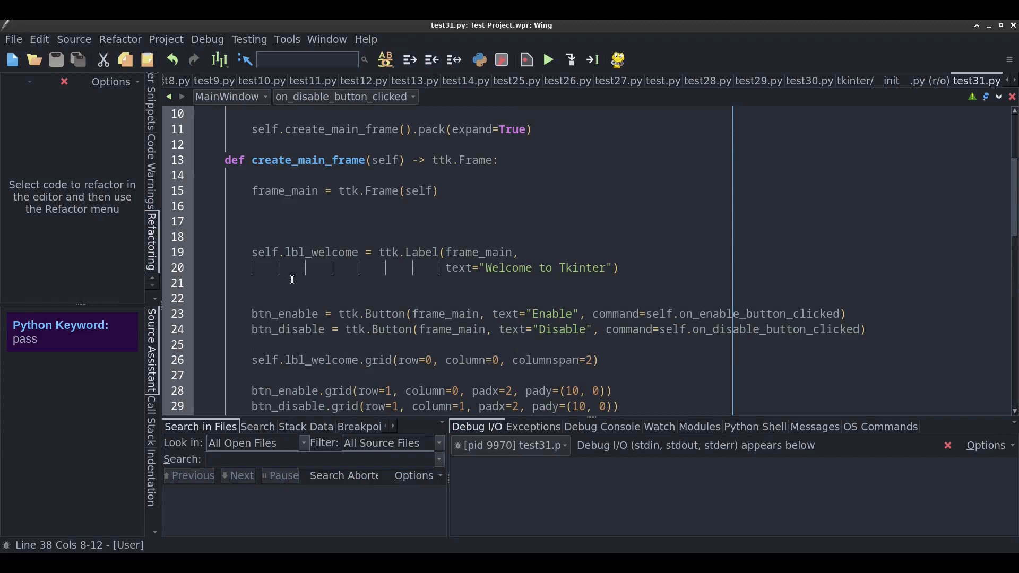
double_click(319, 252)
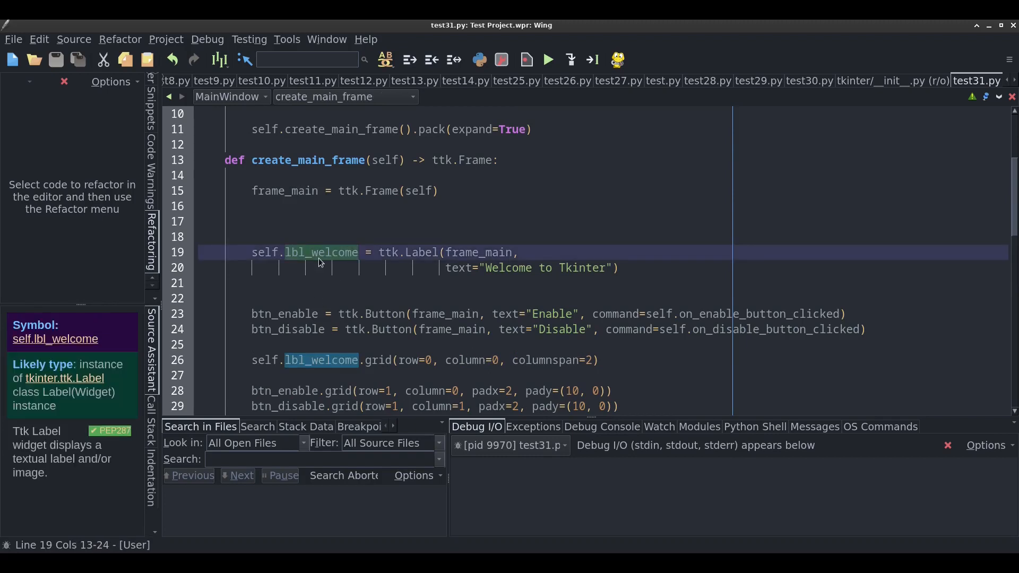
double_click(388, 252)
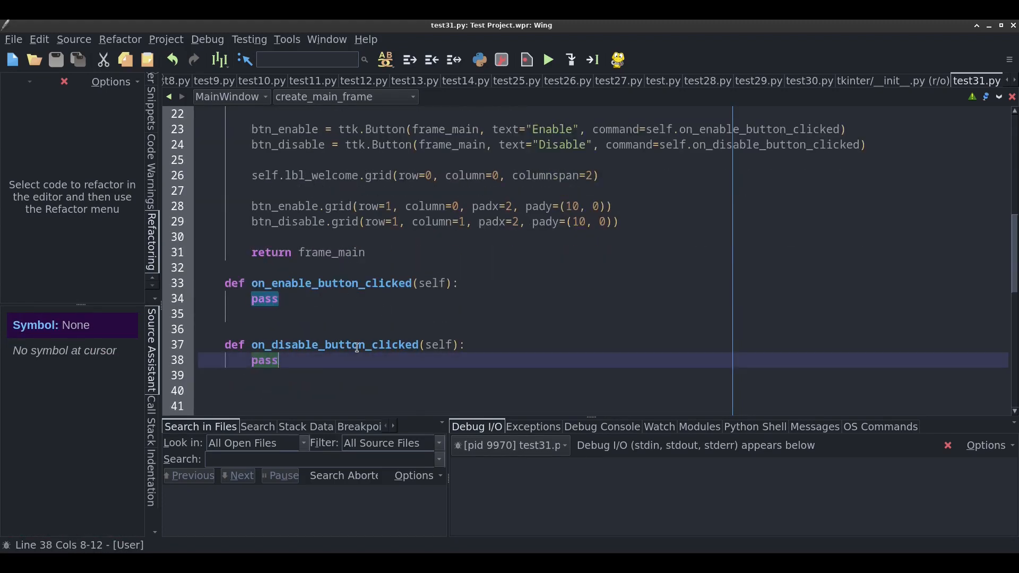
Replace pass in on_disable_button_clicked with self.lbl_welcome.state(["disabled"])
left_click(264, 361)
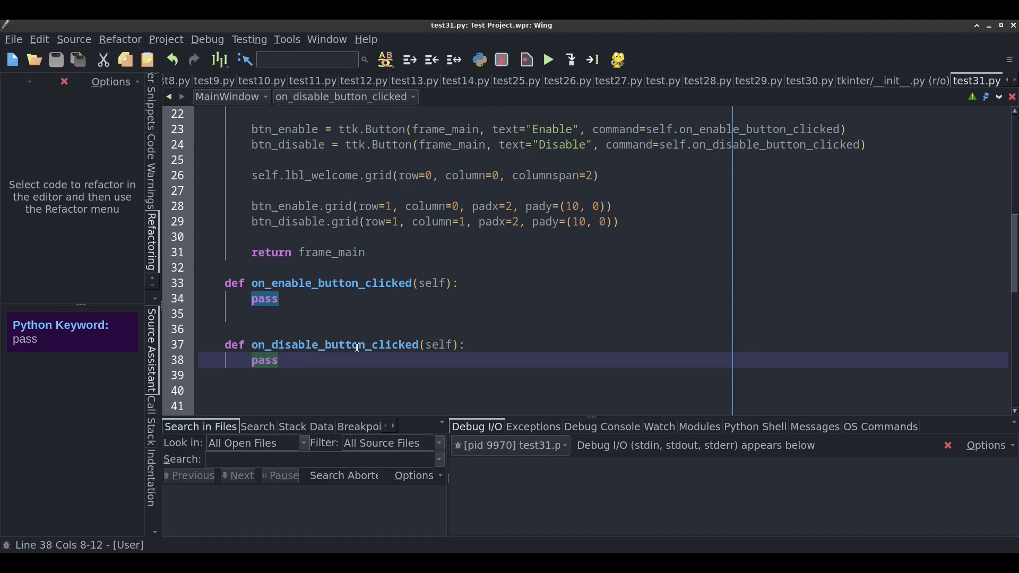
type("s")
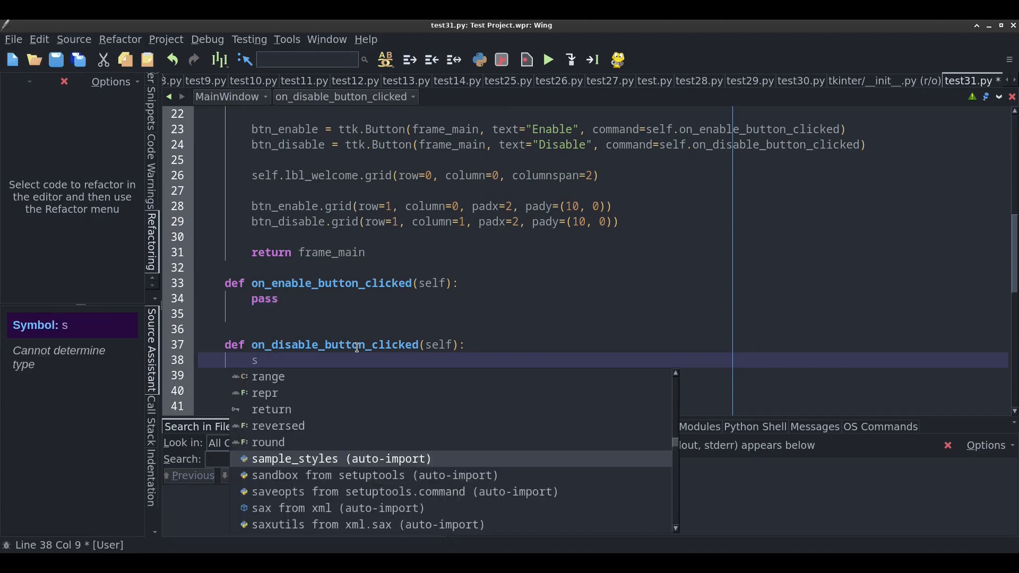
type("elf.lbl_welcome.configure")
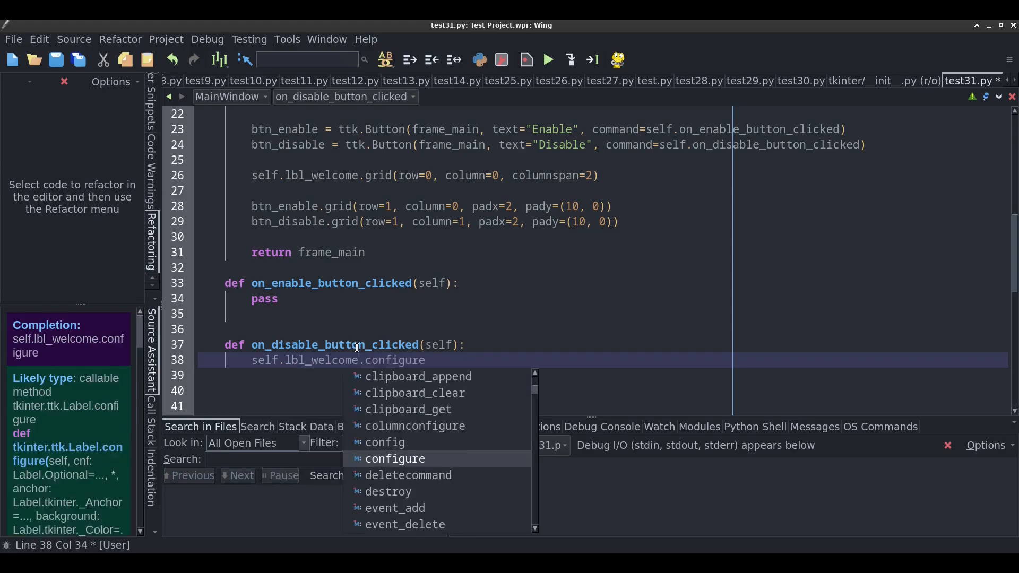
type("(state=\"disabled")
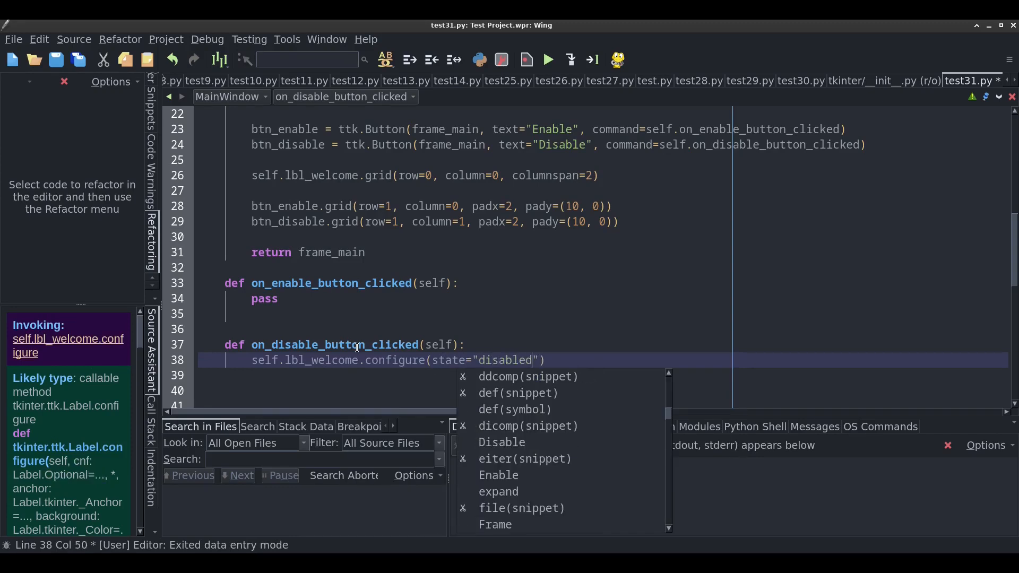
Run the demo, grey out the welcome label with Disable, and close the window
left_click(547, 60)
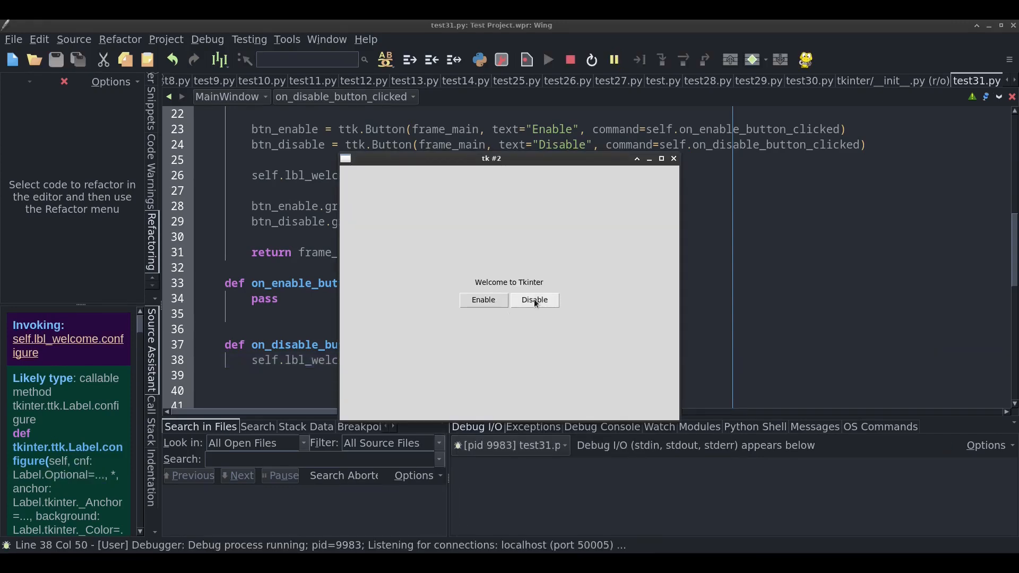
left_click(534, 299)
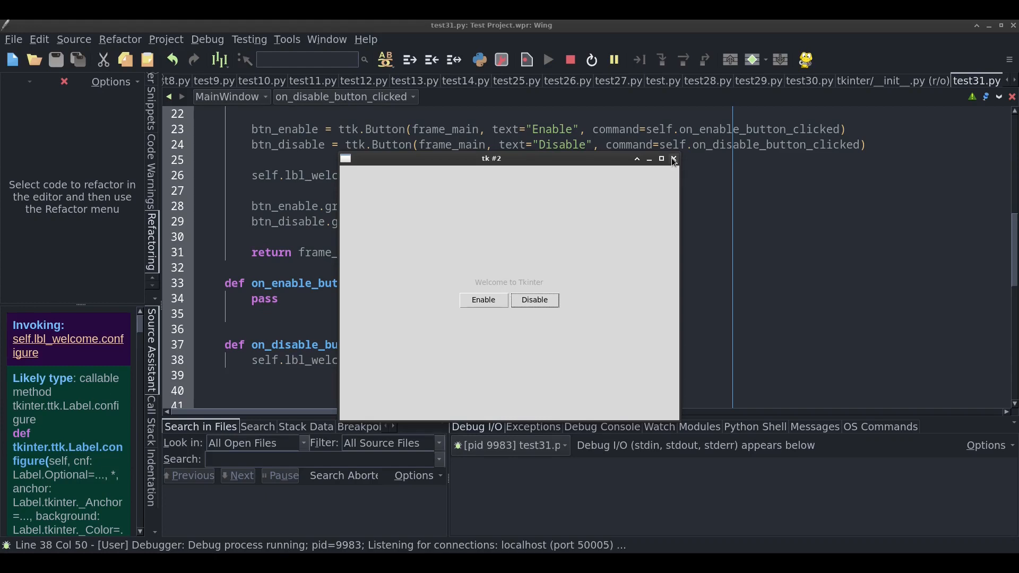
left_click(674, 158)
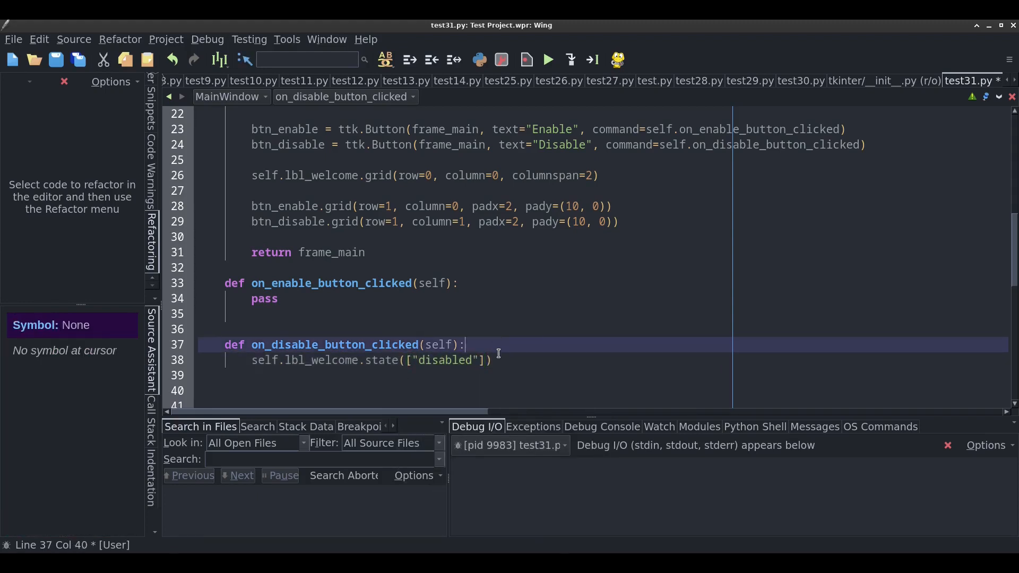
Paste the disable handler's self.lbl_welcome.state(["disabled"]) over pass in on_enable_button_clicked
left_click(546, 59)
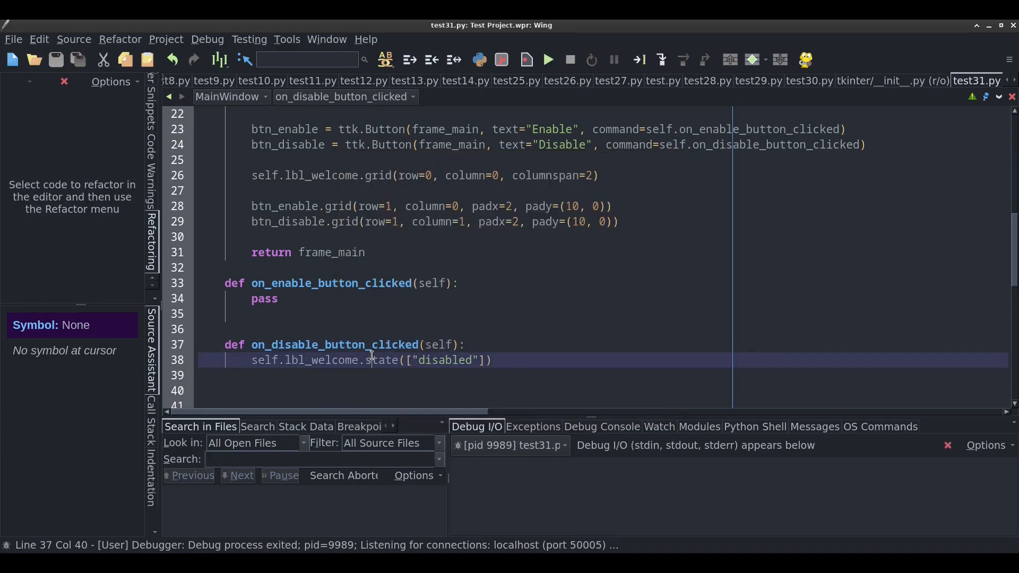
double_click(382, 359)
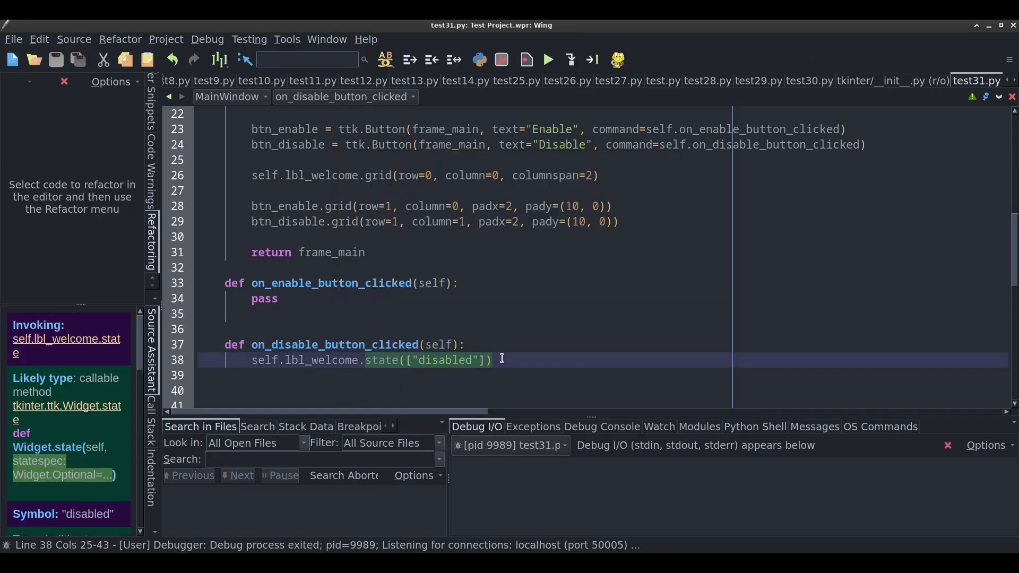
left_click(501, 359)
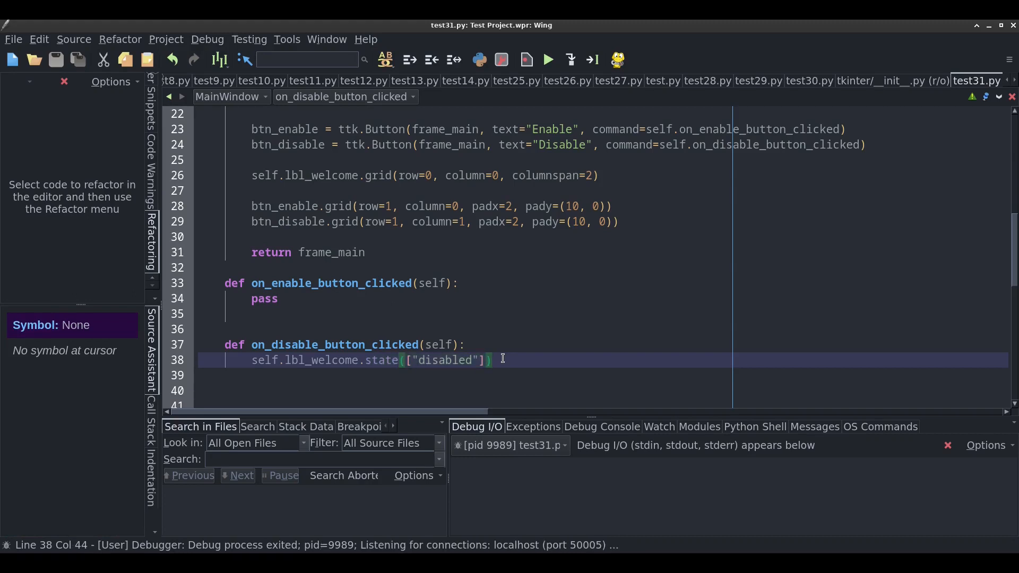
left_click(365, 360)
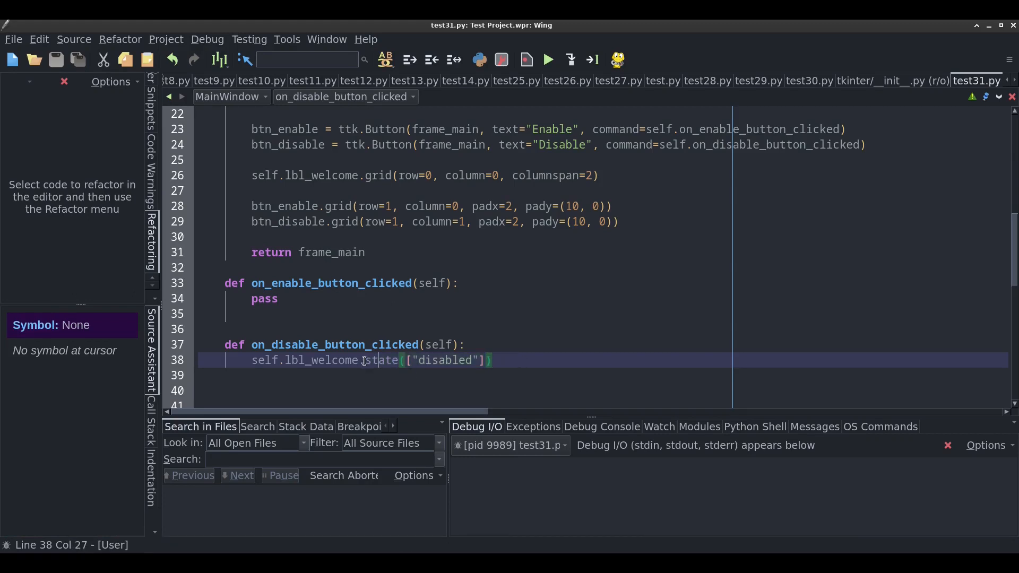
mouse_move(454, 339)
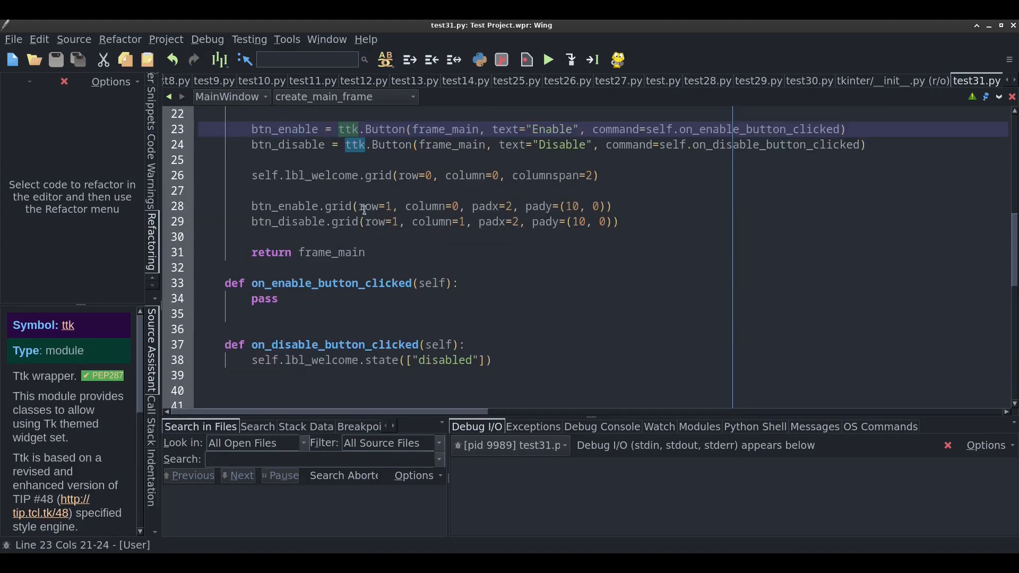
mouse_move(455, 344)
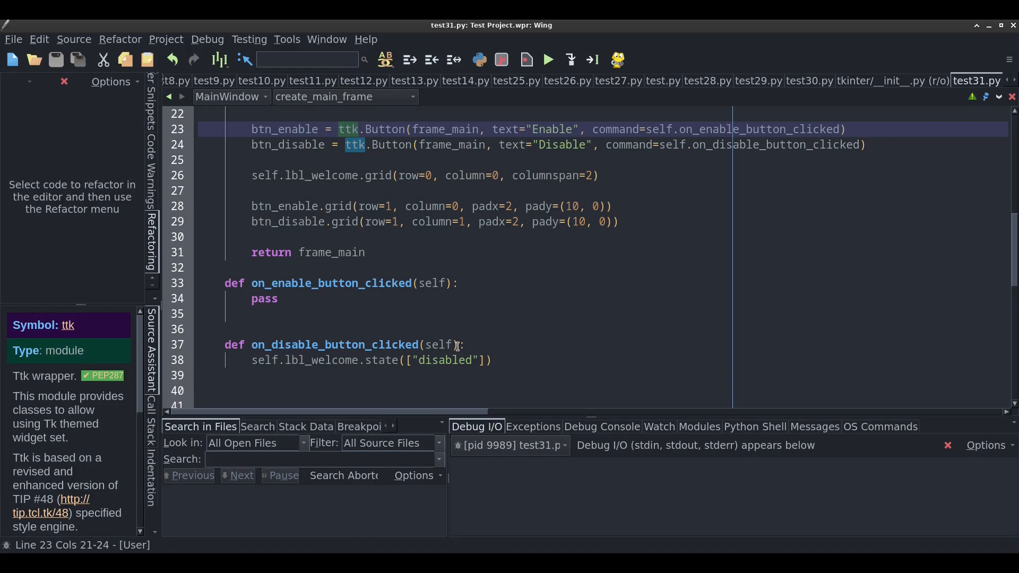
left_click(254, 313)
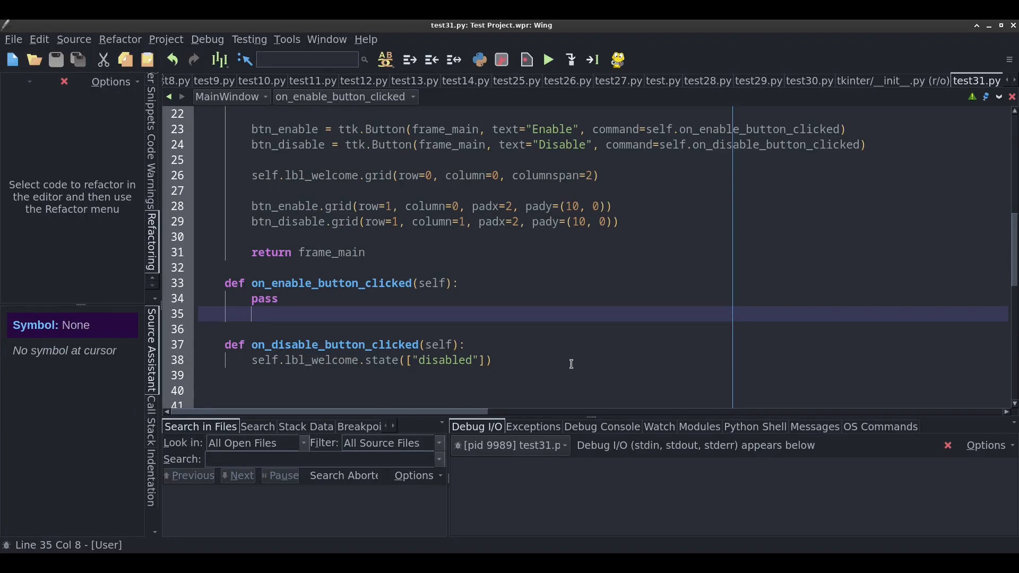
mouse_move(260, 303)
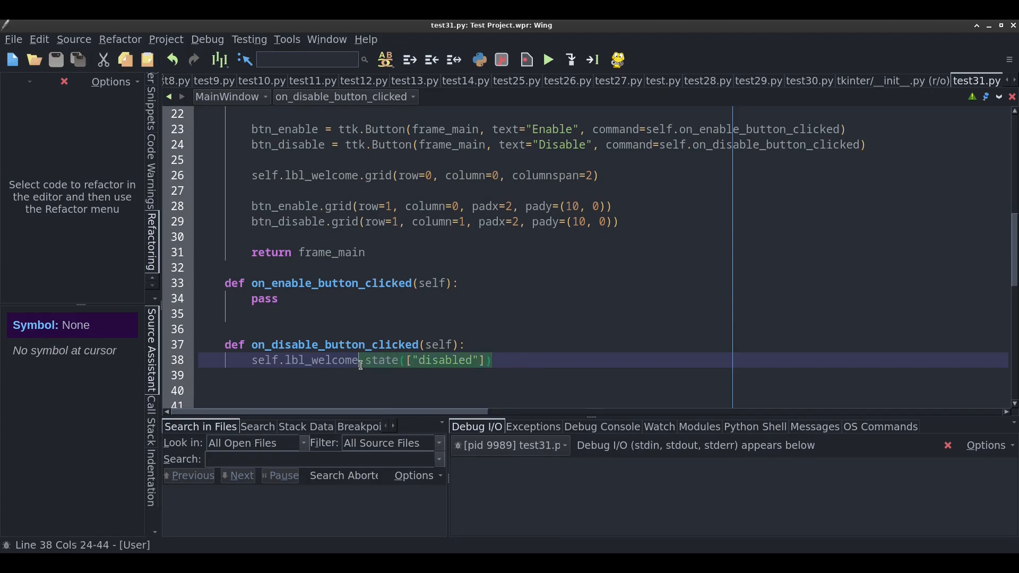
left_click(379, 360)
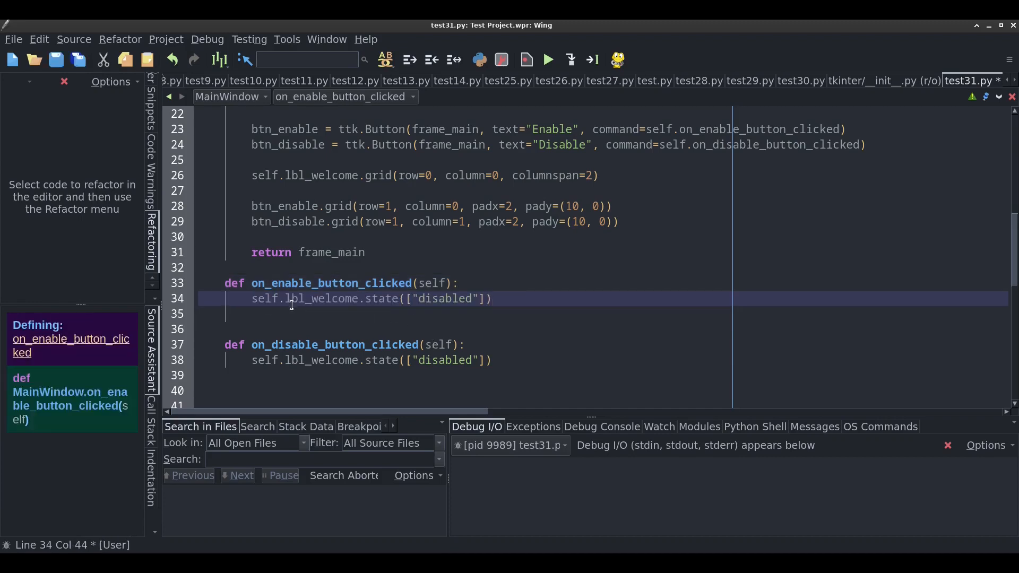
Change the enable handler's state to "!disabled", then run the demo and test Disable
left_click(442, 299)
type("!")
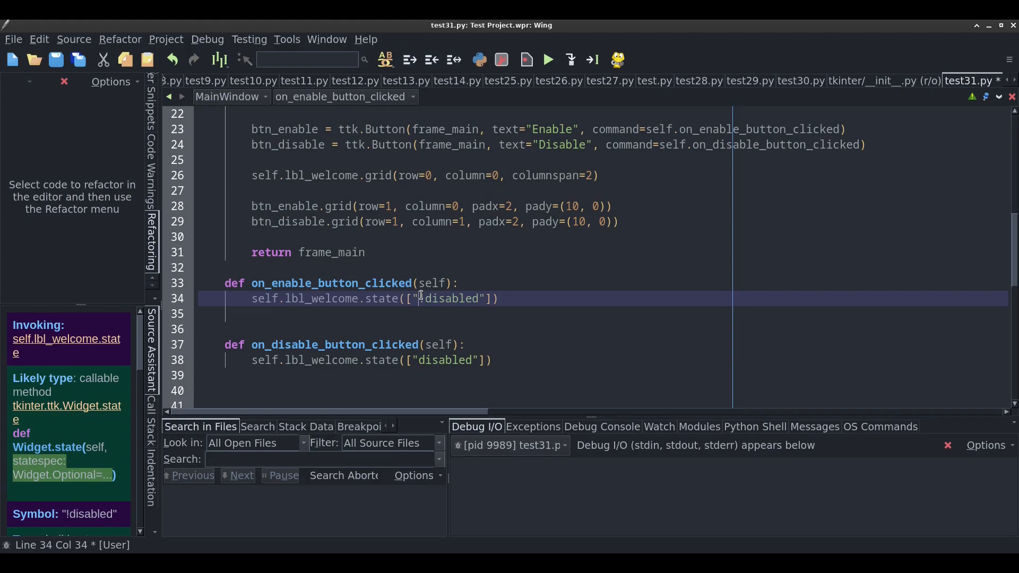
left_click(471, 328)
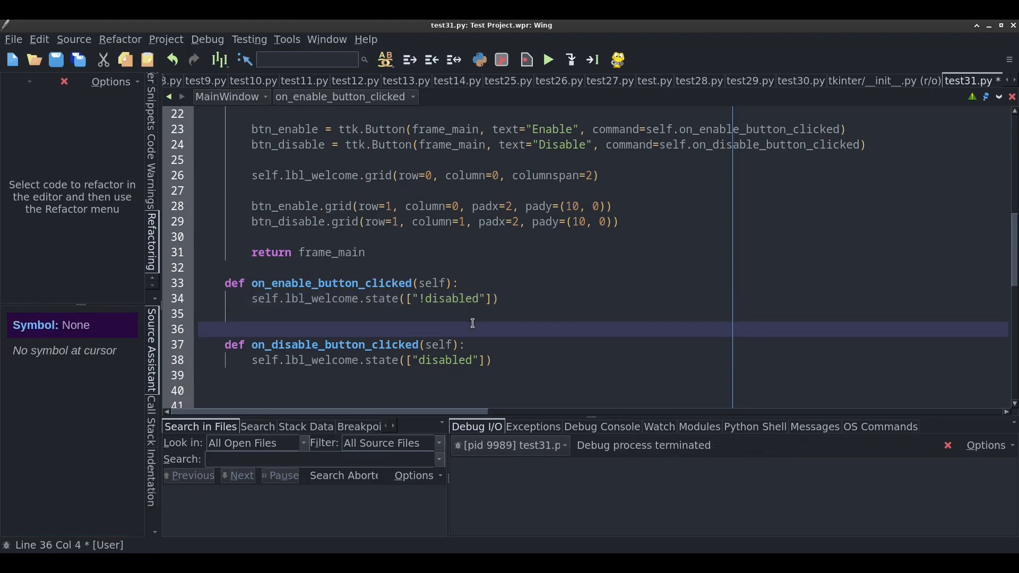
left_click(546, 58)
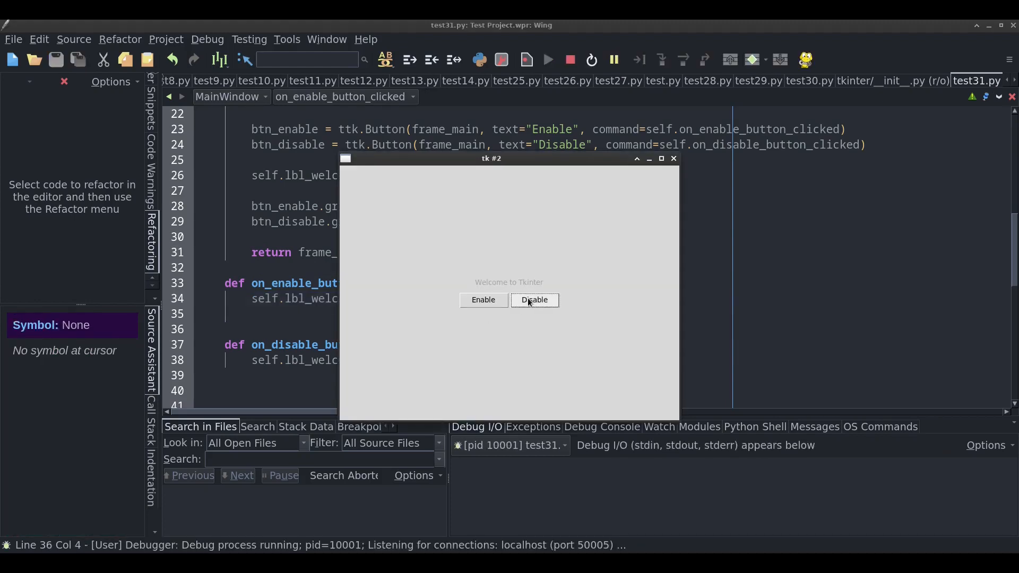
left_click(483, 299)
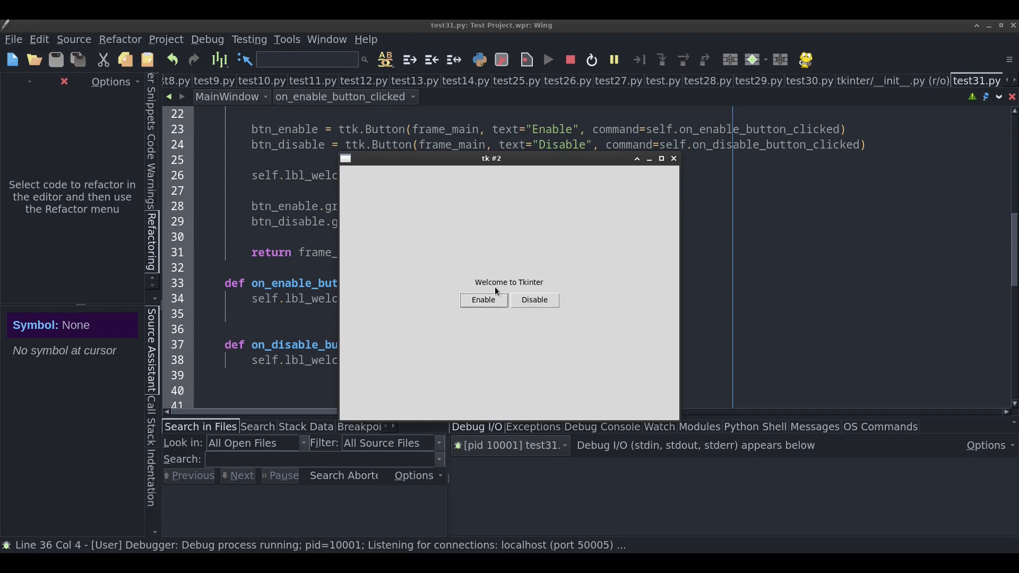
mouse_move(465, 271)
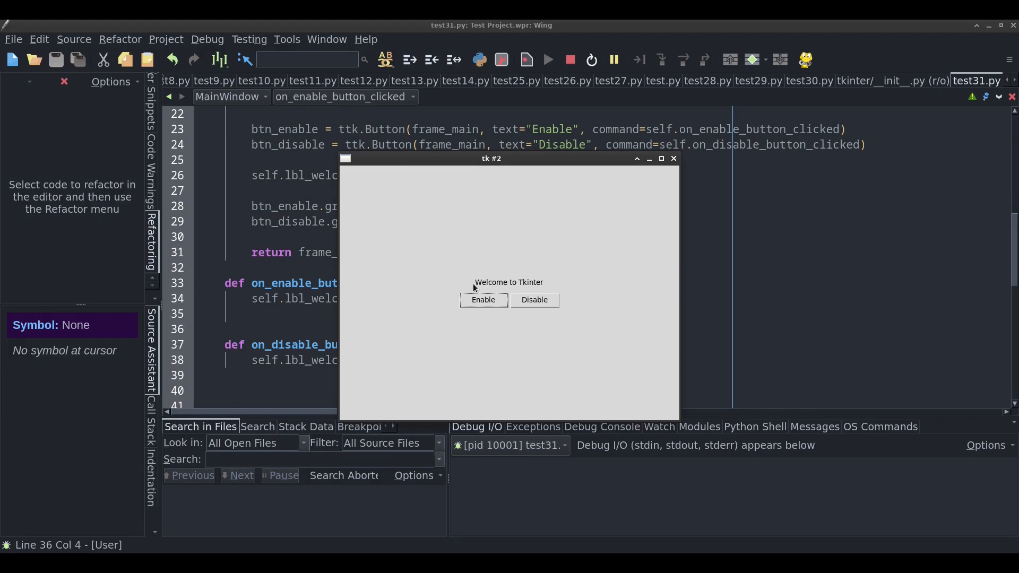
left_click(673, 158)
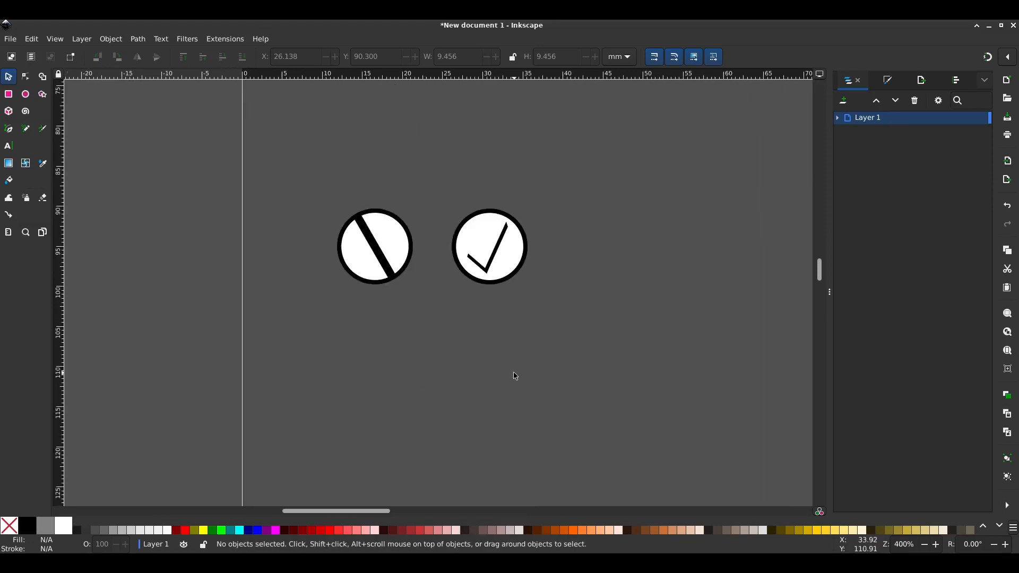
Drag the slashed-circle and check-mark icon groups so both circles align horizontally
left_click(374, 245)
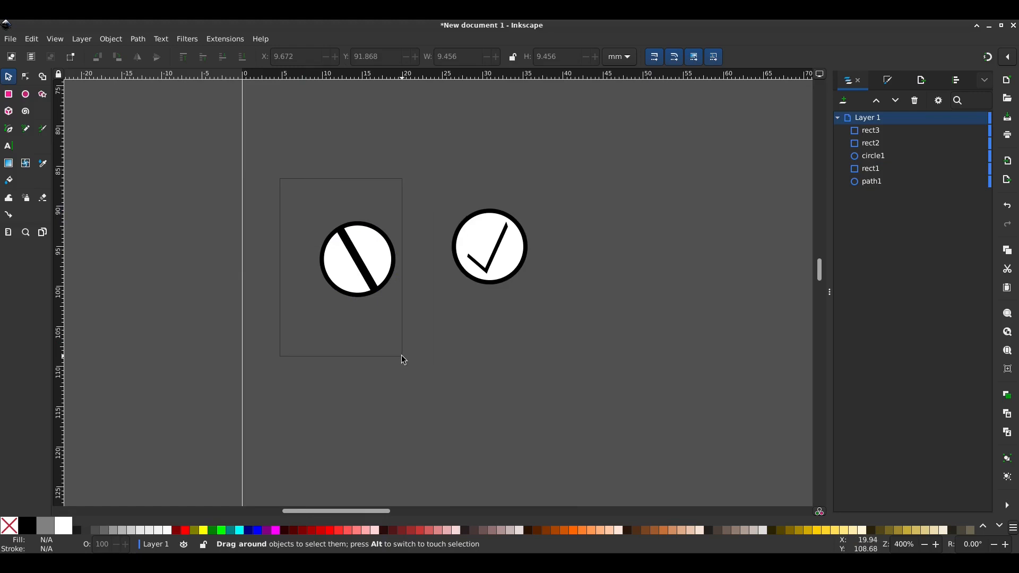
left_click(441, 343)
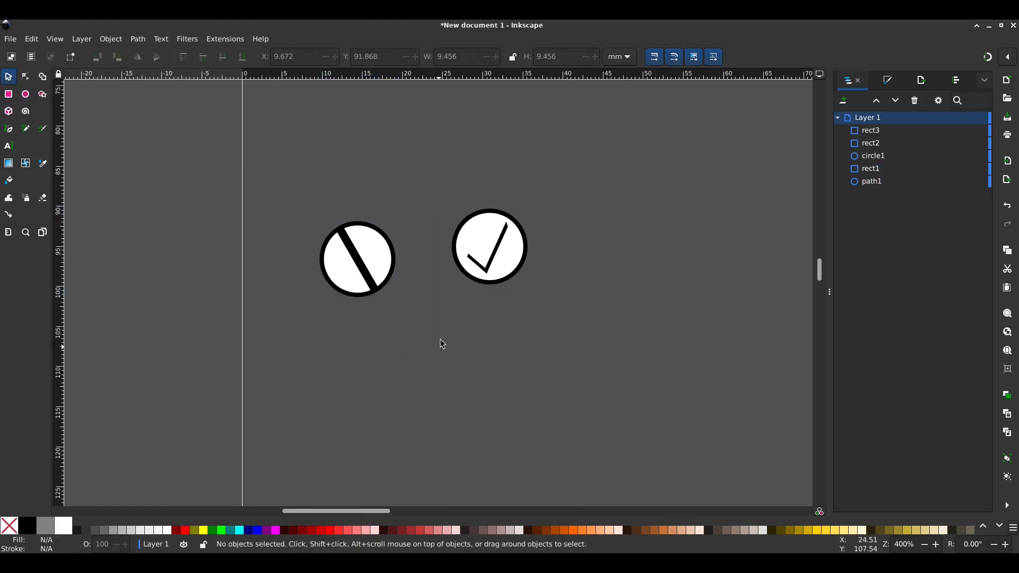
mouse_move(416, 170)
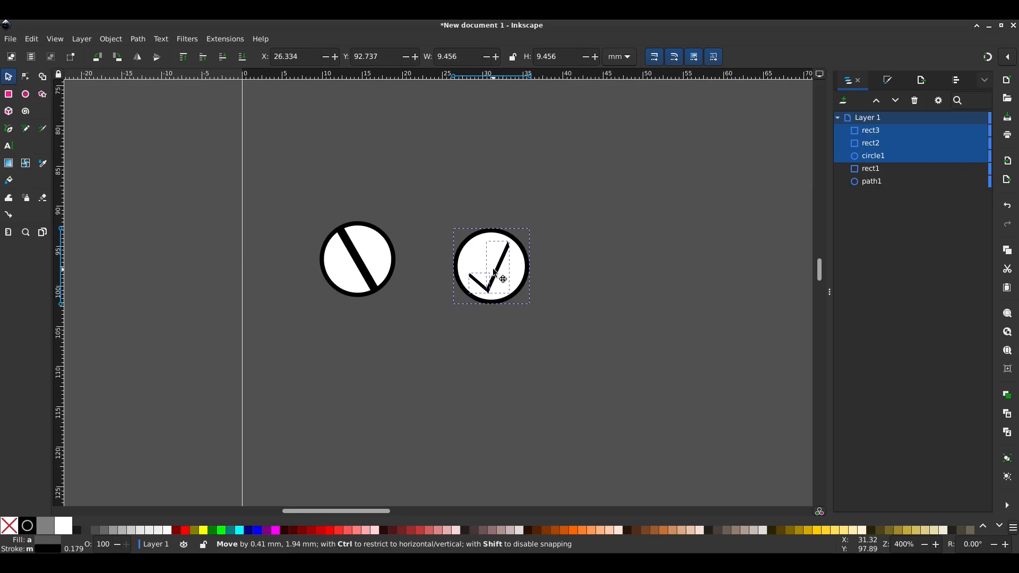
left_click(577, 327)
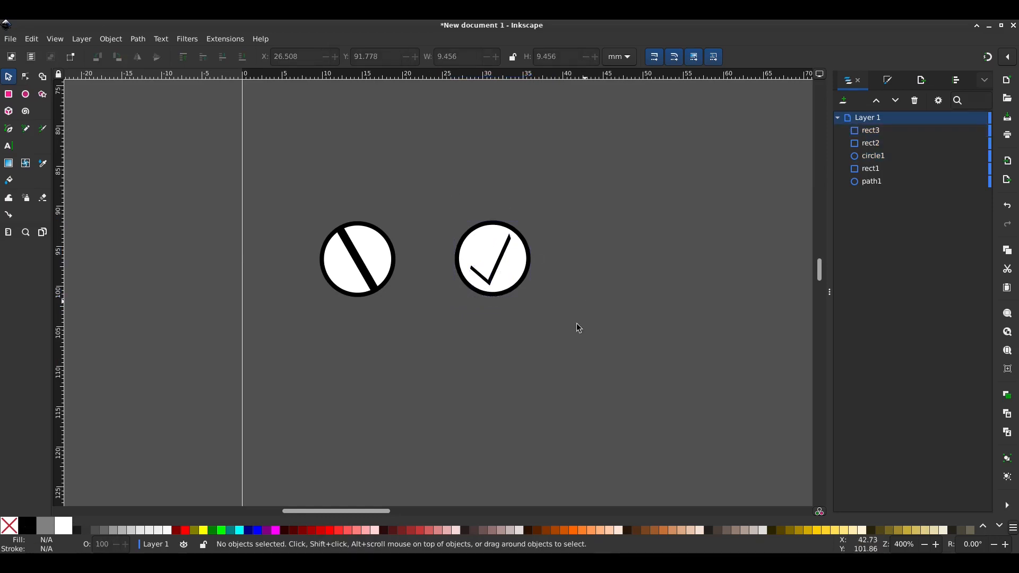
mouse_move(260, 343)
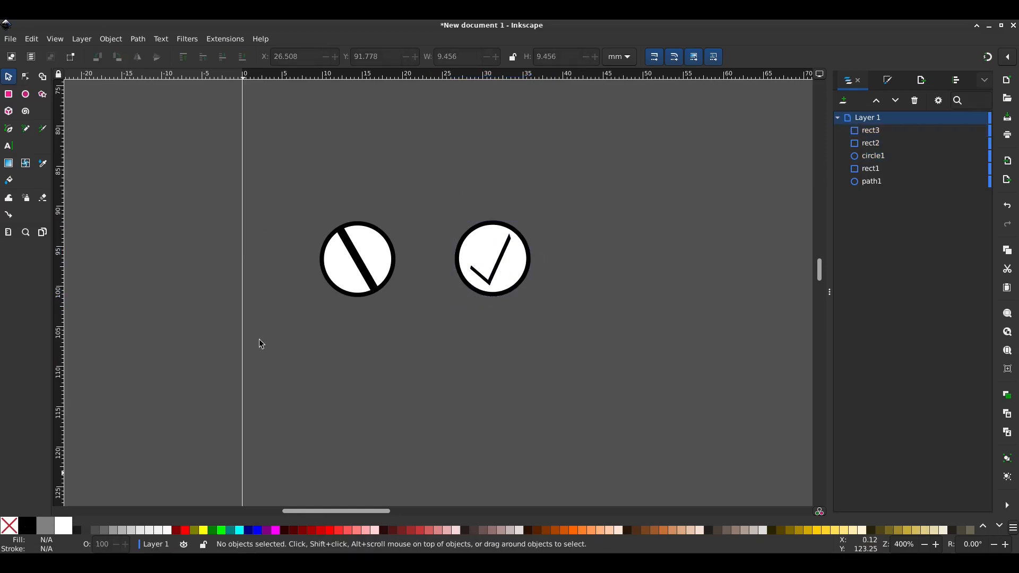
mouse_move(436, 180)
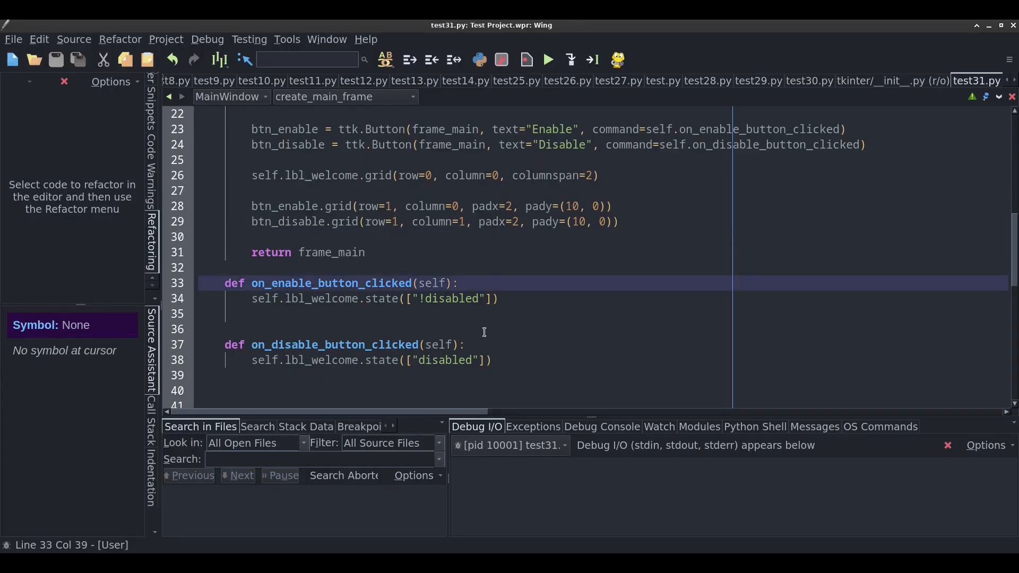
Insert file_disable = "disable.png" and file_enable = "enable.png" below frame_main in create_main_frame
scroll("up", 3)
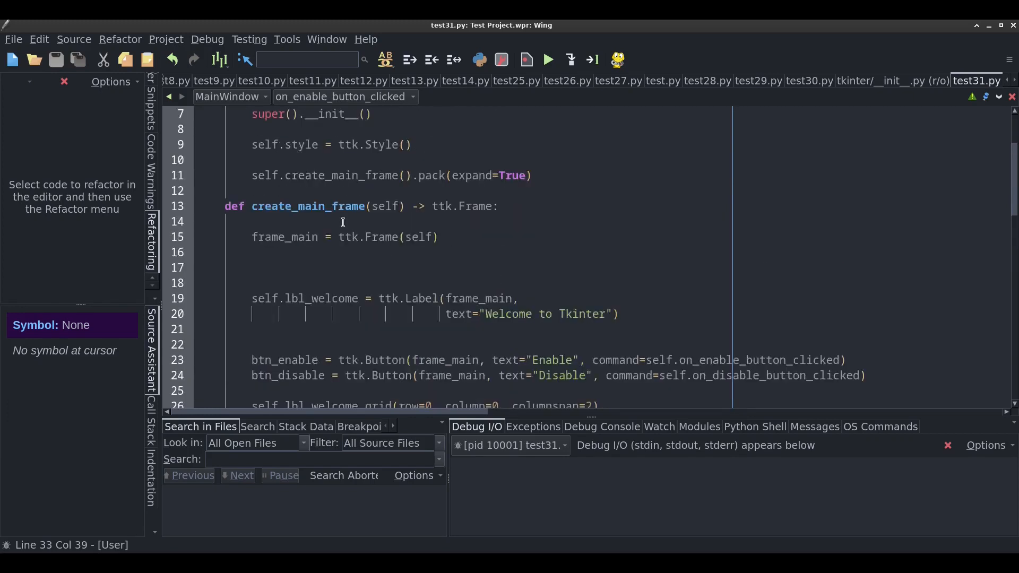
mouse_move(501, 292)
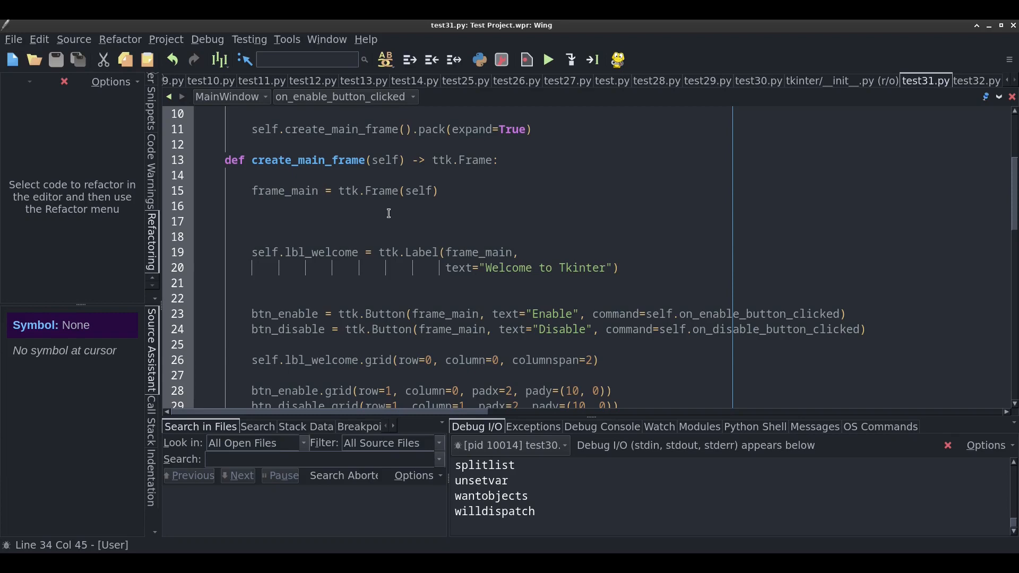
left_click(214, 237)
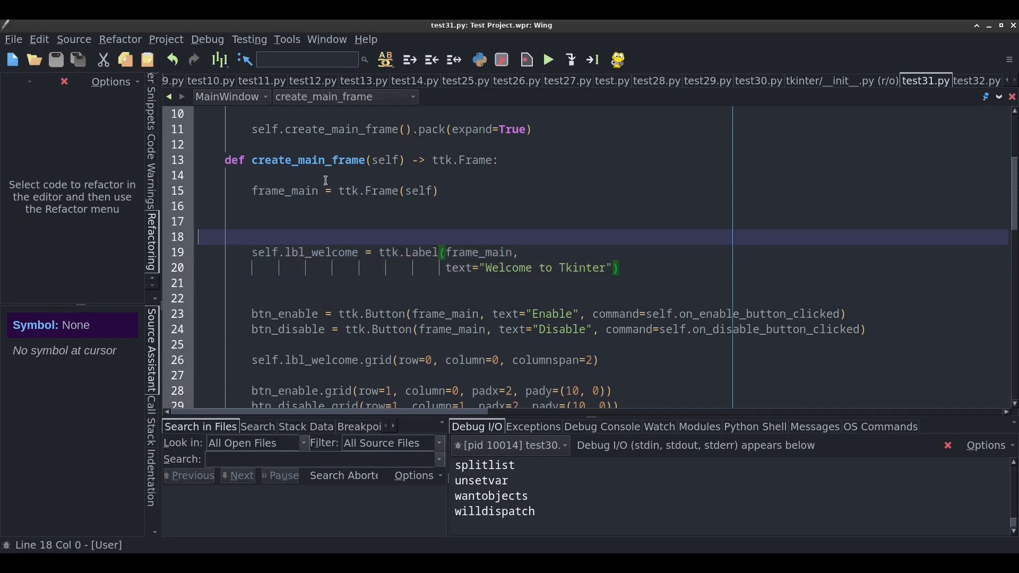
left_click(628, 268)
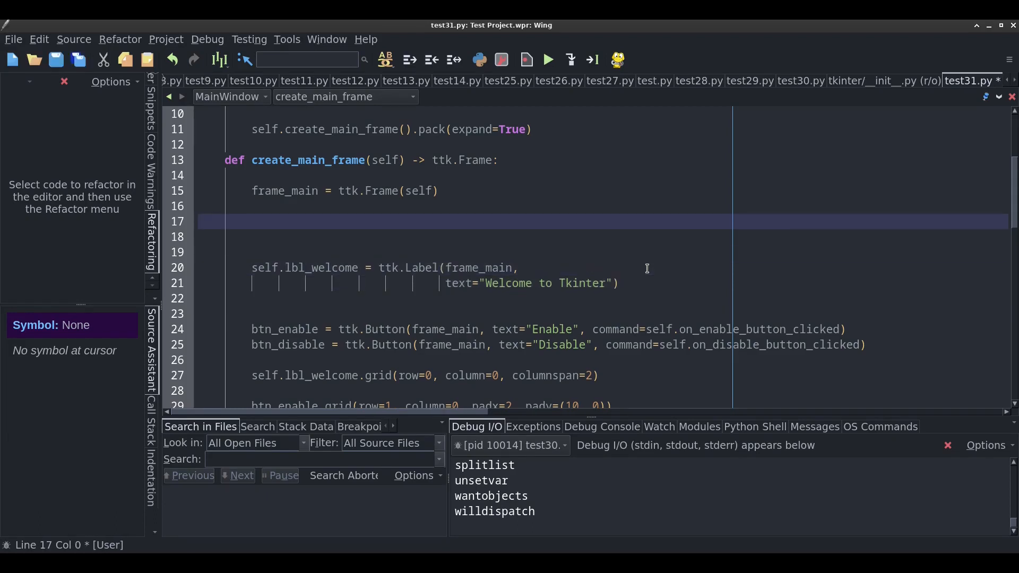
type("file_disable = \"disable.png")
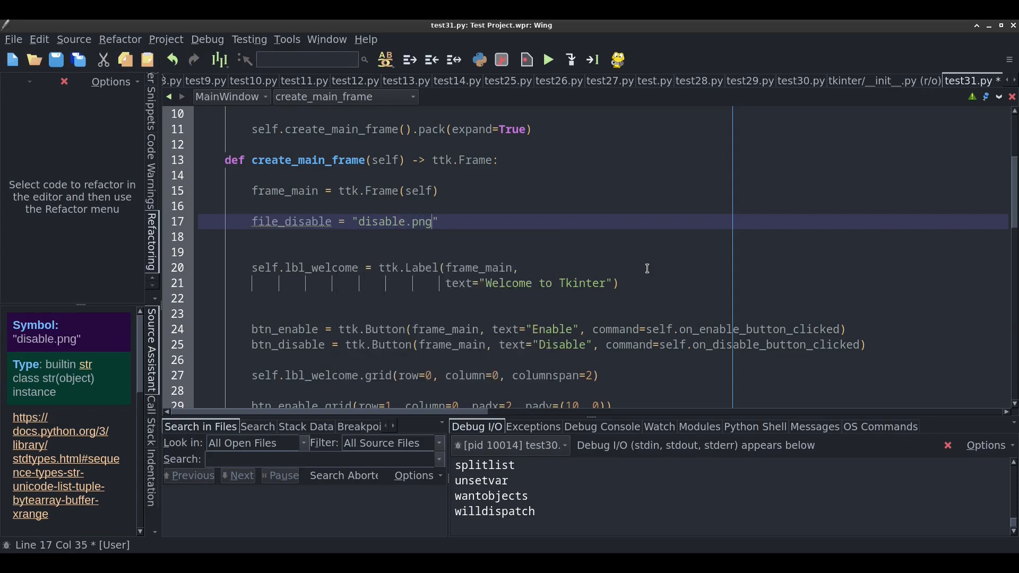
left_click(352, 221)
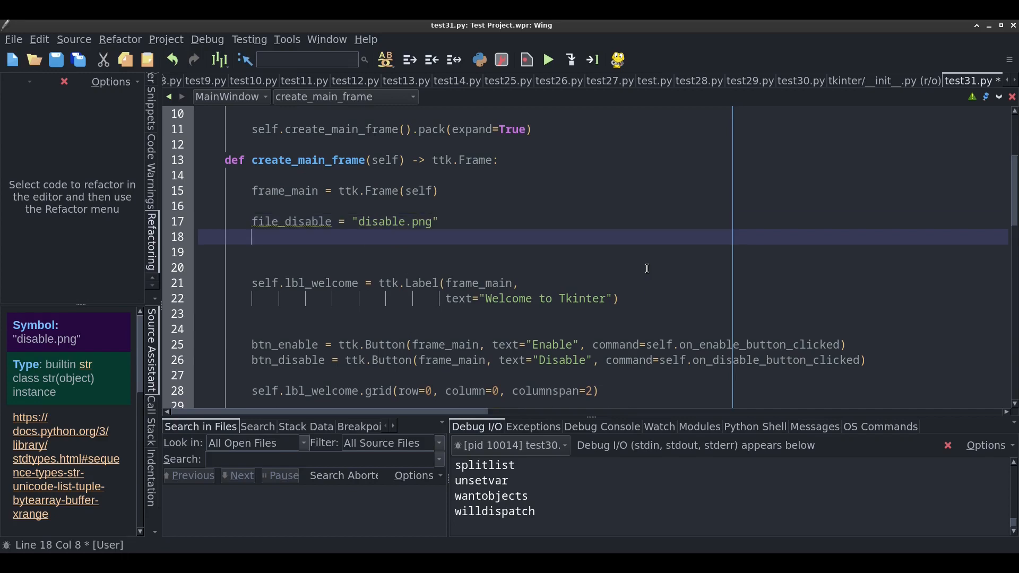
type("file_enable = \"ena")
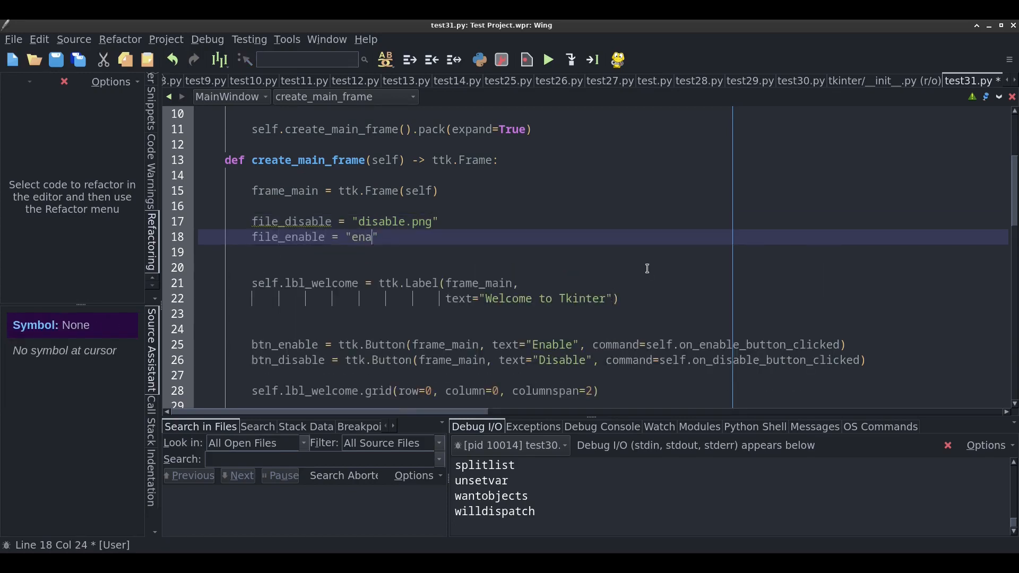
type("ble.png")
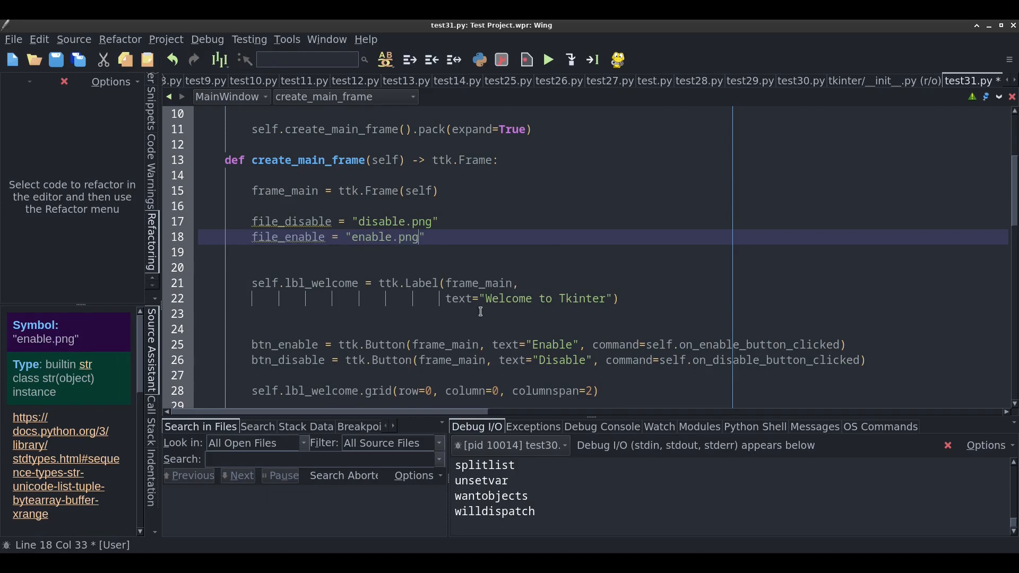
left_click(291, 220)
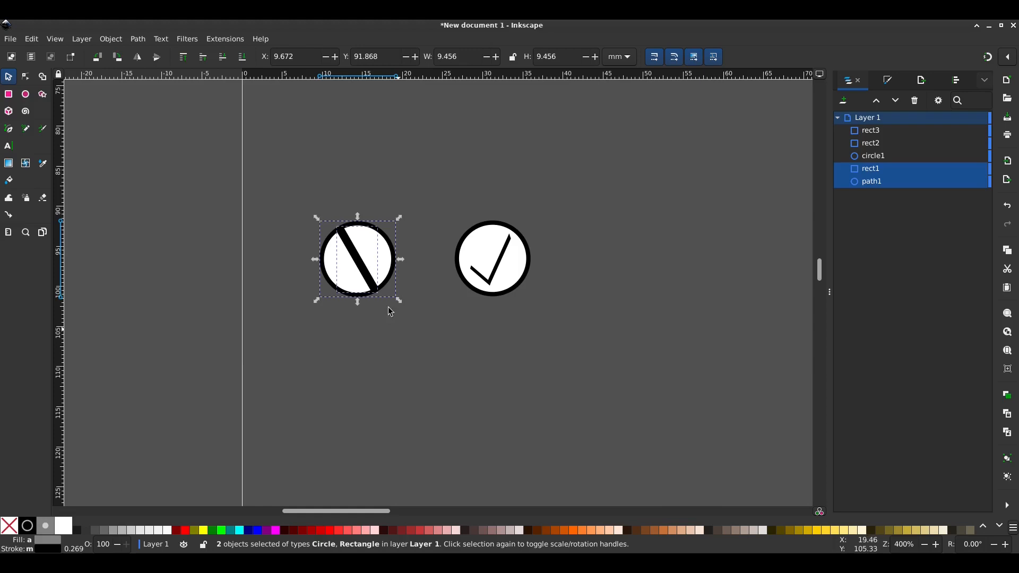
left_click(492, 258)
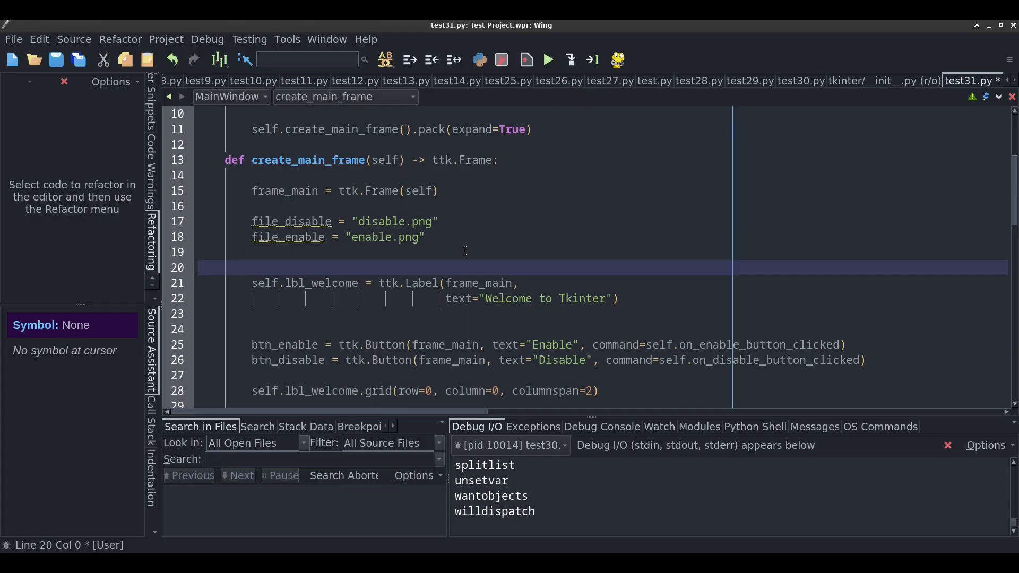
mouse_move(474, 349)
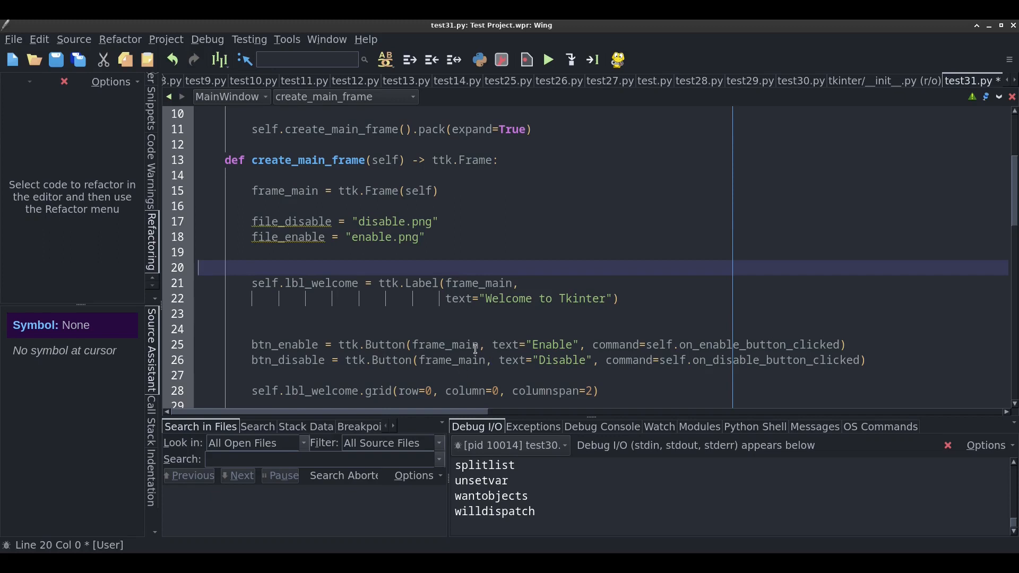
Create self.img_disable and self.img_enable PhotoImages, loading img_enable from file=file_enable
scroll("up", 3)
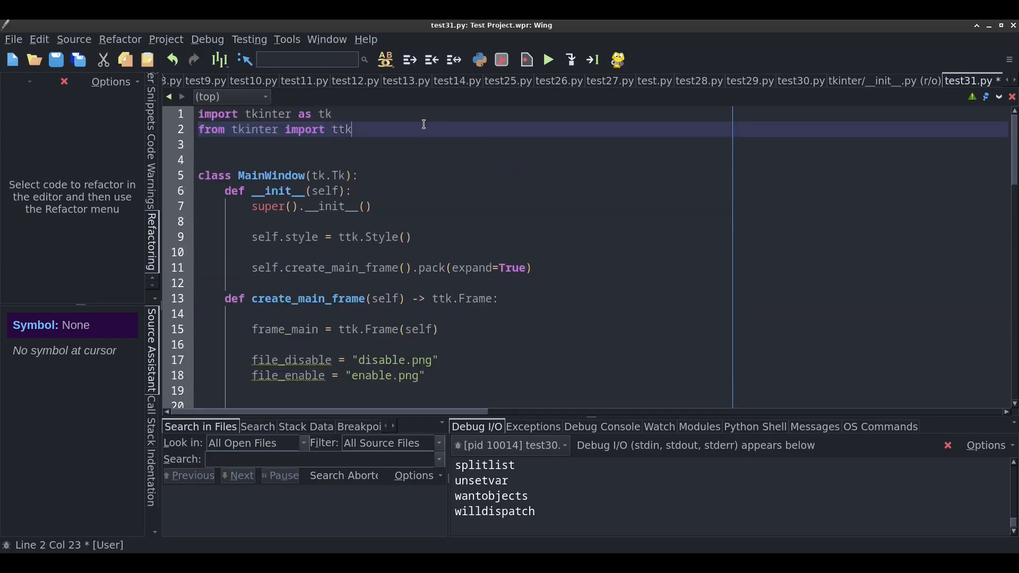
type(", PhotoIm")
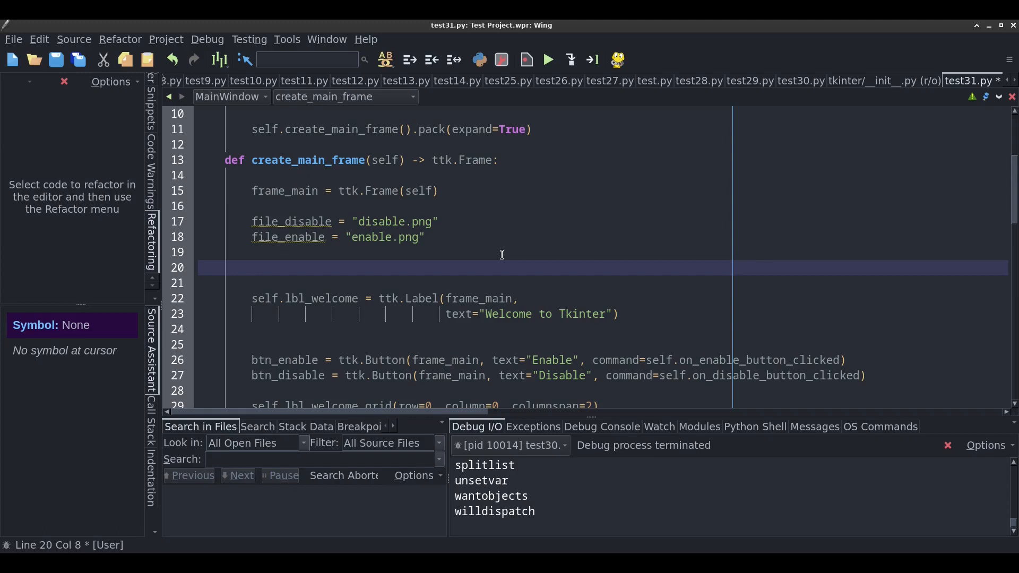
type("self.")
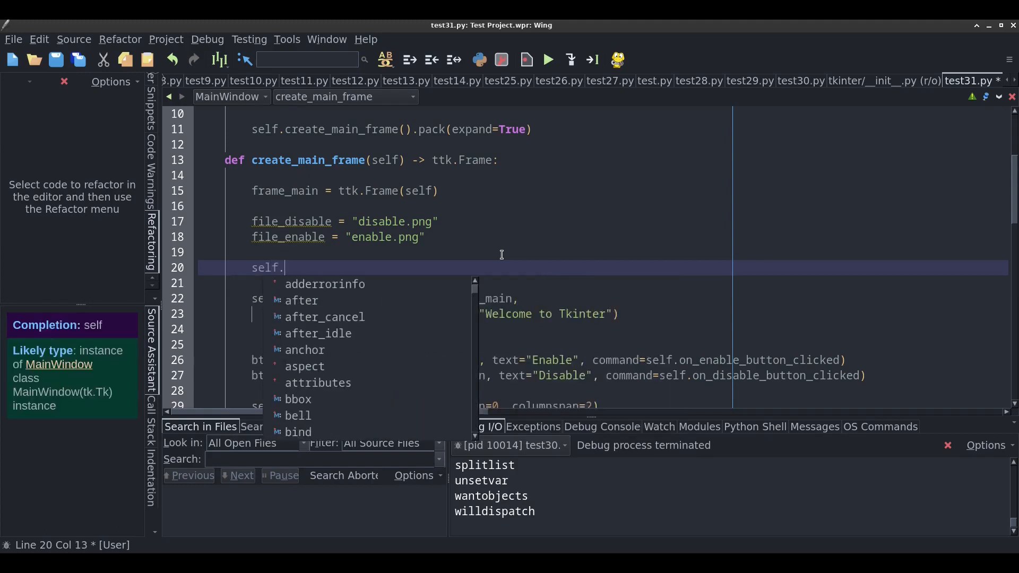
type("img_disable =")
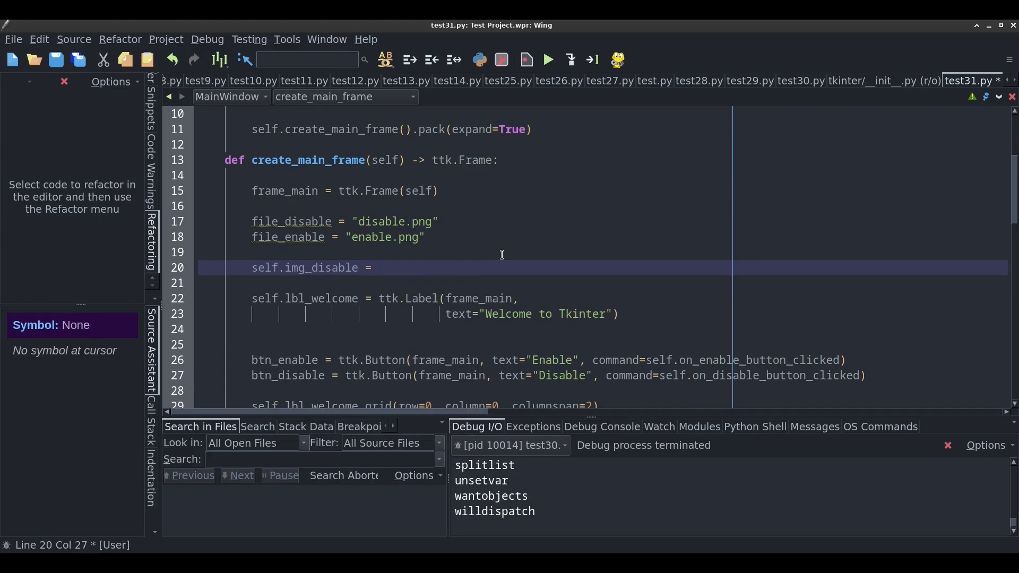
type("PhotoImage(file=file_disable")
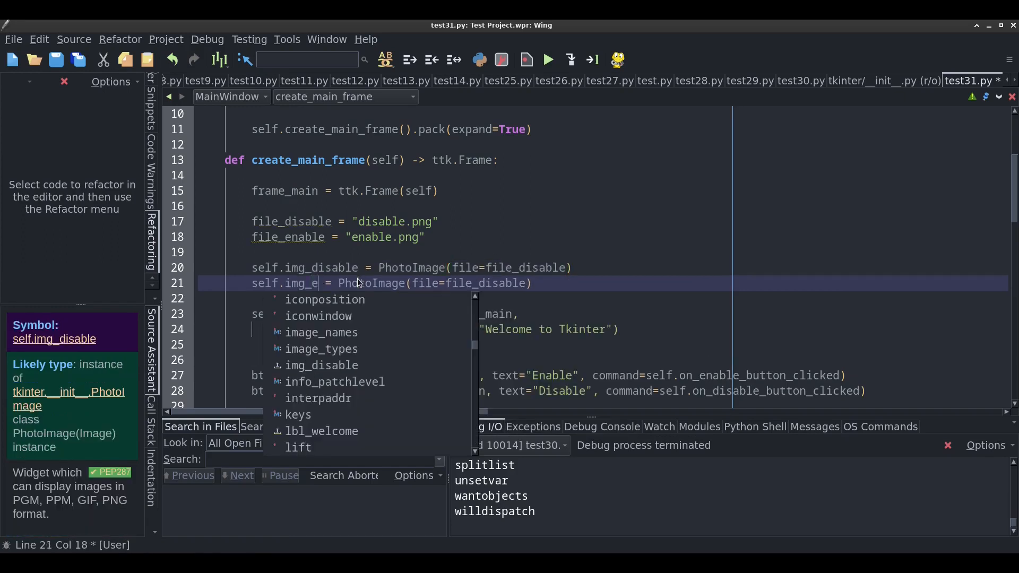
type("nable")
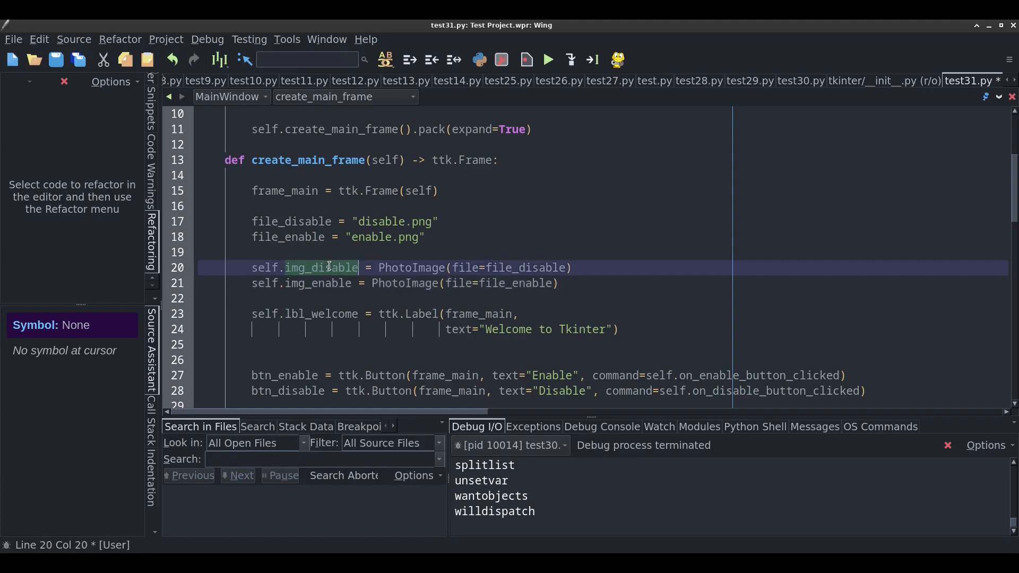
double_click(319, 268)
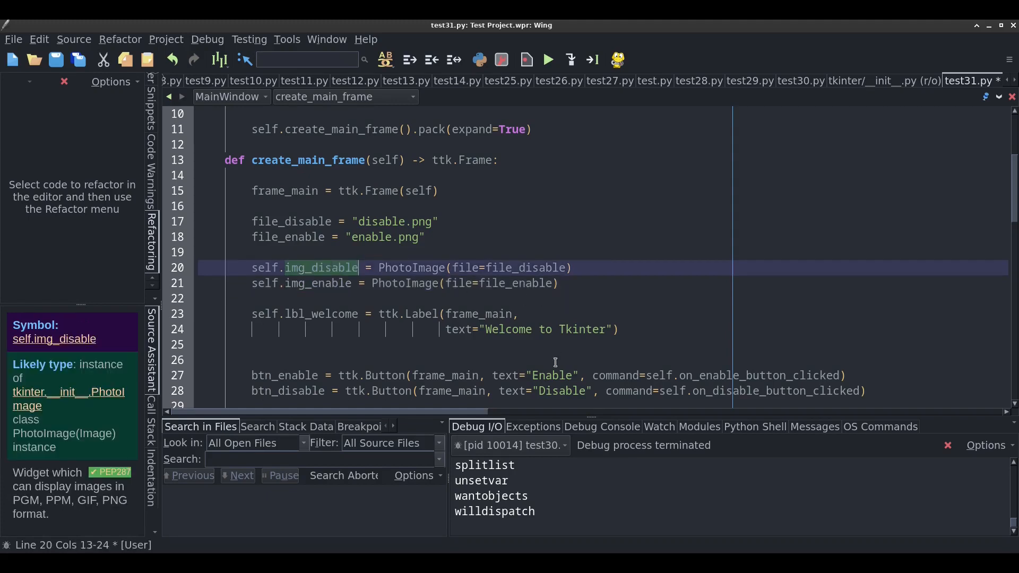
mouse_move(627, 333)
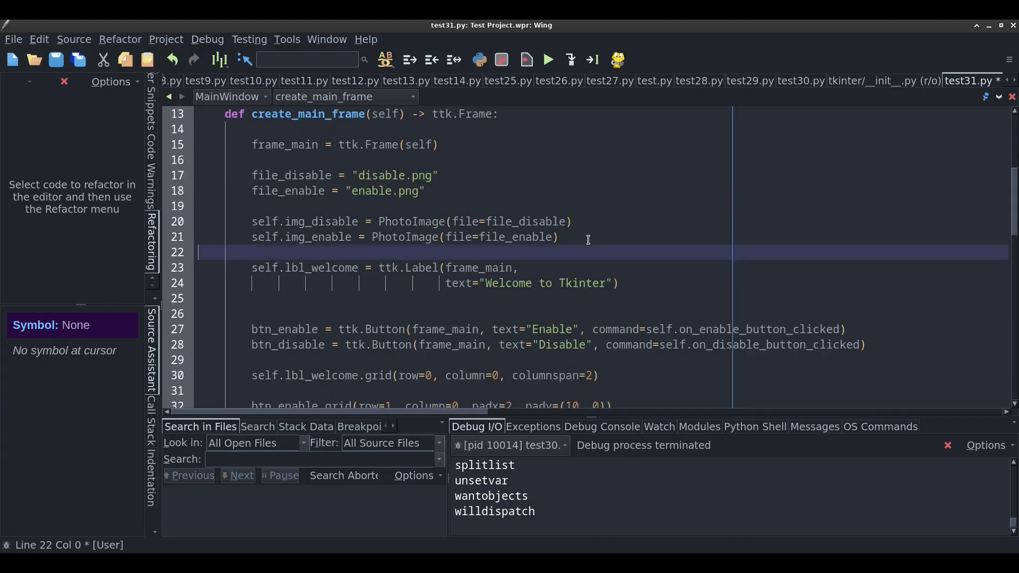
left_click(577, 237)
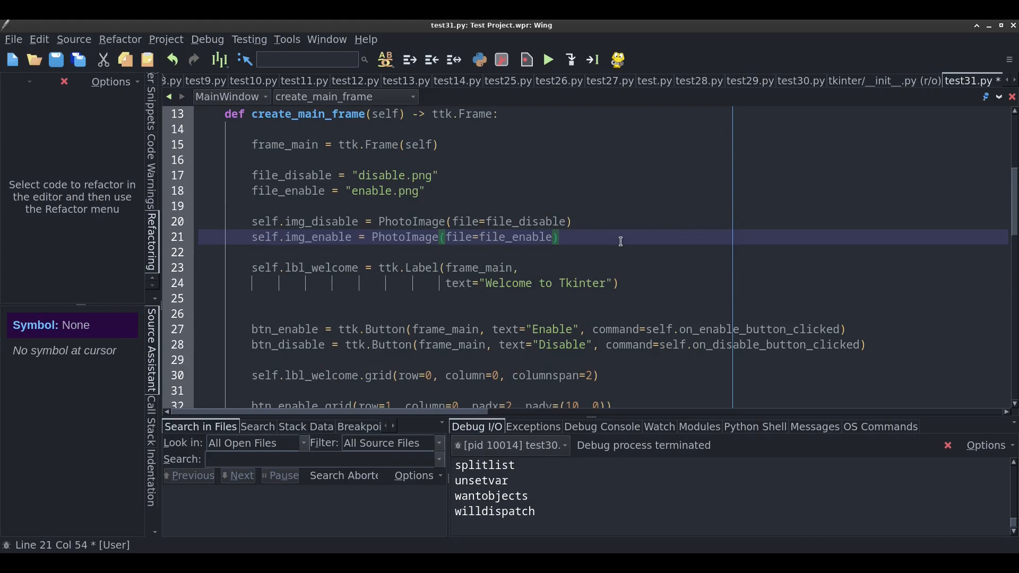
Add self.style = ttk.Style() and a map call for the "MyCustomLabel.TLabel" style
type("self.")
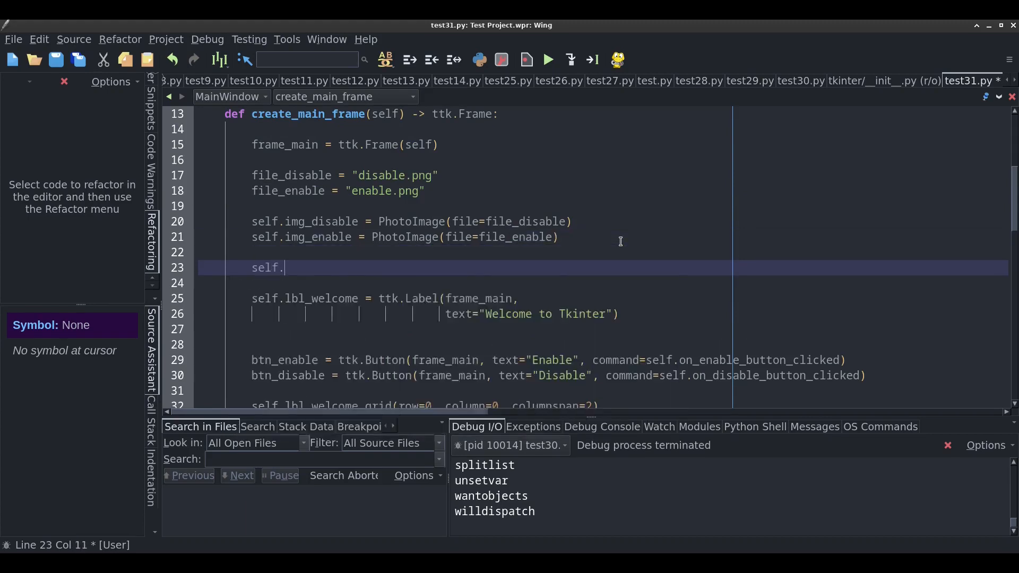
type("style = ttk.Style(")
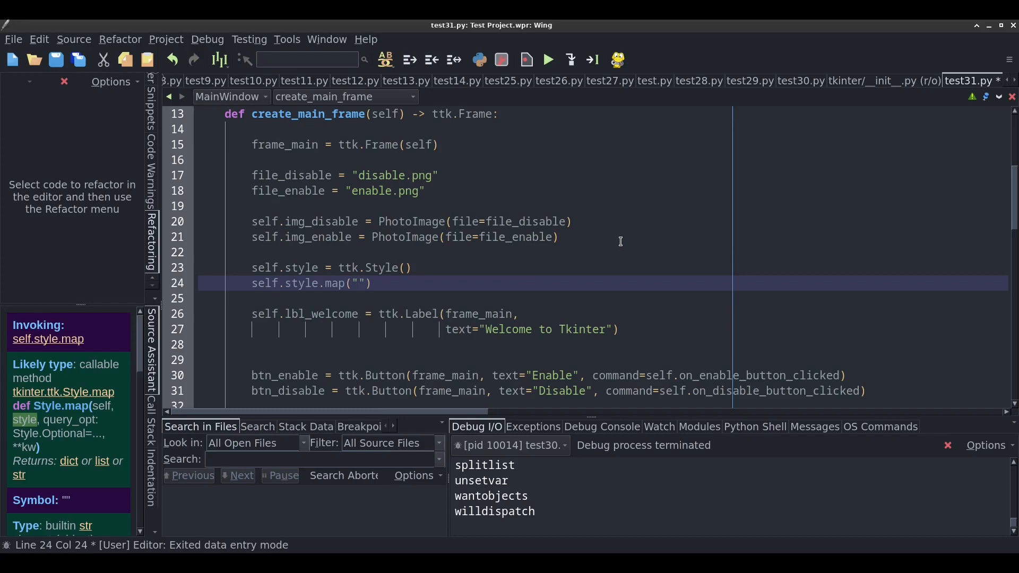
type("MyCustomLabel.")
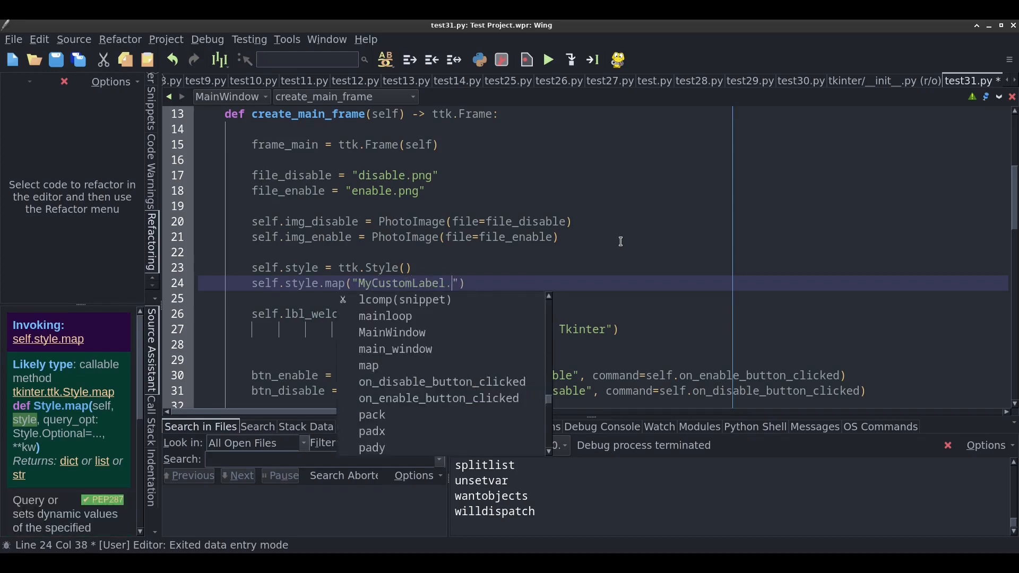
type("TLabel")
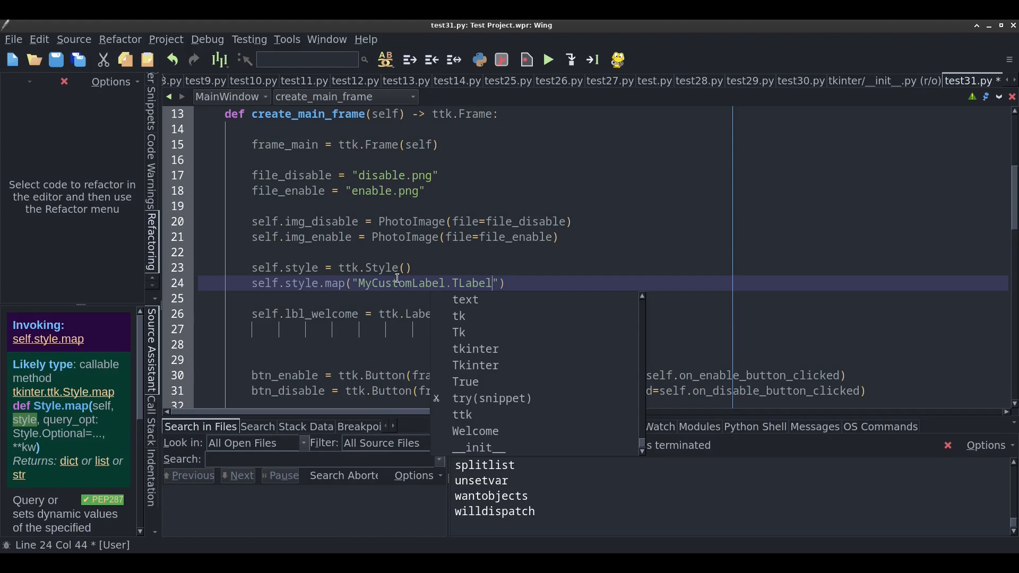
double_click(402, 282)
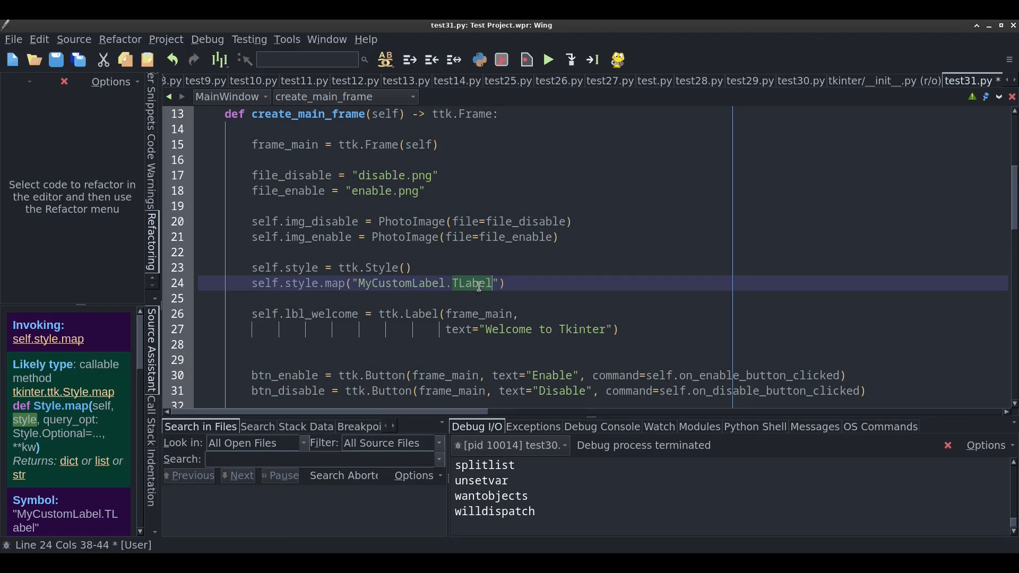
left_click(394, 282)
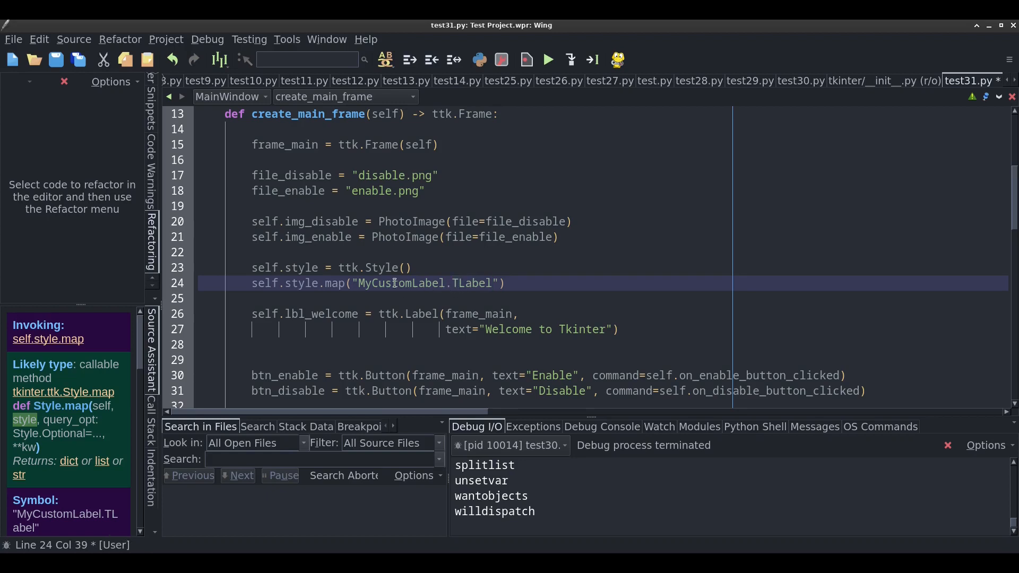
double_click(471, 283)
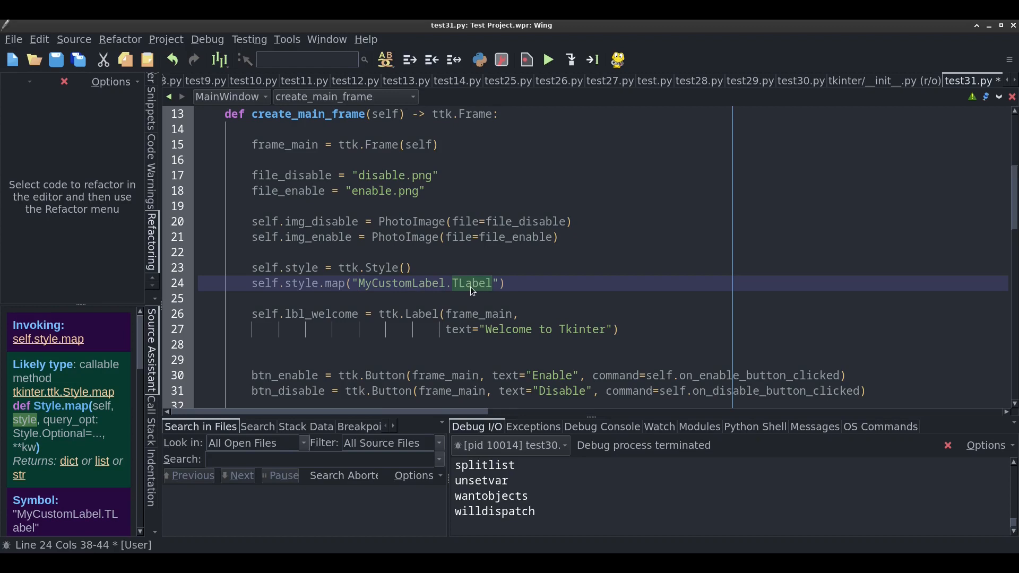
double_click(396, 282)
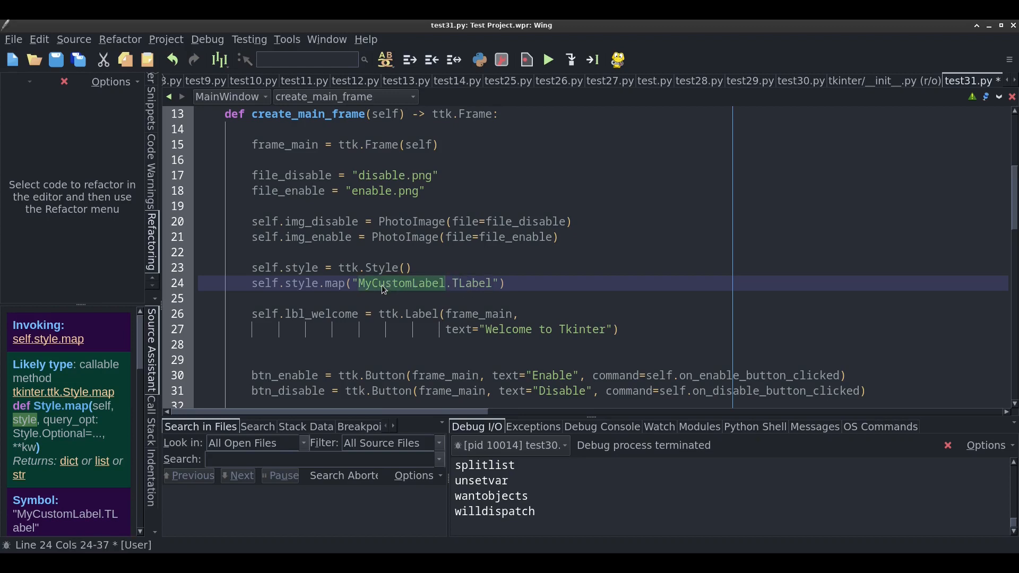
mouse_move(461, 287)
type(",")
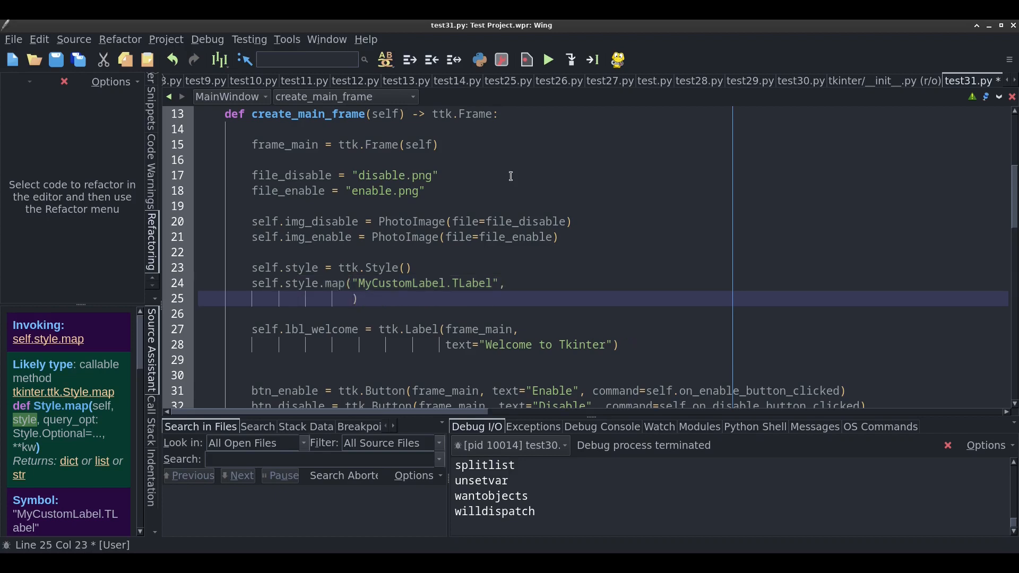
Map image to ("disabled", self.img_disable) and ("!disabled", self.img_enable)
type("image=")
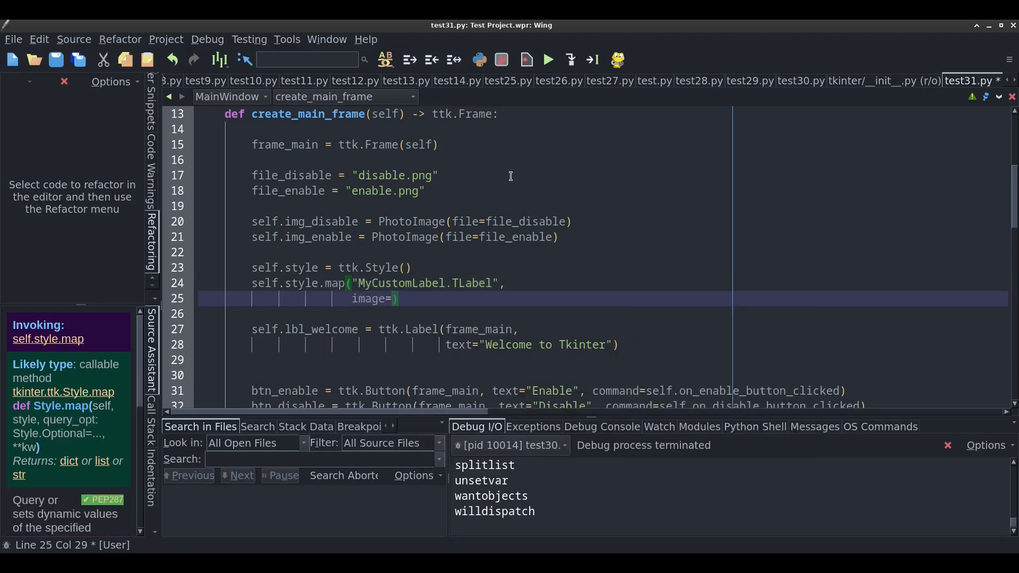
type("[\"d\"")
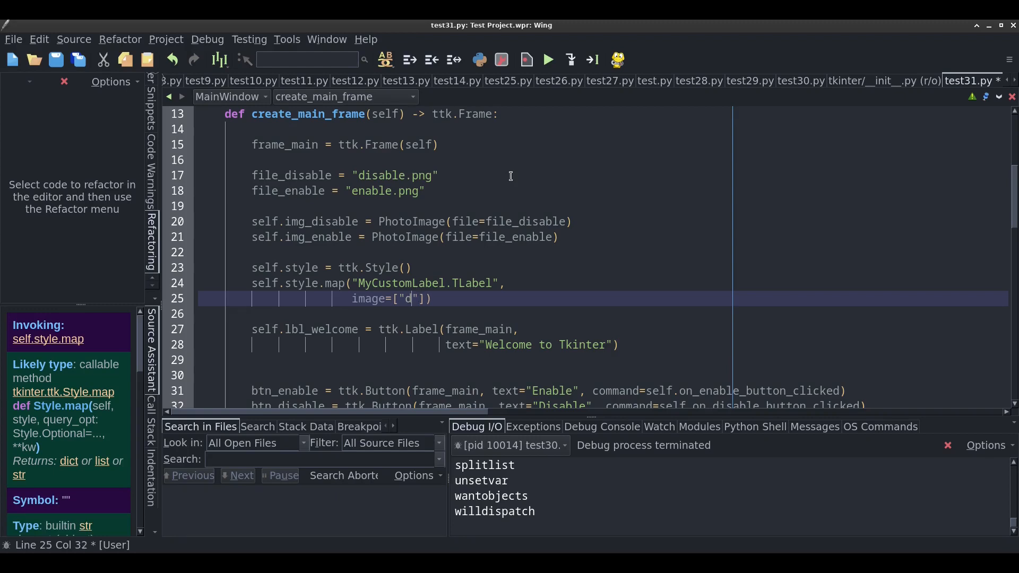
type("isabled")
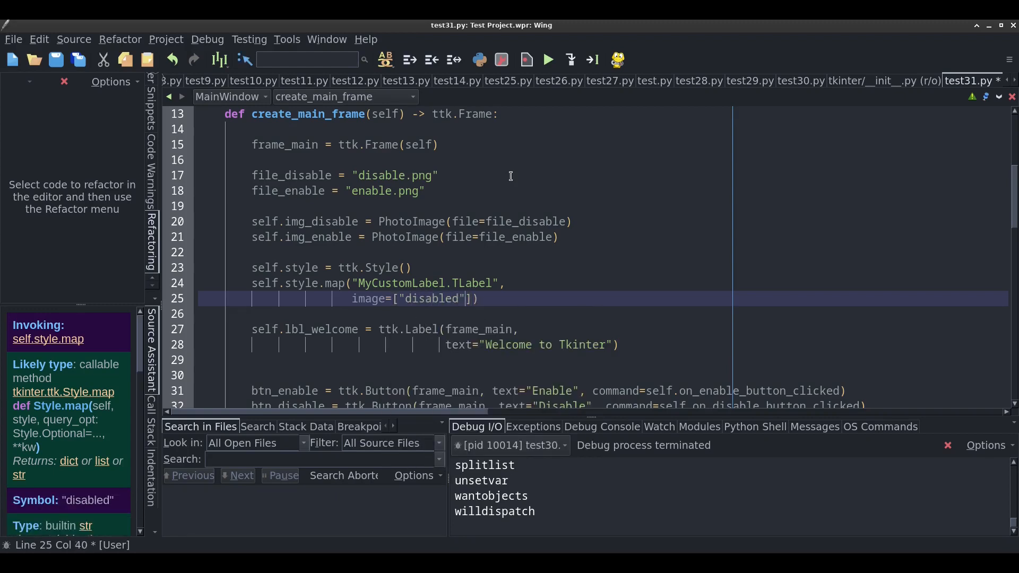
left_click(402, 299)
type(", self.img_disable")
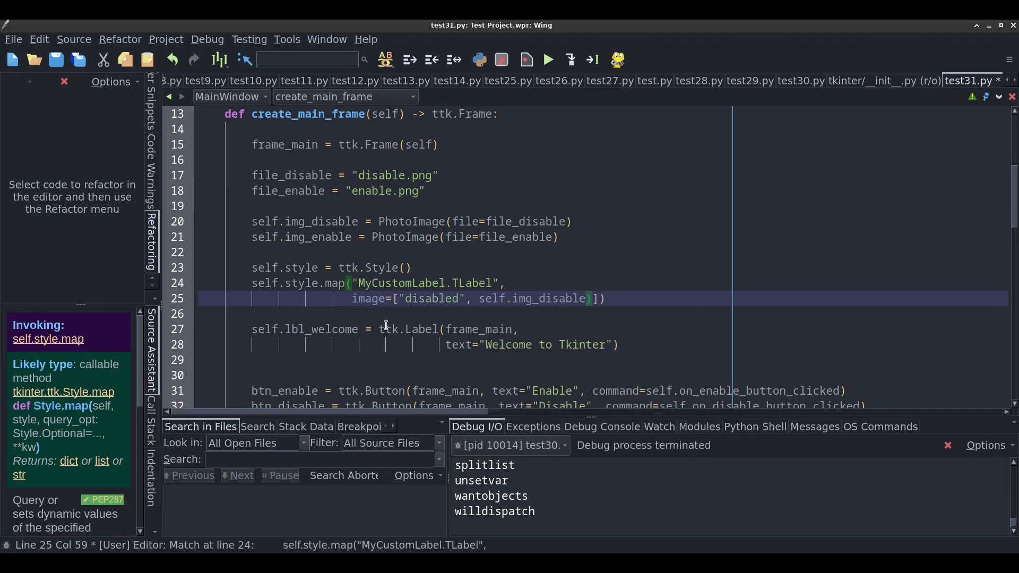
left_click(395, 298)
type("(")
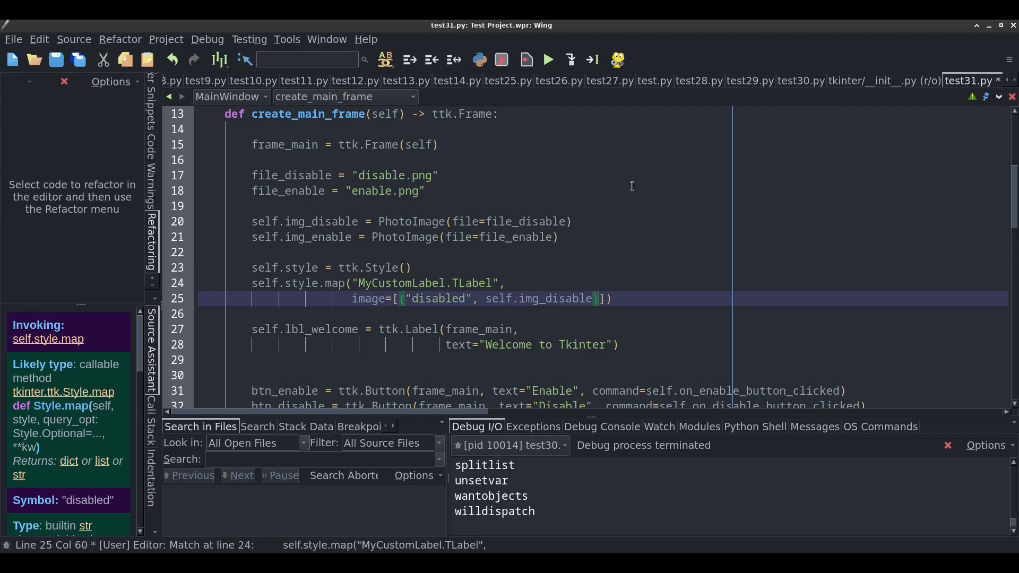
key("Return")
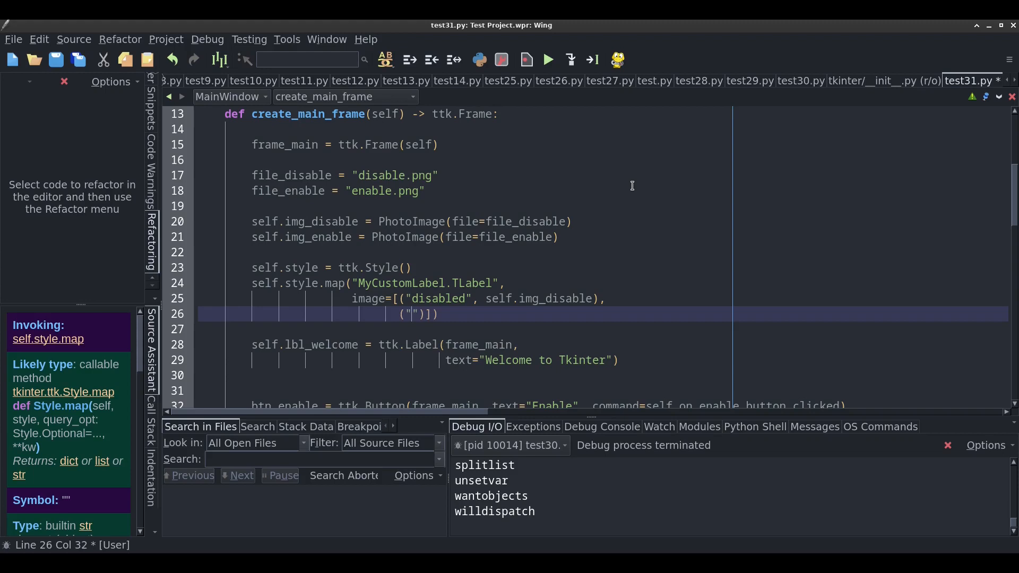
type("!disabled")
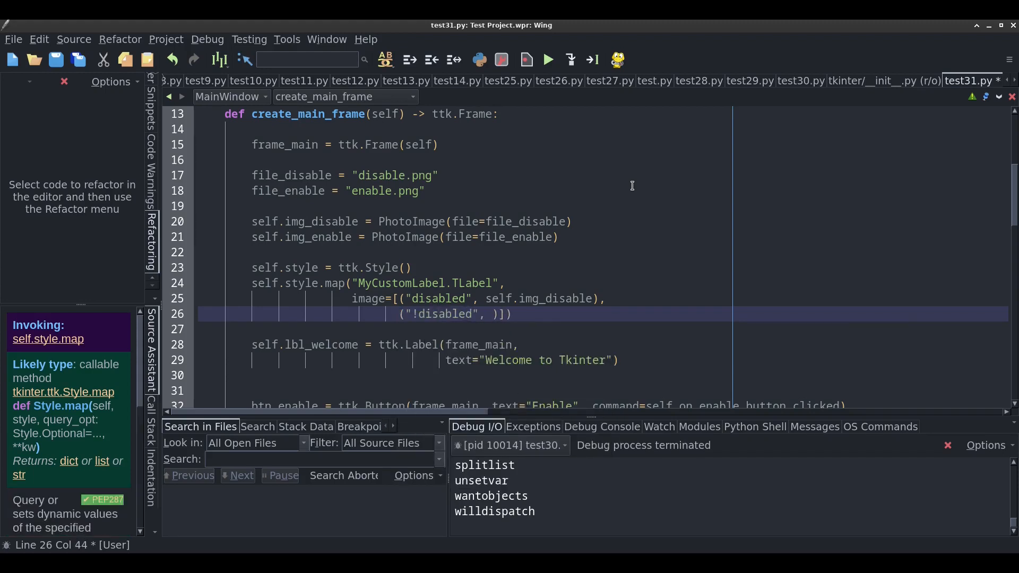
type("self.img_enable")
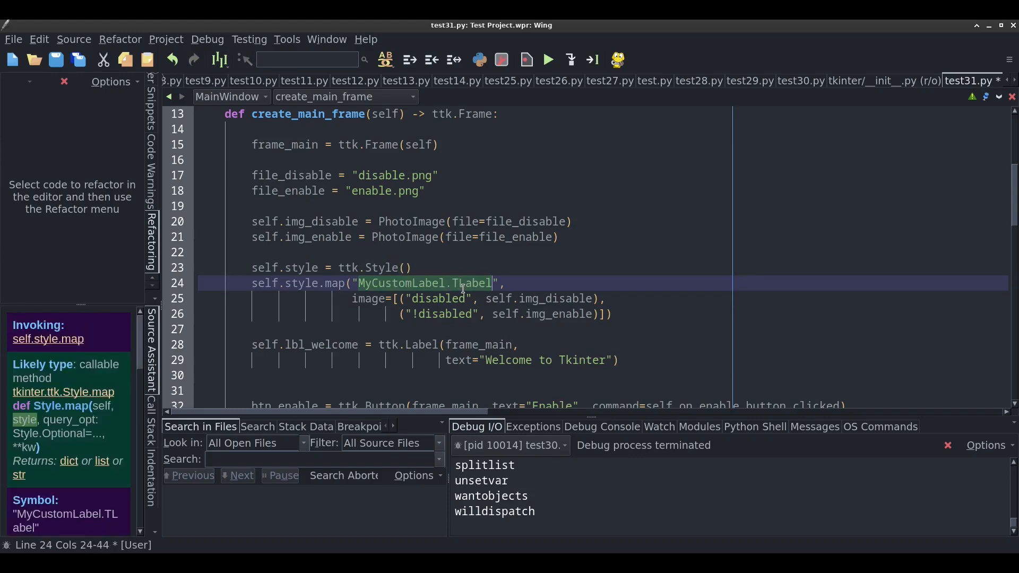
mouse_move(429, 392)
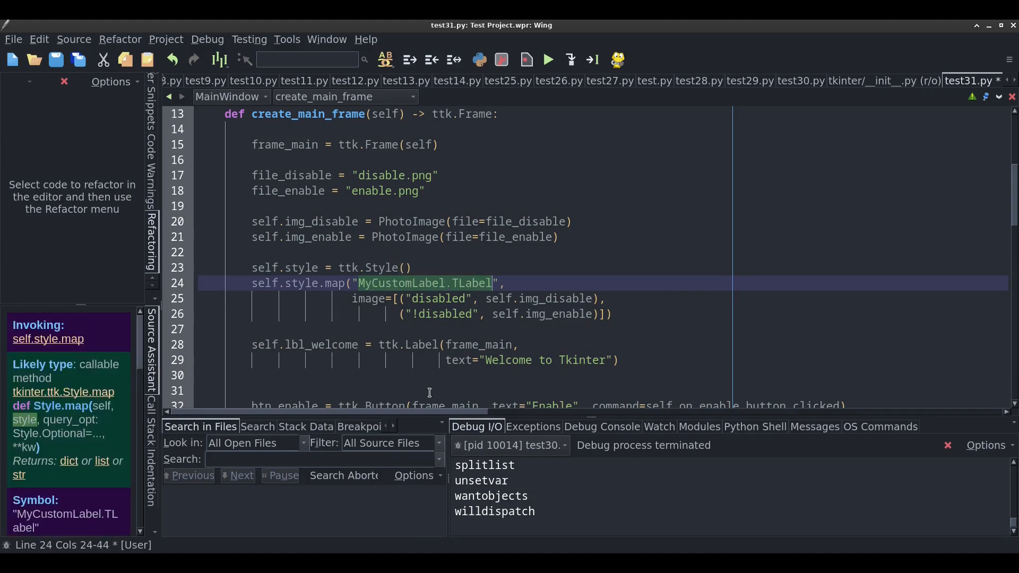
Add style="MyCustomLabel.TLabel" to the lbl_welcome ttk.Label call and launch the demo
left_click(421, 344)
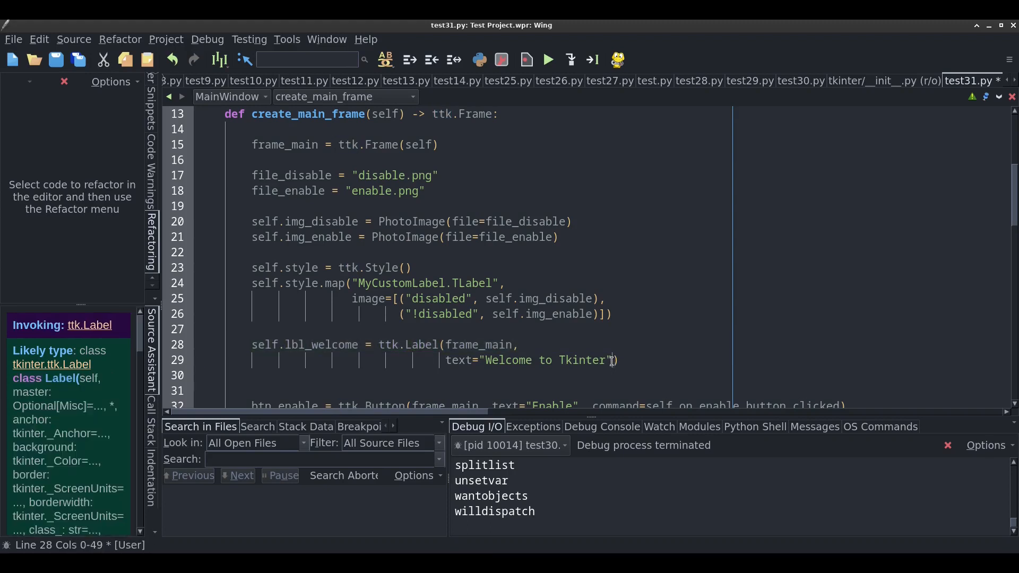
type("style=\"MyCus\")")
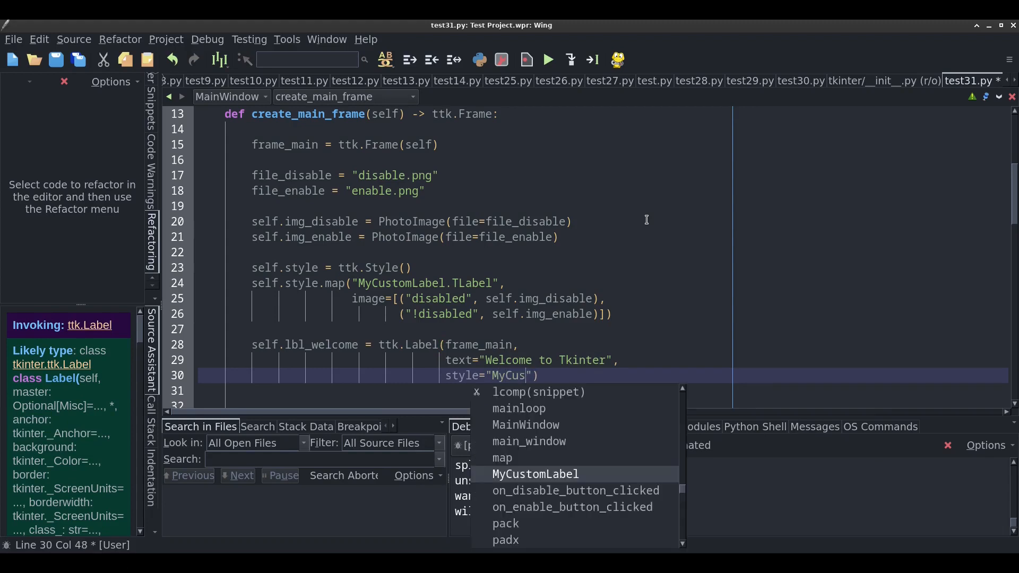
left_click(535, 474)
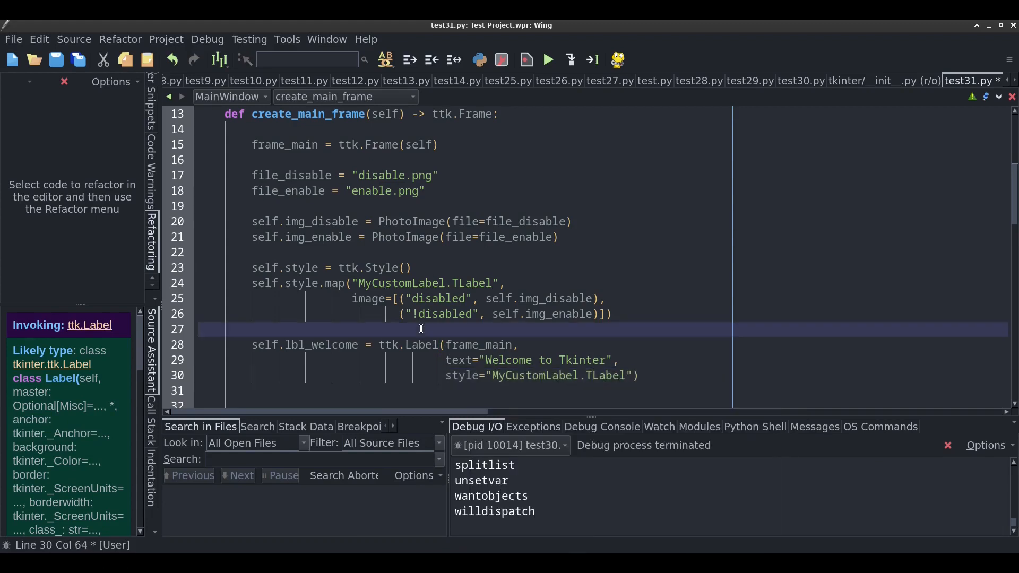
left_click(421, 329)
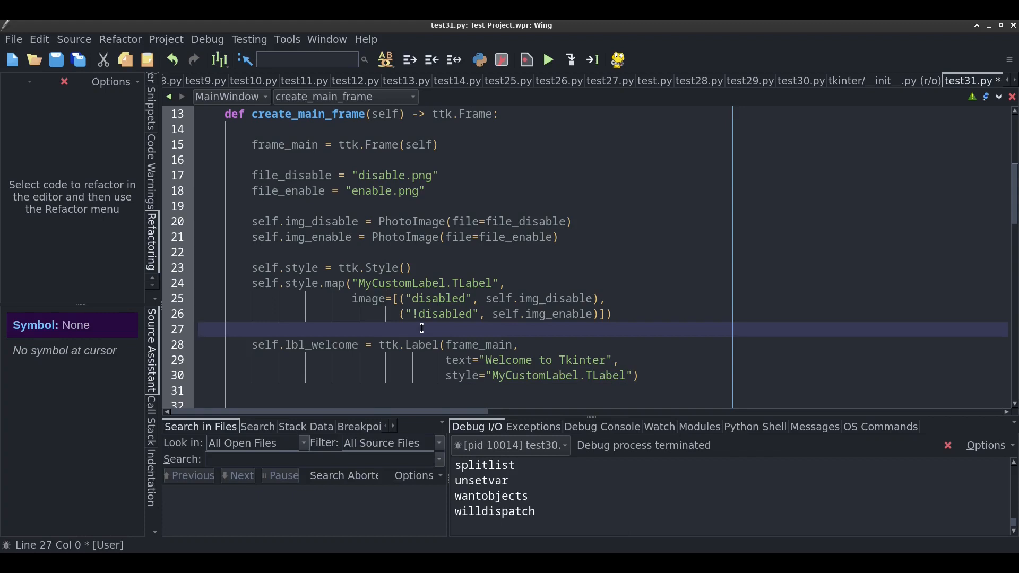
left_click(547, 60)
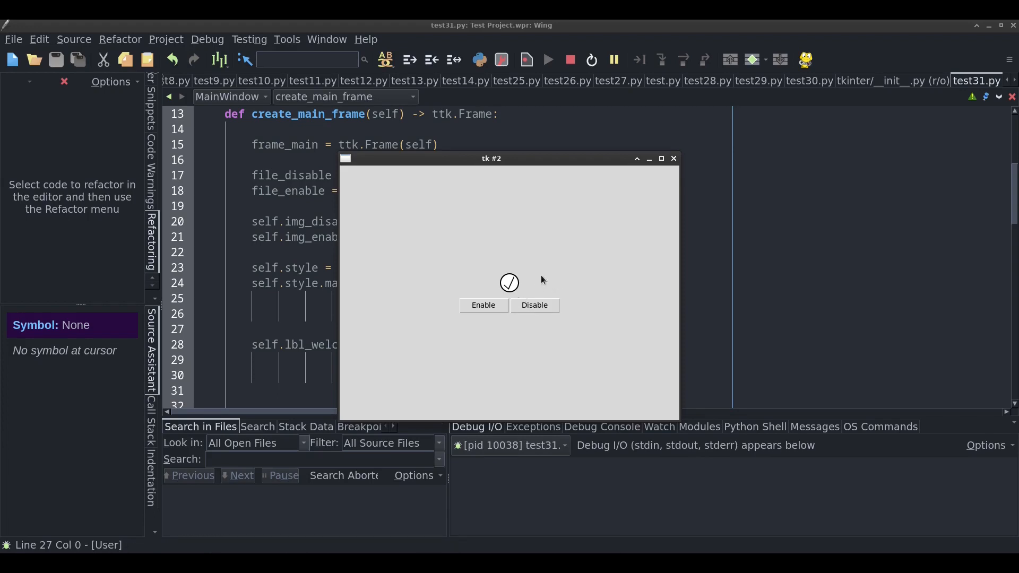
mouse_move(533, 304)
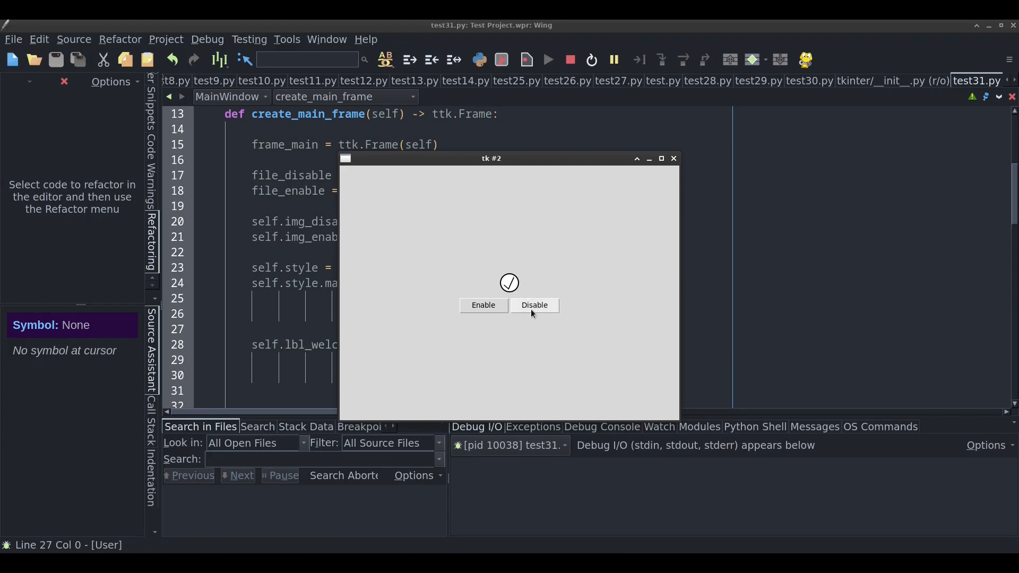
Give the welcome label compound=tk.LEFT and relaunch the demo showing the checkmark beside the text
left_click(534, 304)
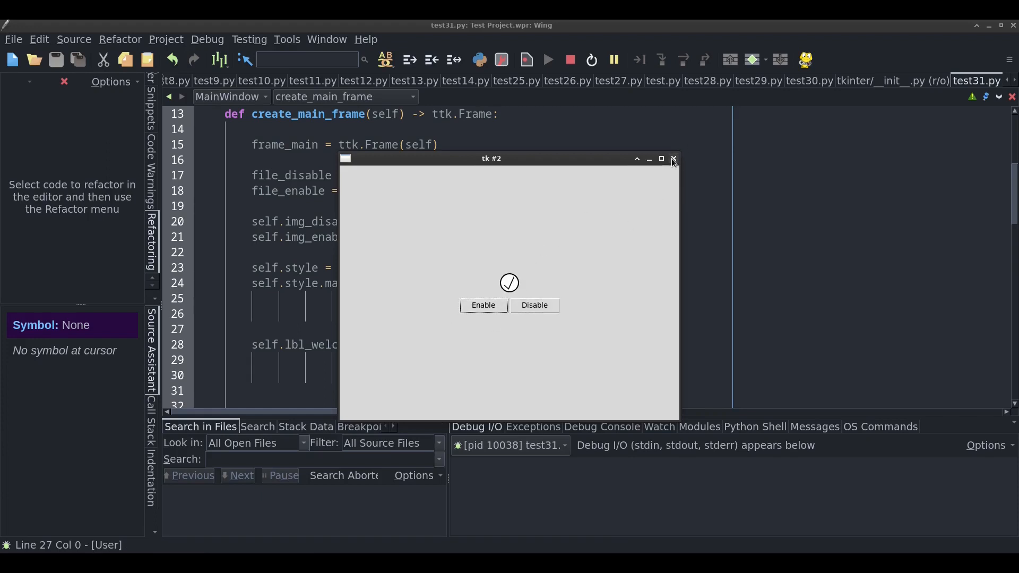
left_click(673, 159)
type("compound=tk.LEF)")
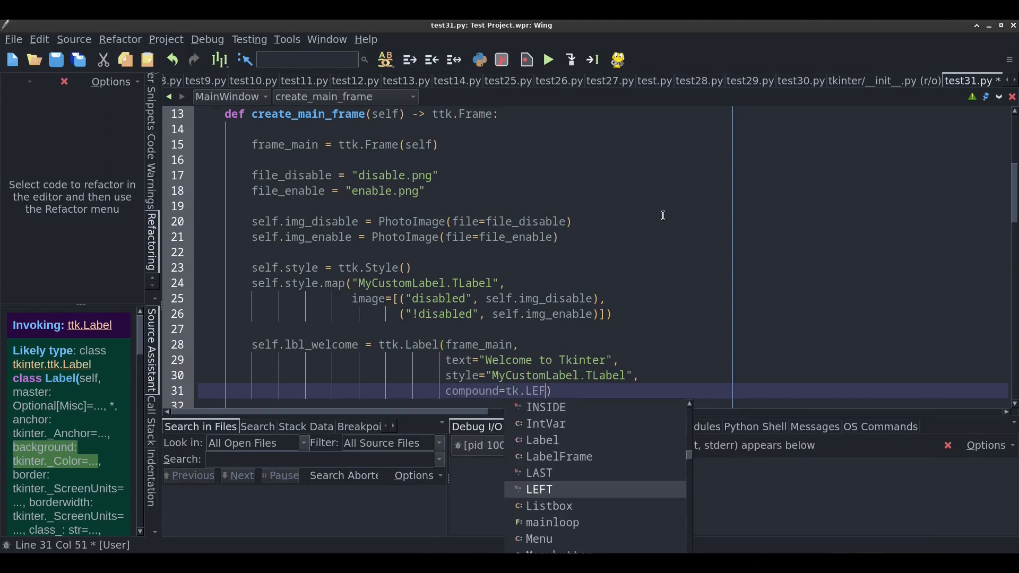
left_click(538, 488)
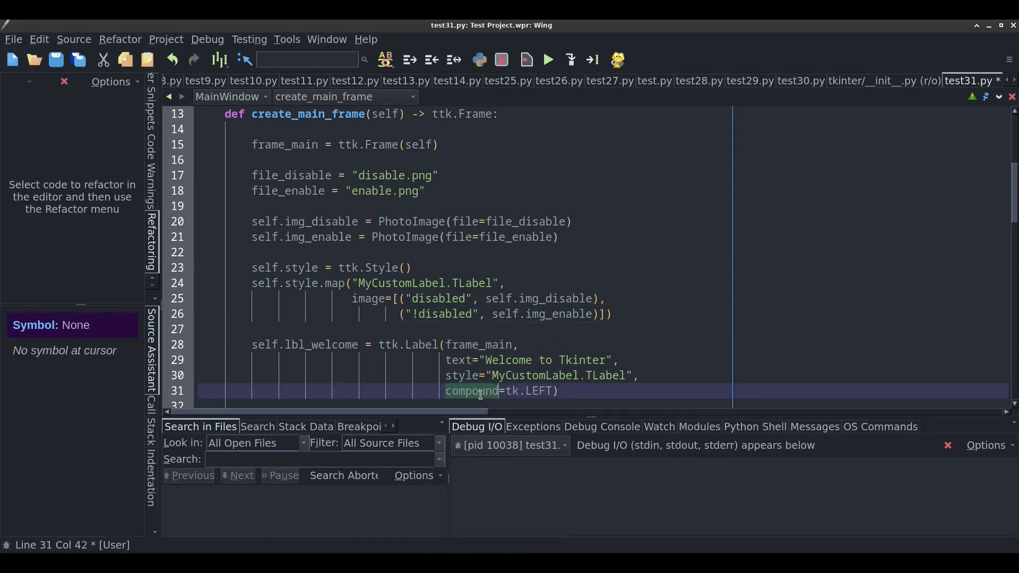
double_click(472, 391)
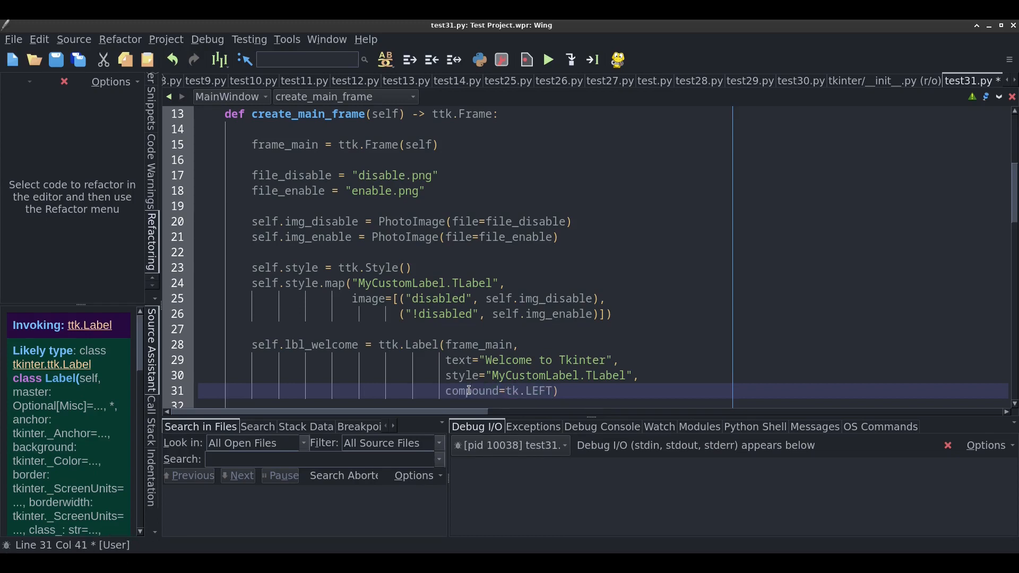
left_click(547, 59)
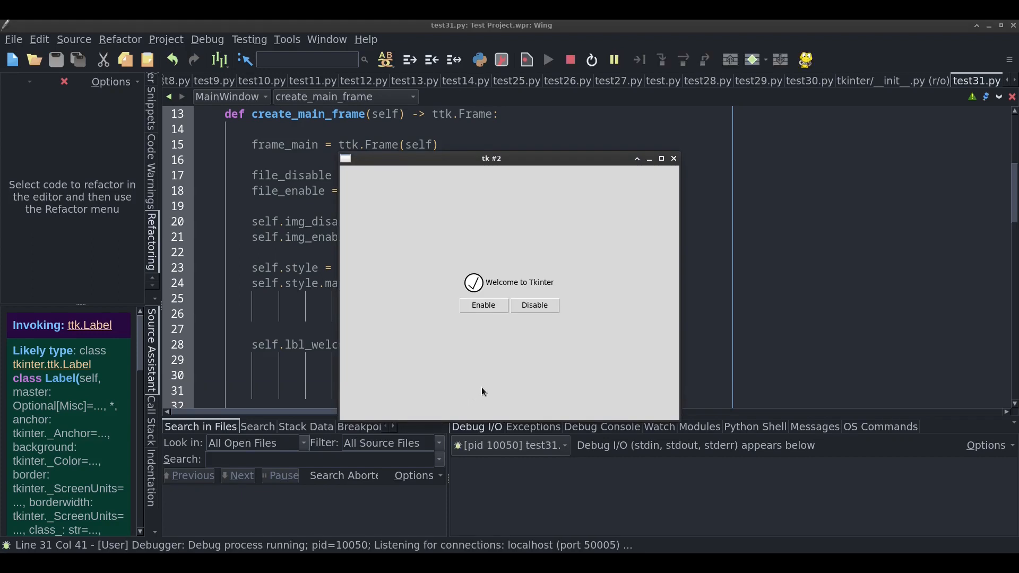
mouse_move(535, 304)
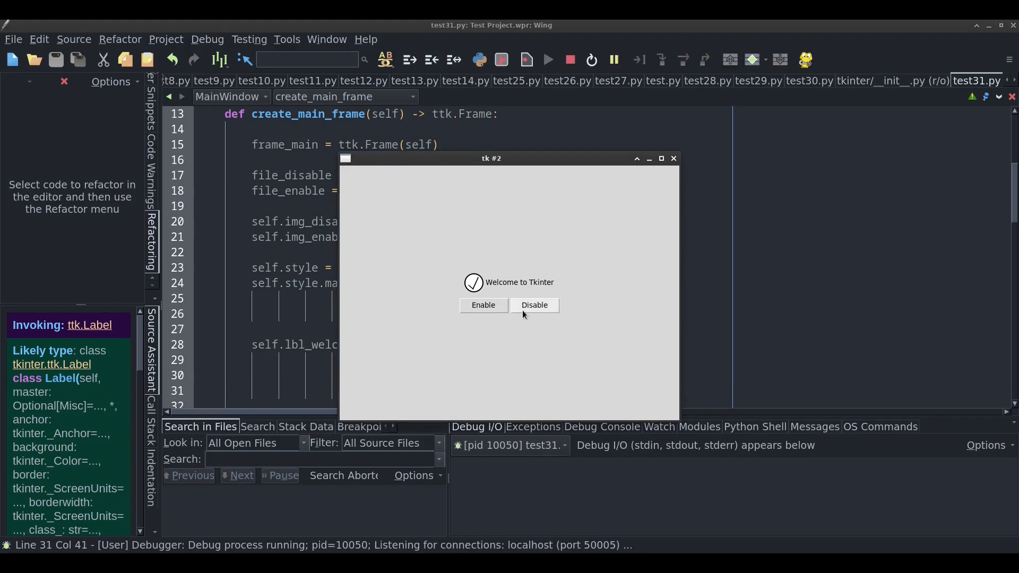
Disable and re-enable the welcome label to see the slashed icon swap back to the checkmark
left_click(534, 304)
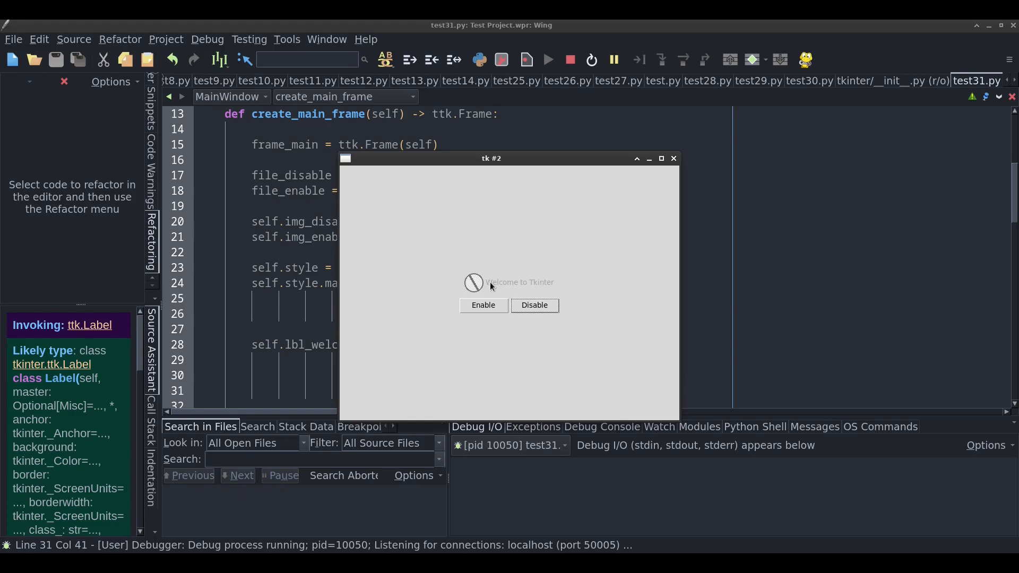
mouse_move(474, 286)
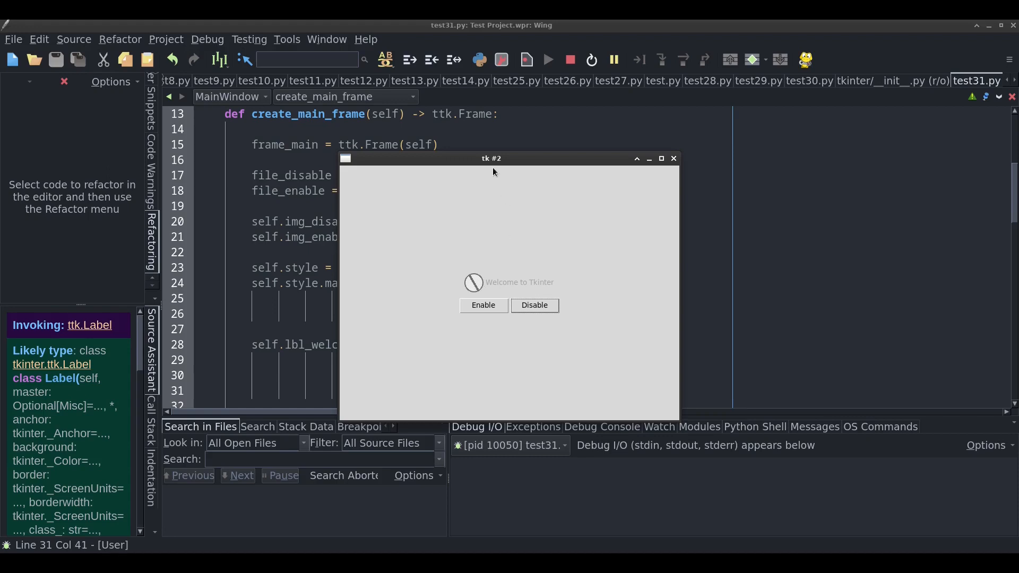
mouse_move(501, 167)
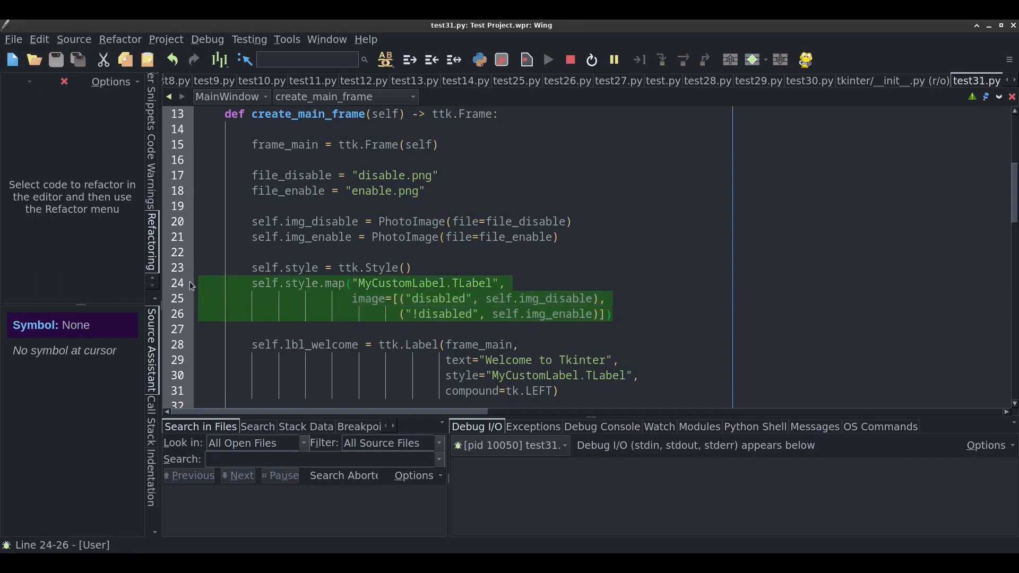
left_click(610, 314)
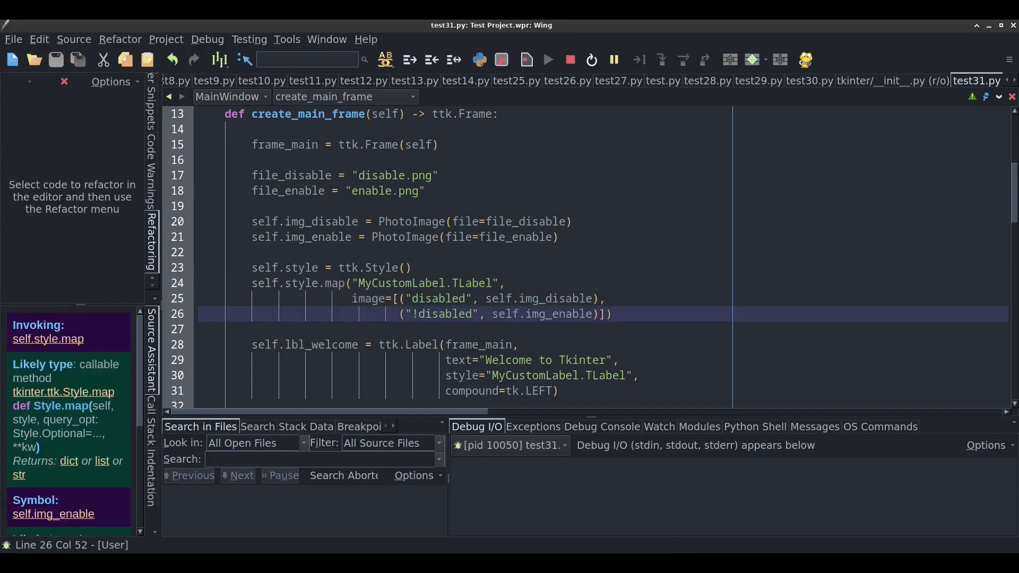
left_click(547, 60)
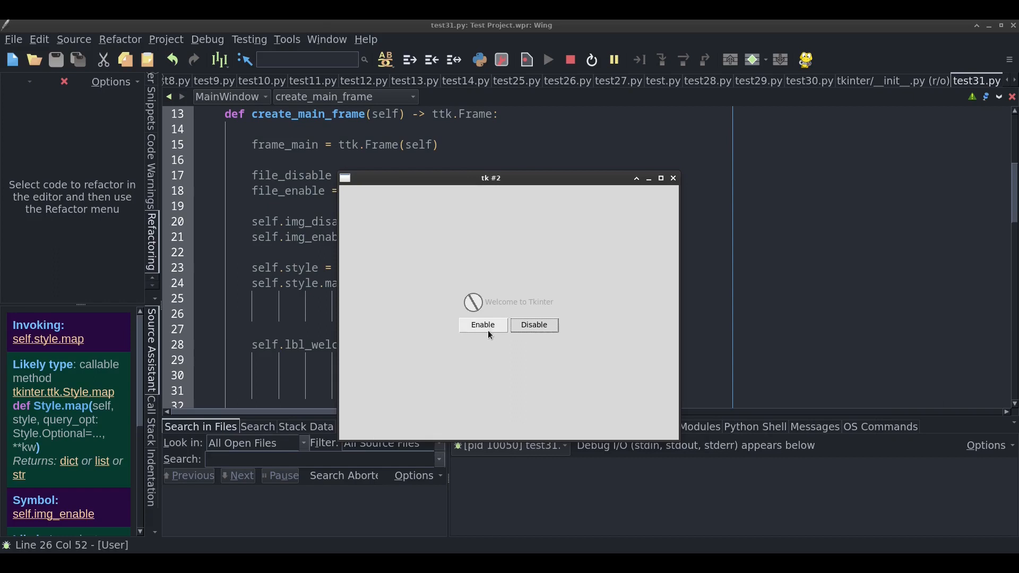
left_click(482, 324)
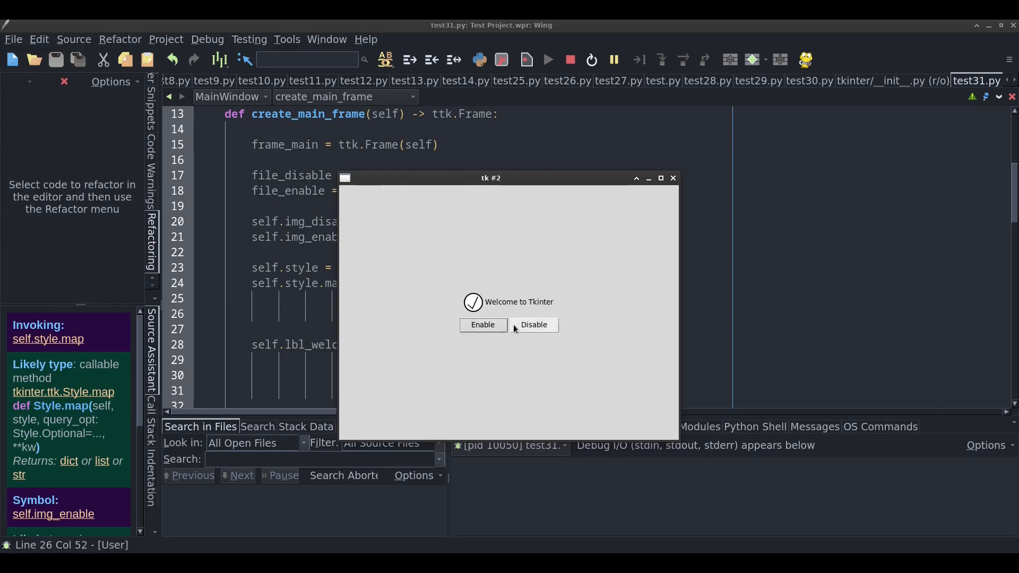
mouse_move(556, 344)
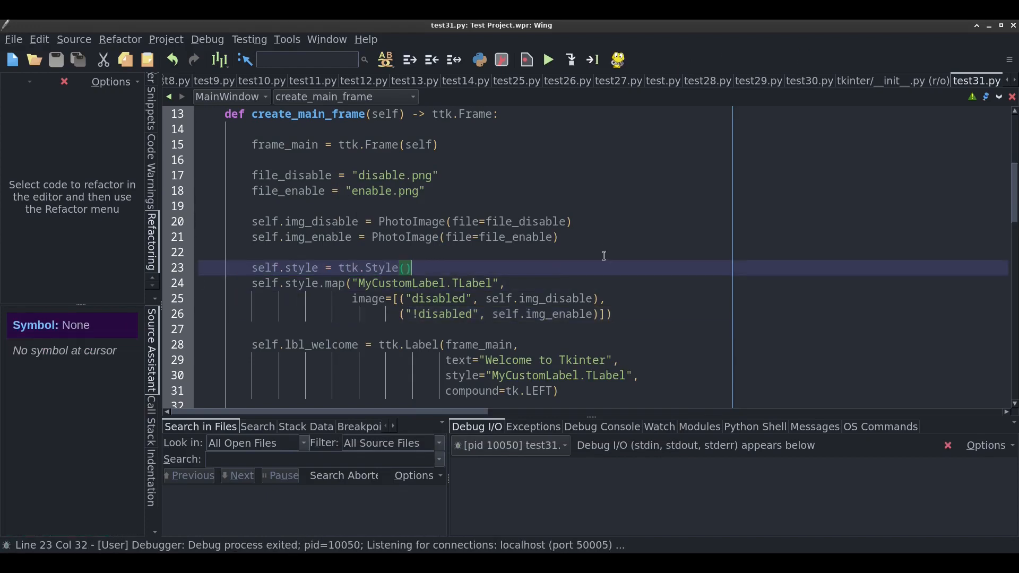
Run test32.py, then disable and re-enable the checkbox and both buttons
left_click(547, 60)
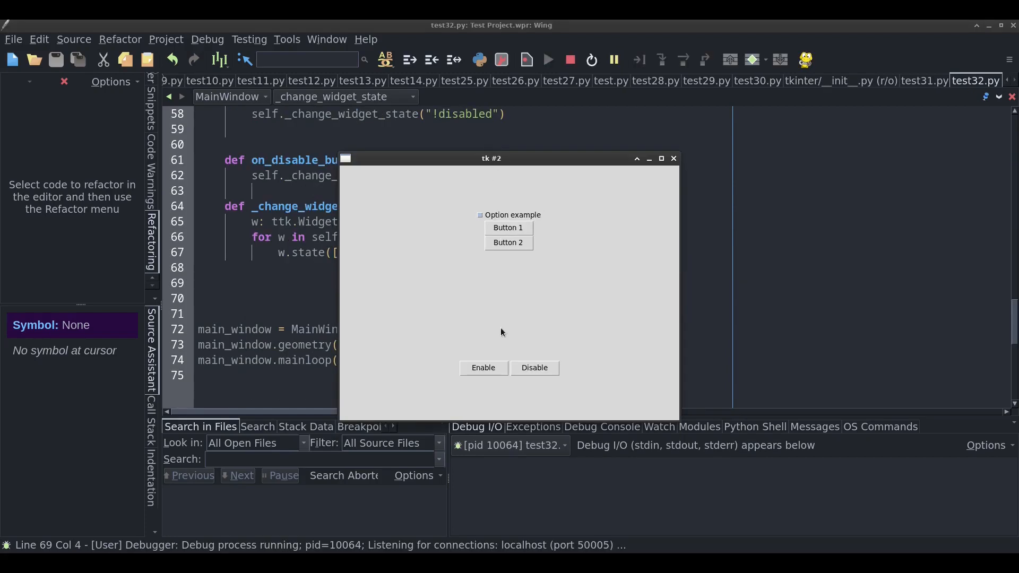
left_click(533, 367)
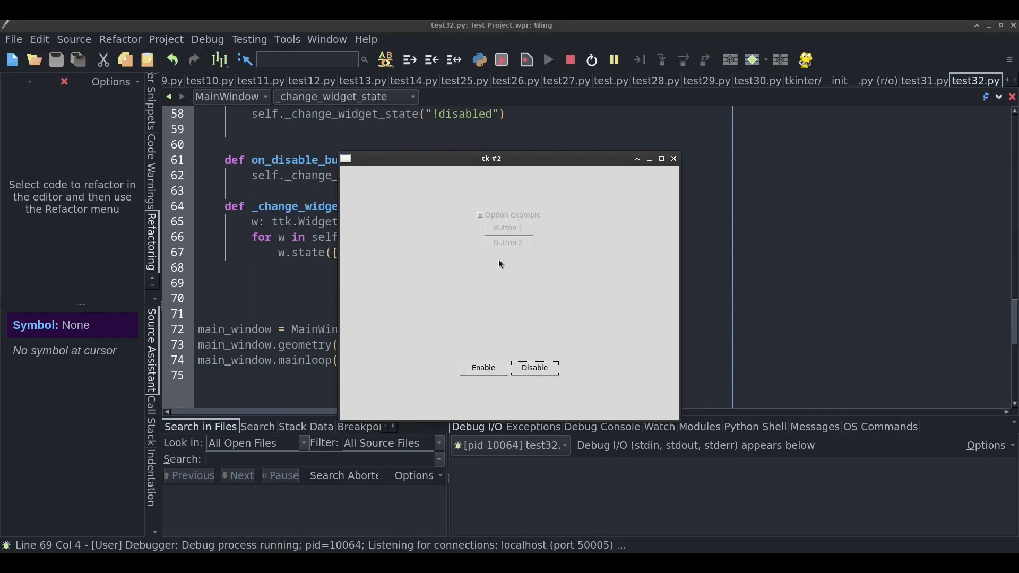
left_click(482, 367)
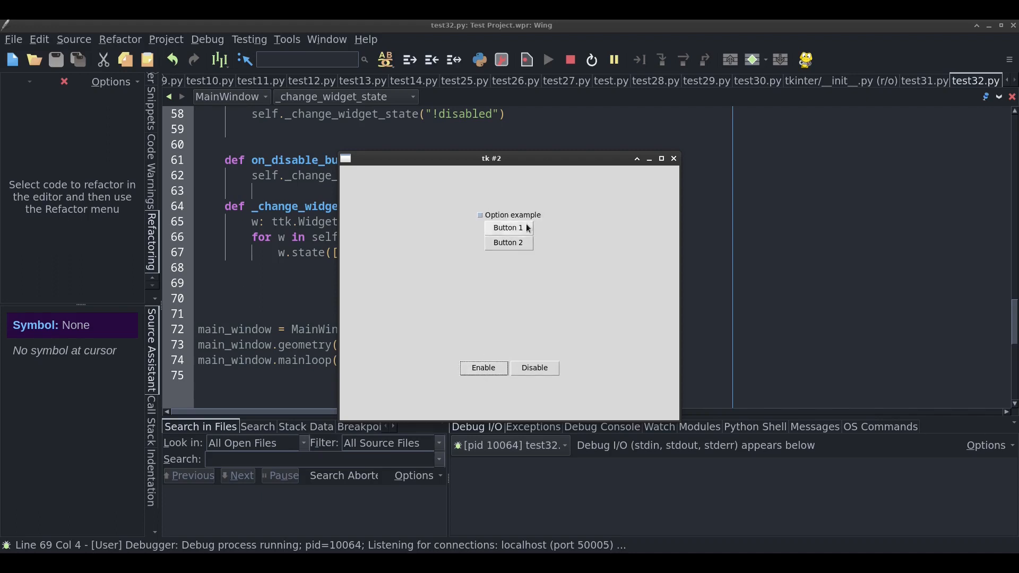
mouse_move(531, 215)
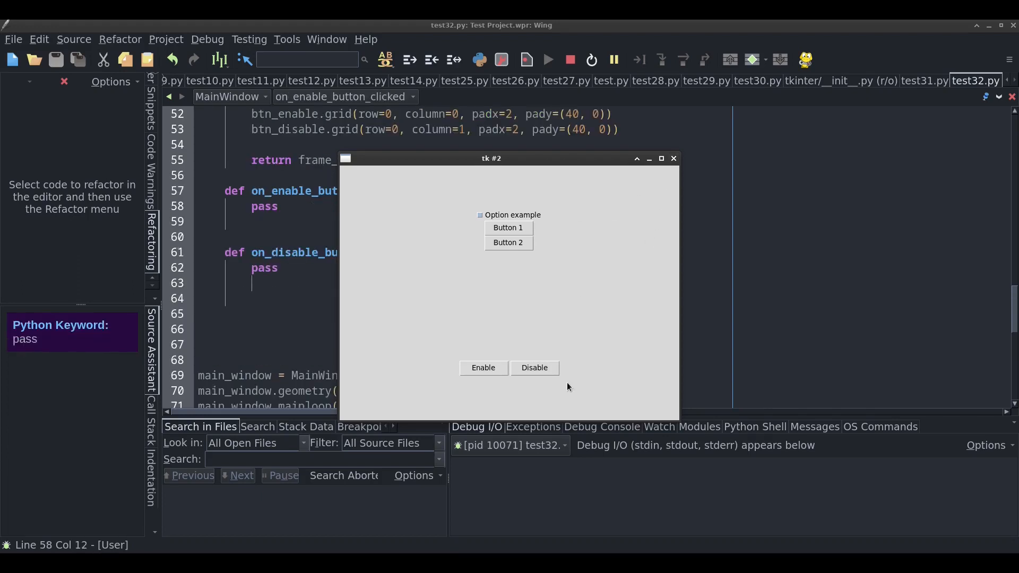
mouse_move(526, 403)
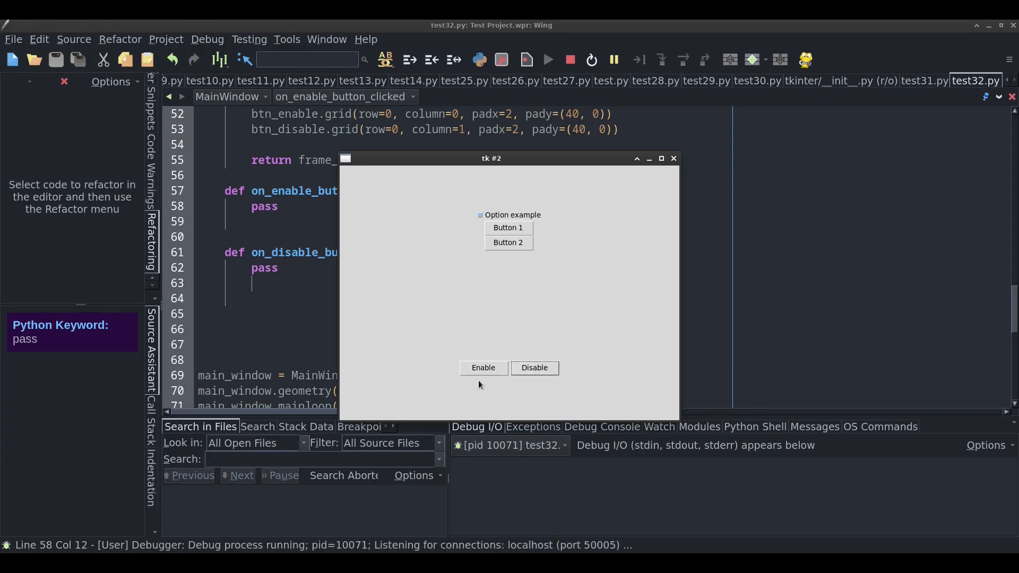
mouse_move(492, 323)
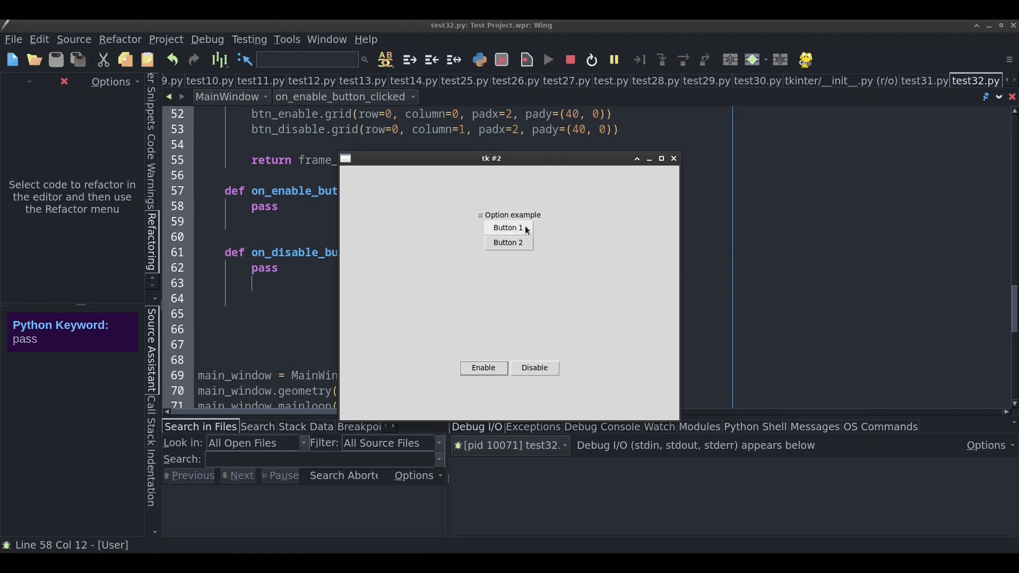
mouse_move(460, 225)
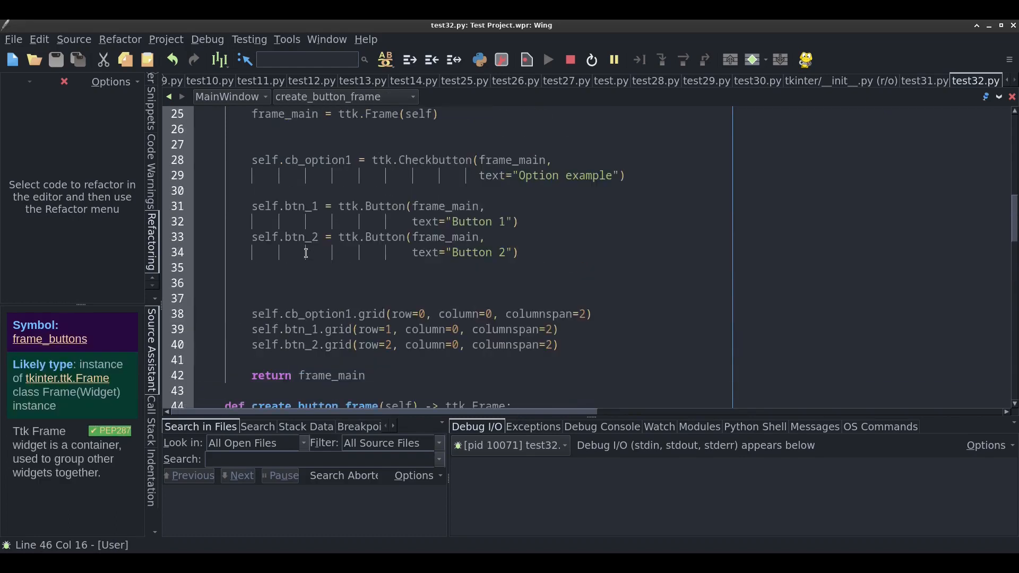
Inspect frame_main and cb_option1 in create_main_frame, then close the demo window
double_click(284, 206)
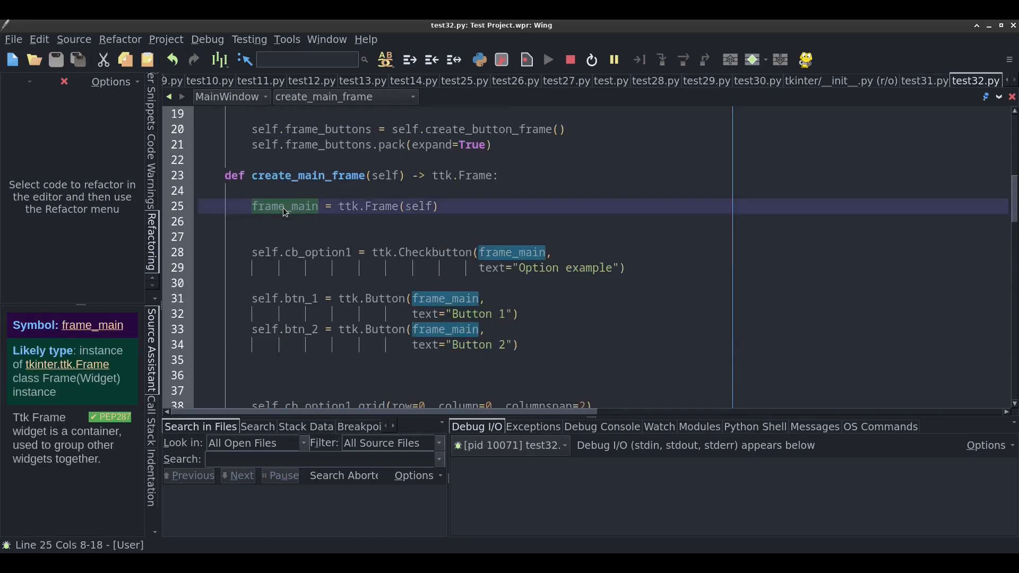
mouse_move(293, 206)
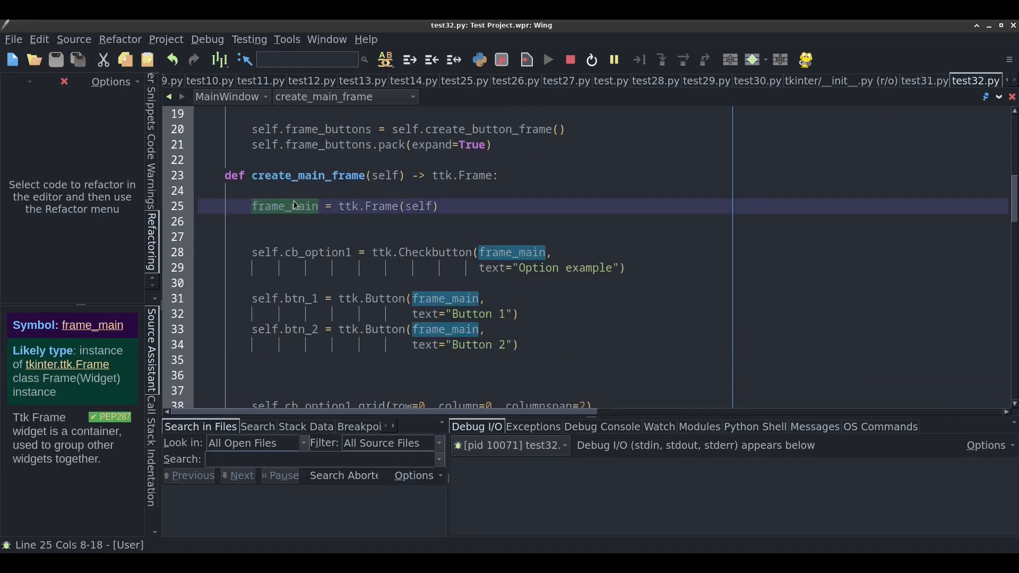
left_click(316, 252)
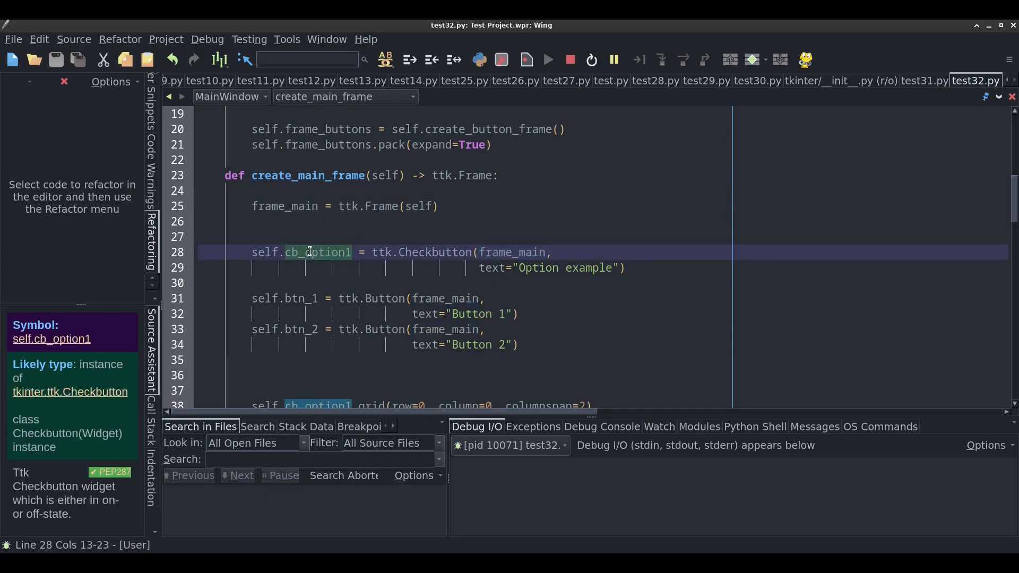
mouse_move(309, 301)
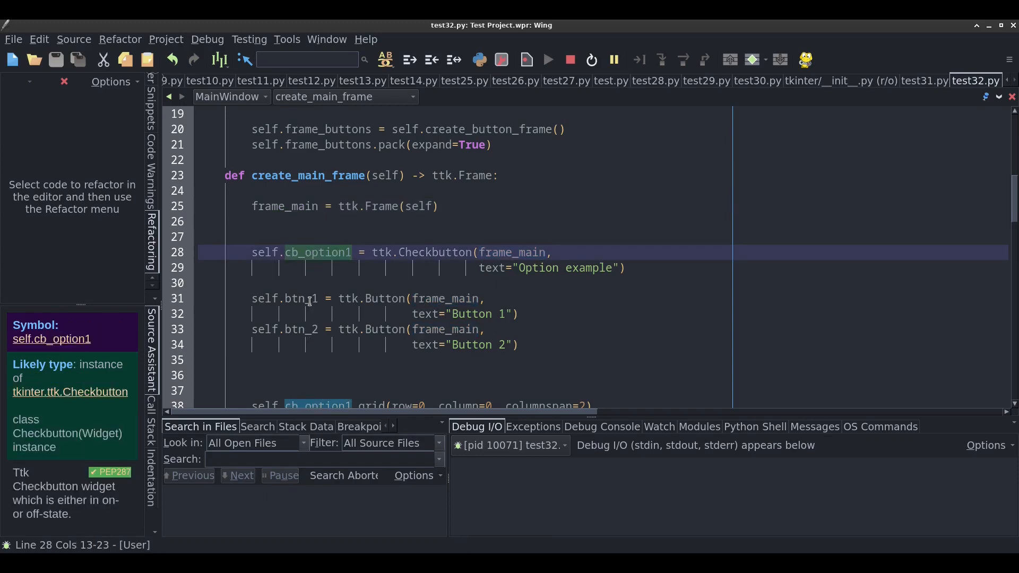
left_click(434, 299)
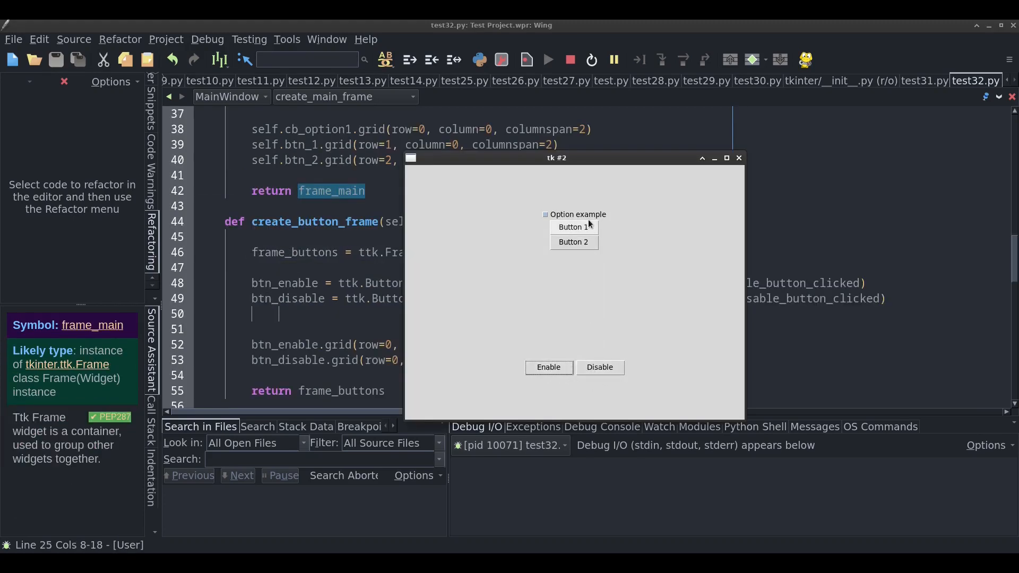
mouse_move(607, 352)
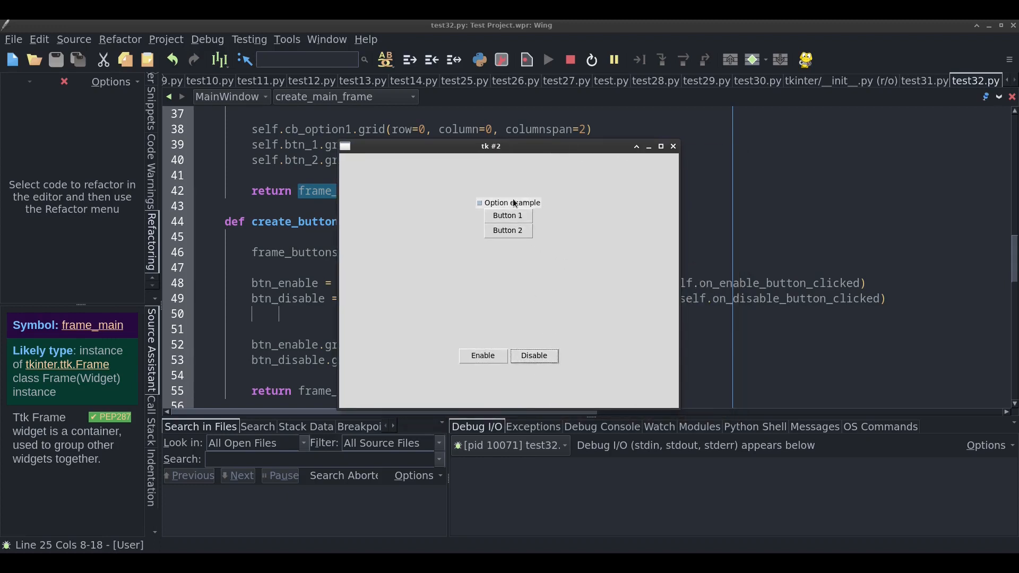
mouse_move(520, 223)
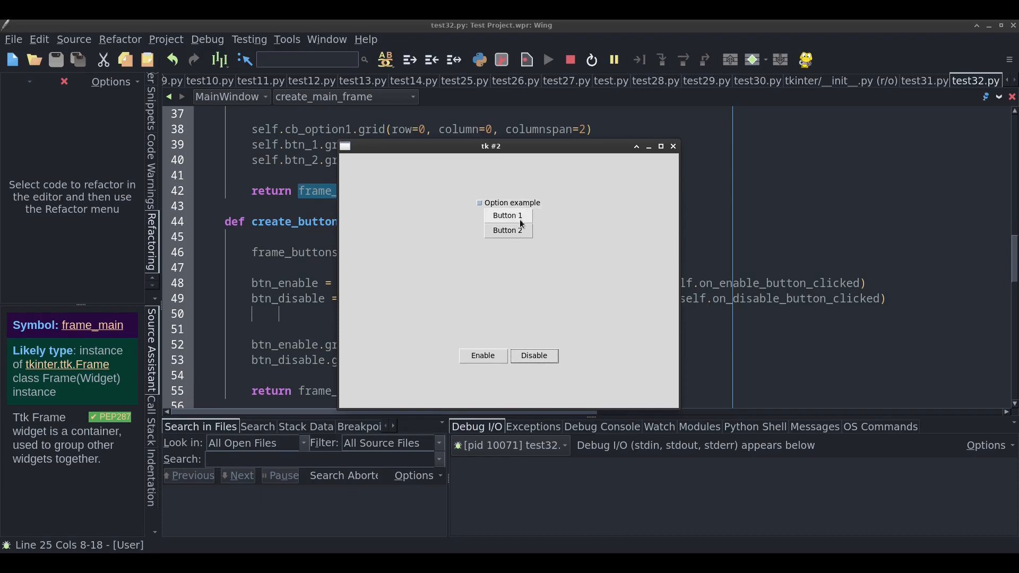
mouse_move(508, 234)
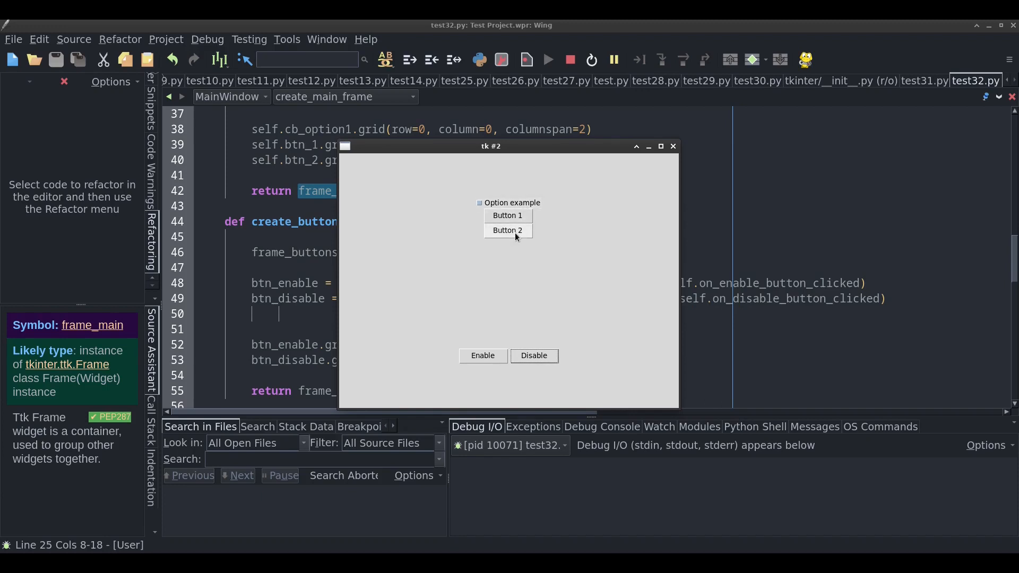
mouse_move(506, 202)
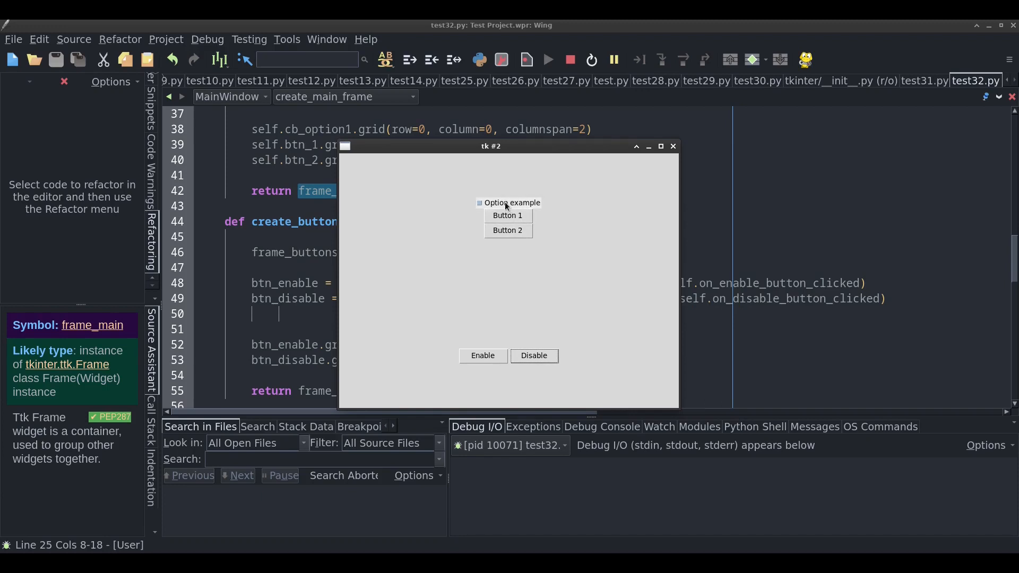
mouse_move(524, 215)
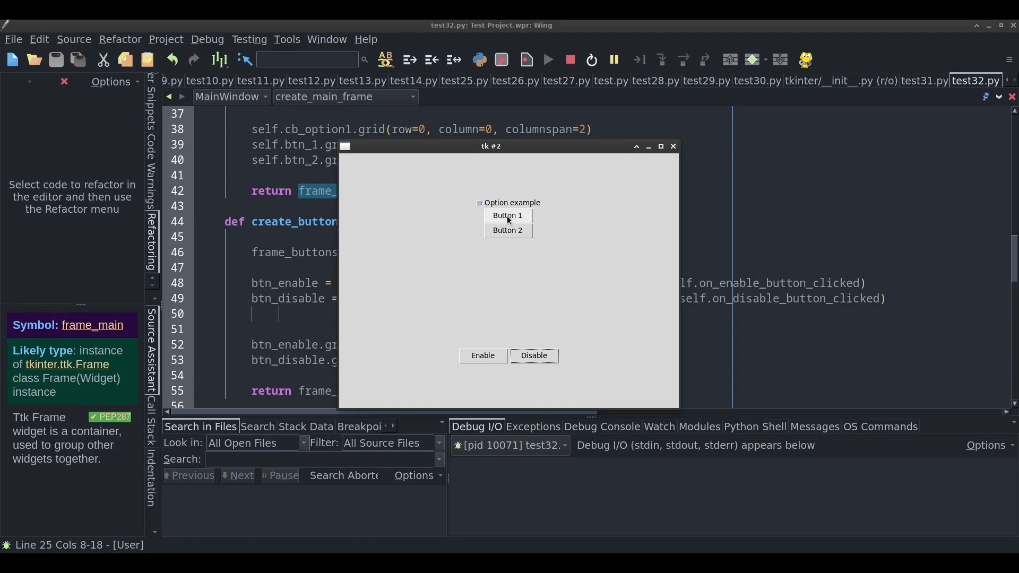
mouse_move(675, 147)
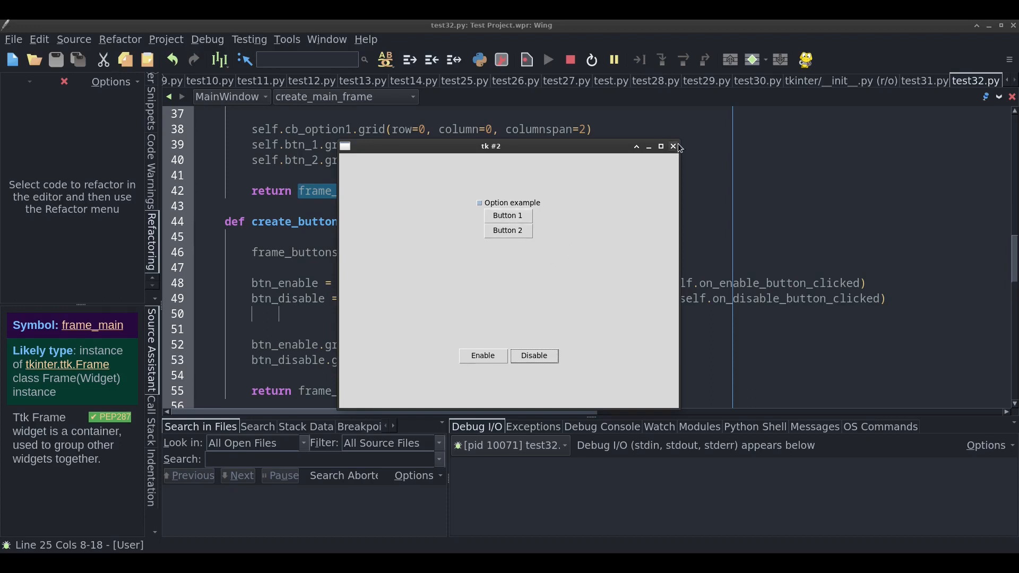
mouse_move(676, 151)
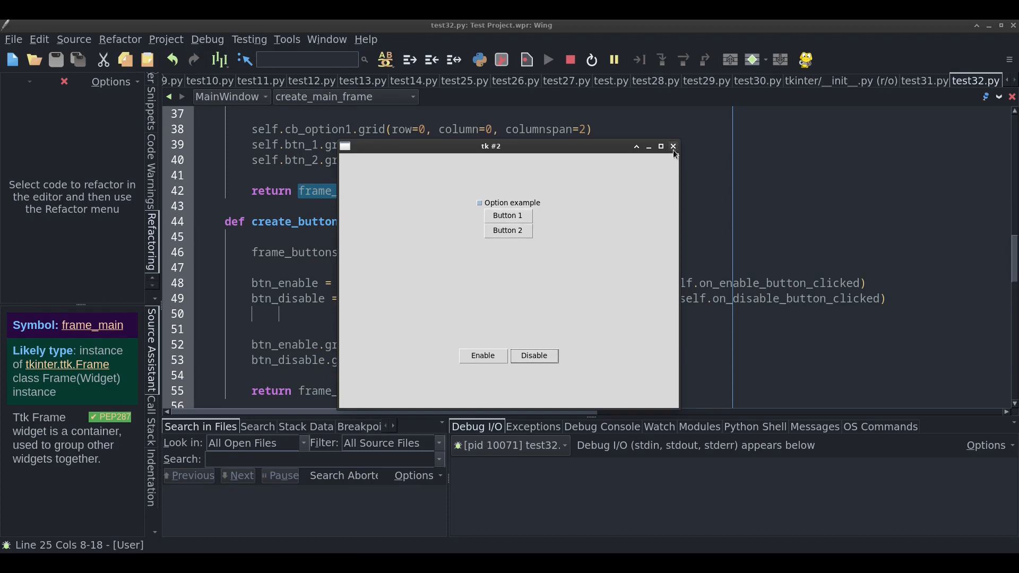
left_click(673, 145)
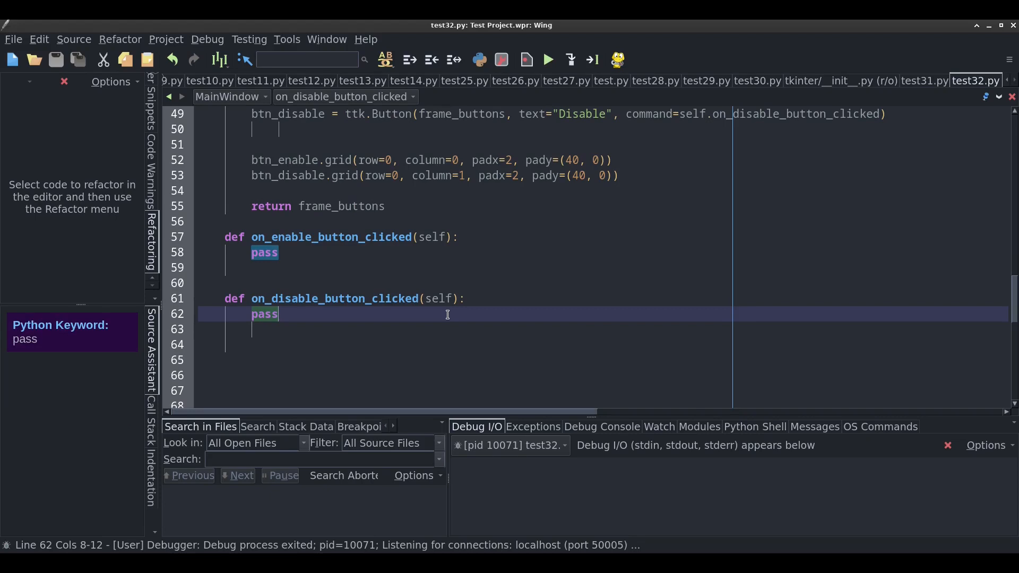
Replace pass in on_disable_button_clicked with a loop over frame_main.winfo_children() printing w
scroll("up", 3)
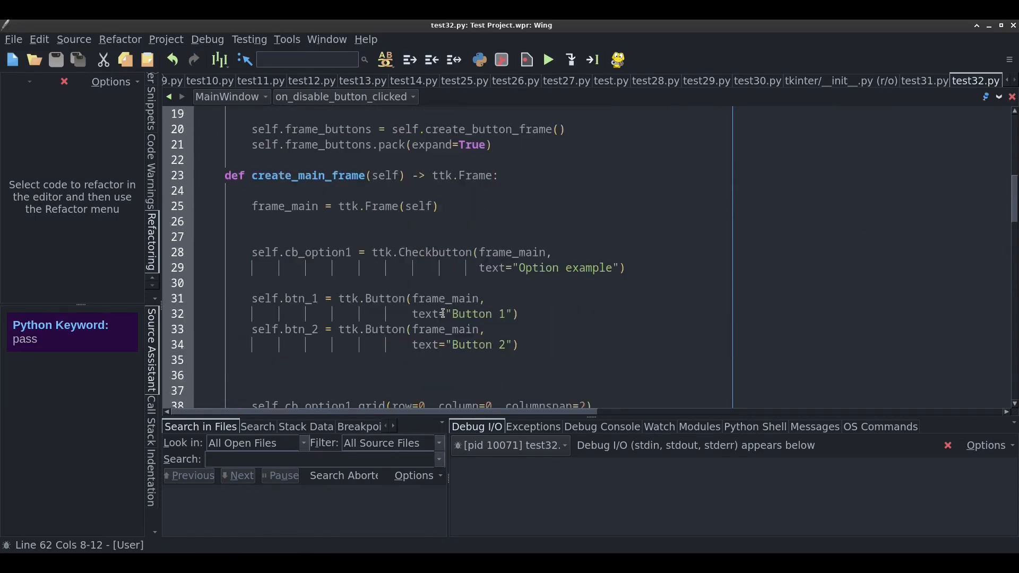
scroll("up", 3)
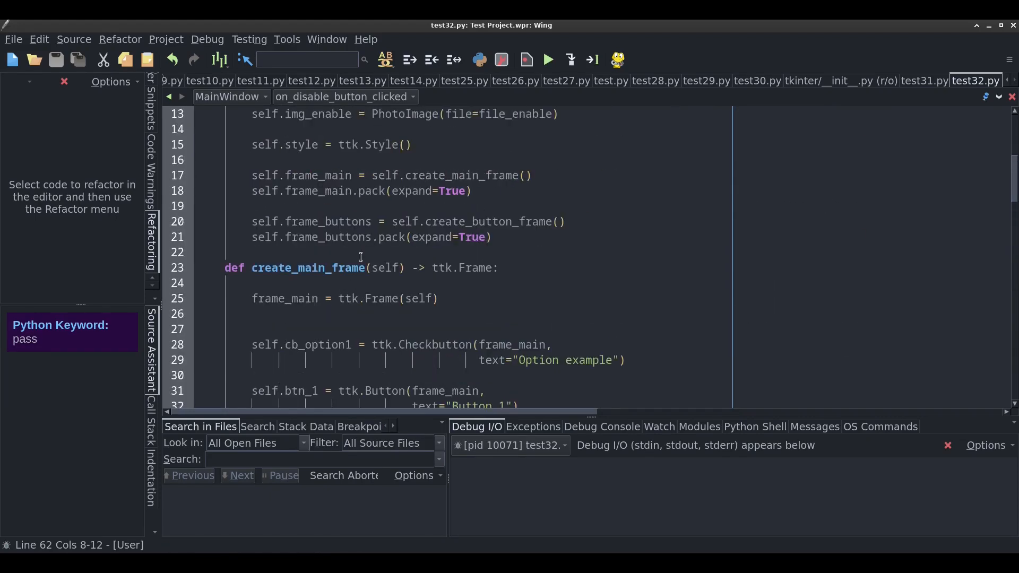
left_click(301, 176)
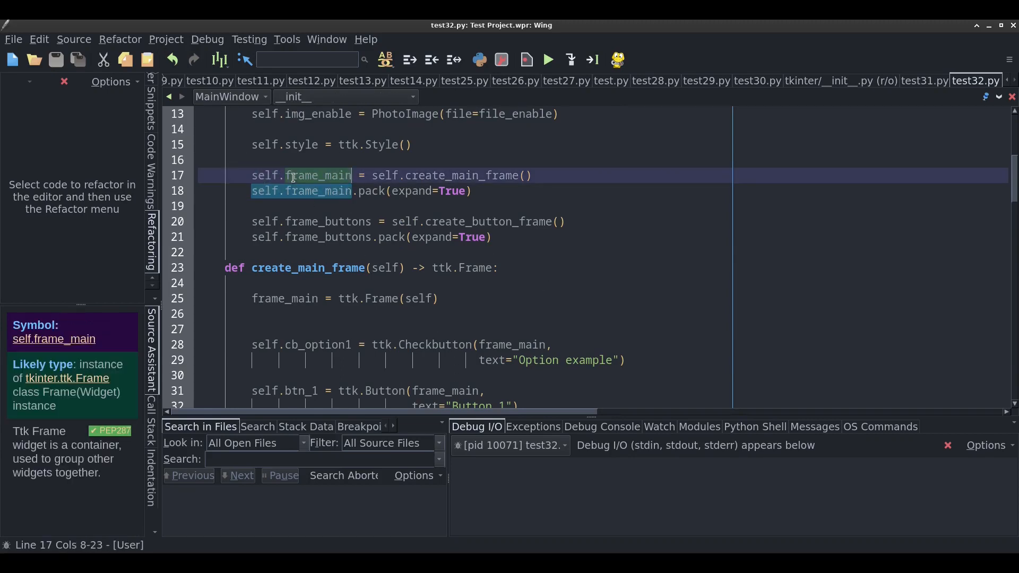
scroll("down", 3)
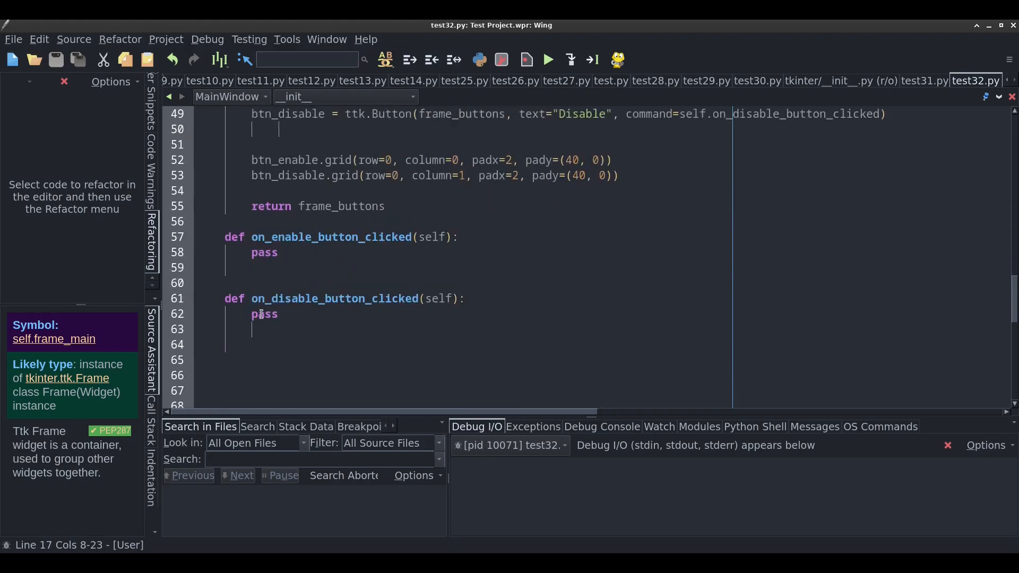
left_click(264, 314)
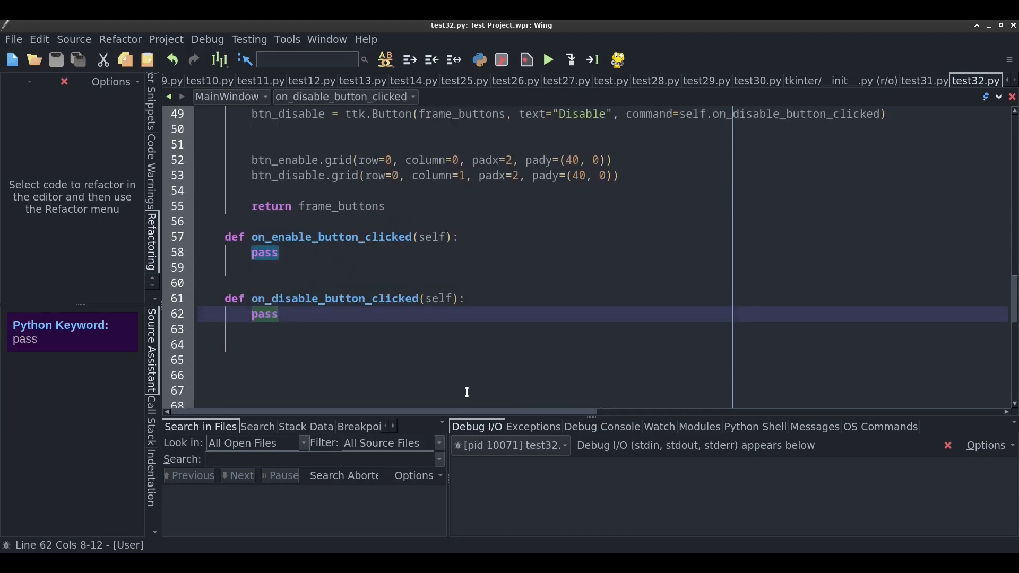
type("for w")
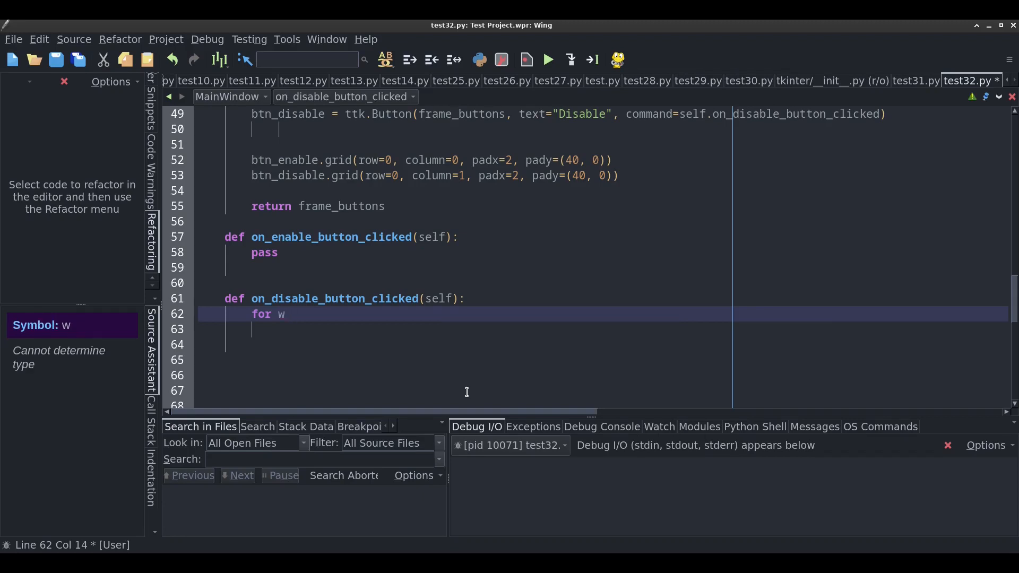
type("in self.frame_main.winfo_children():")
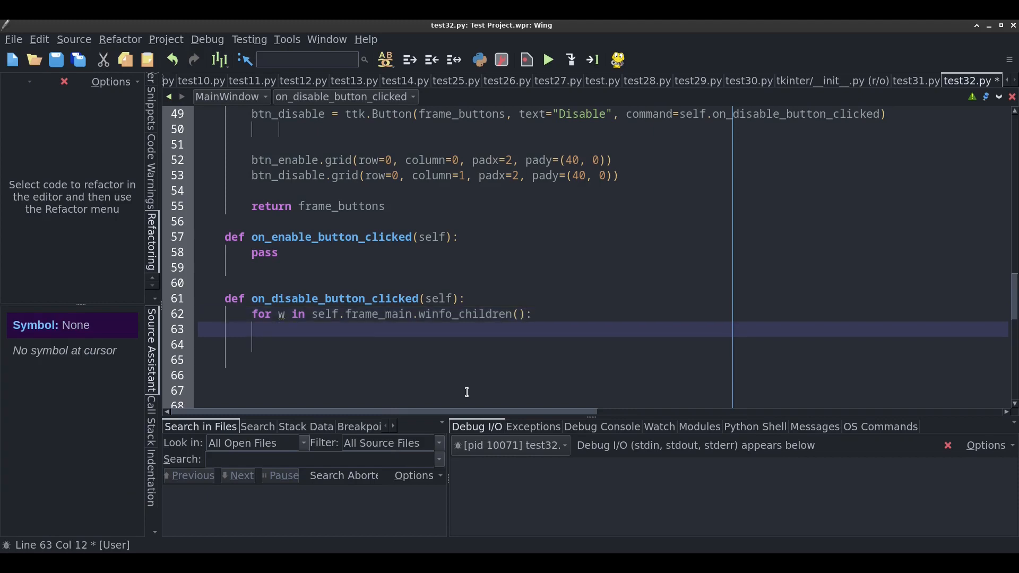
type("print(w)")
left_click(602, 314)
type("w: ttk")
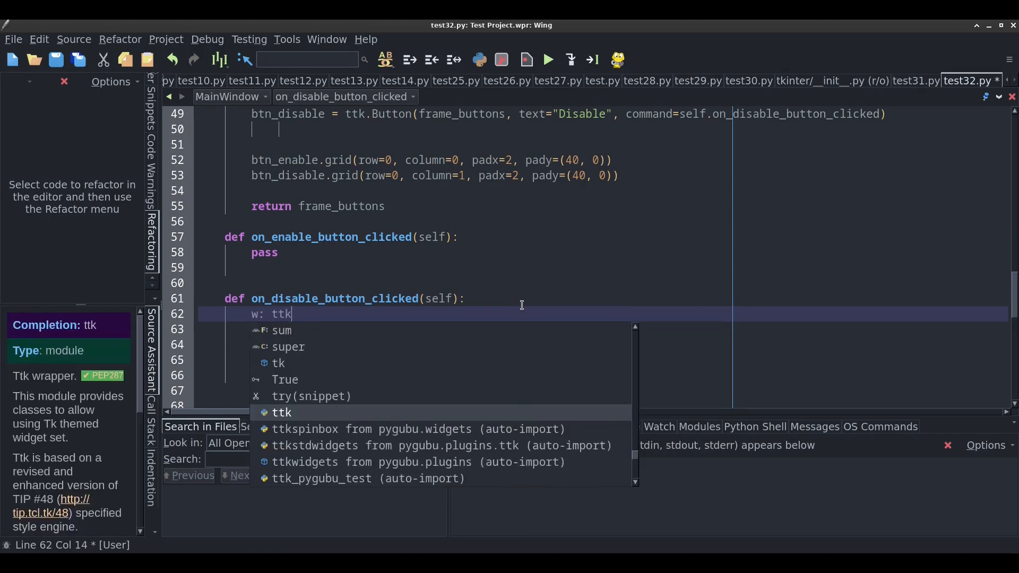
type(".Widget")
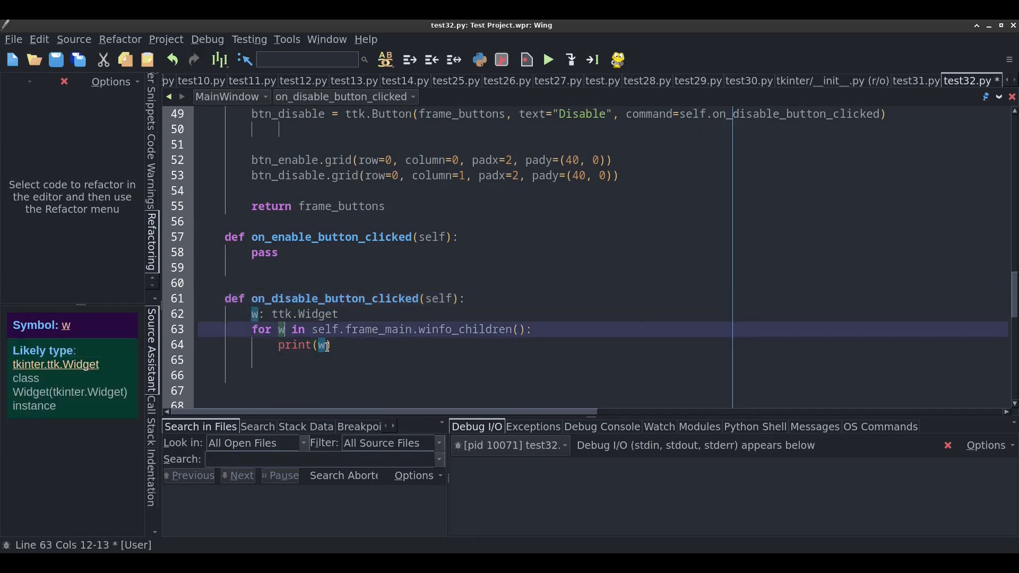
type(".")
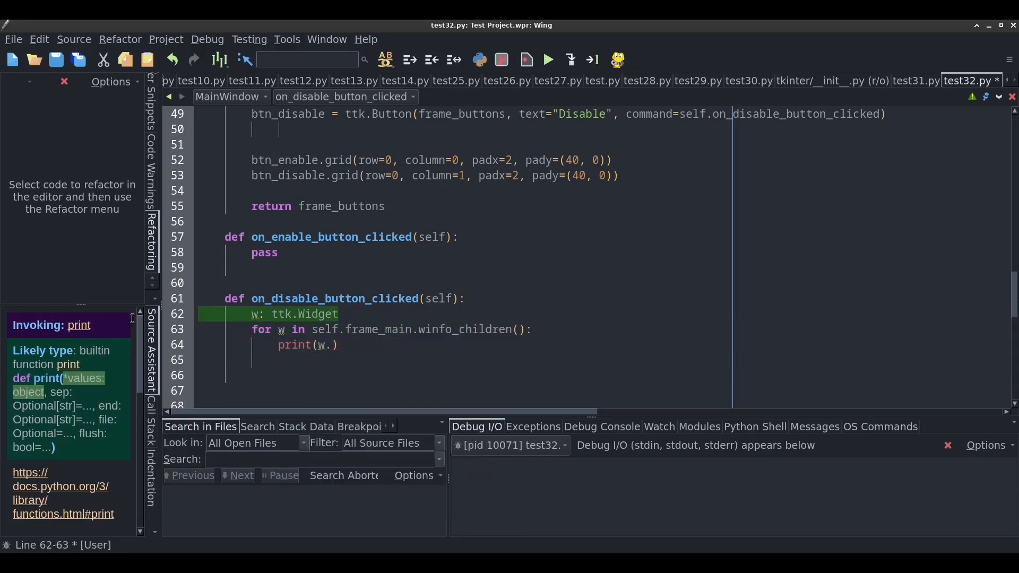
key("Delete")
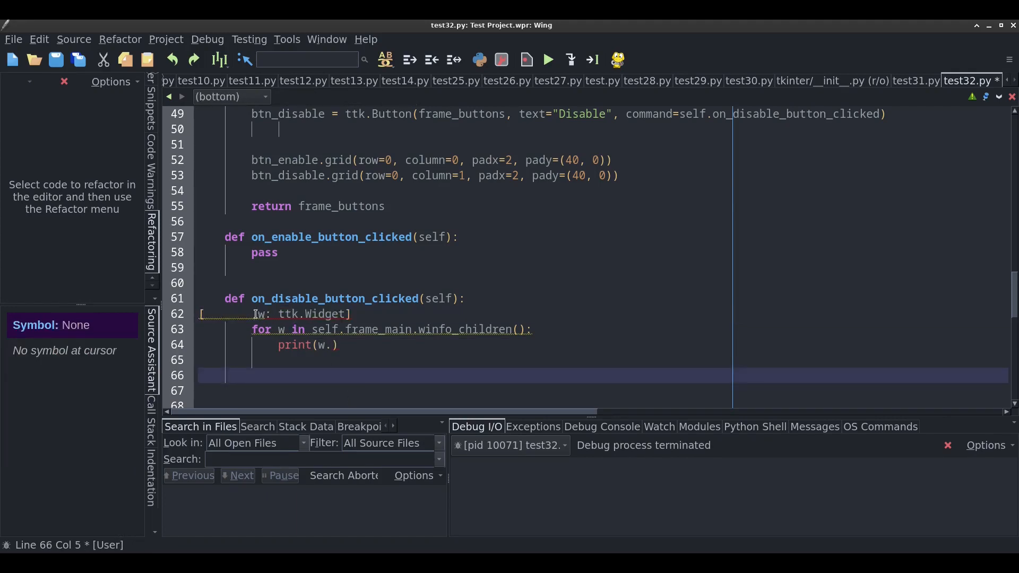
Fix the loop's indentation, run the script and click Disable to list the checkbutton and buttons
left_click(260, 313)
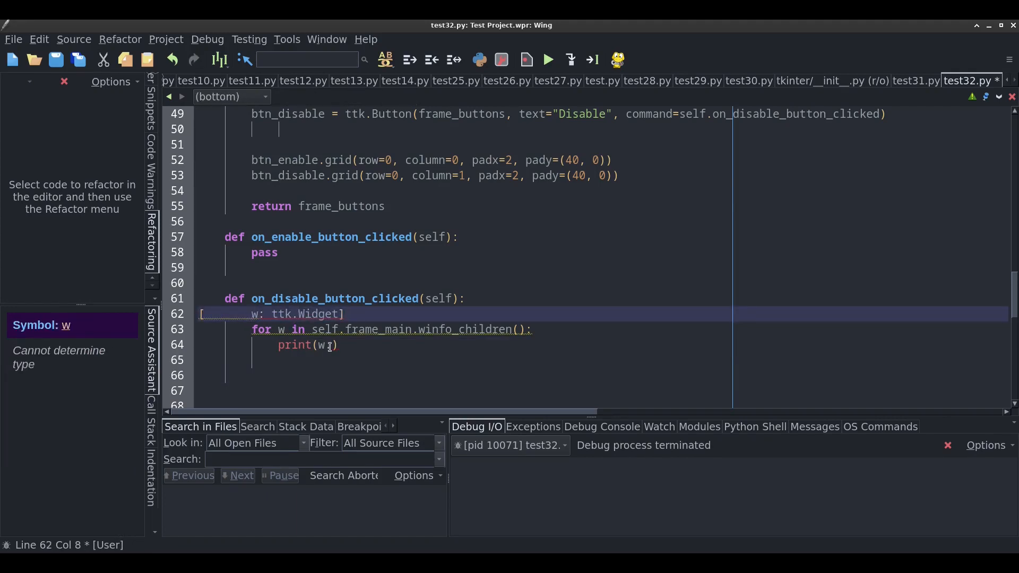
left_click(319, 345)
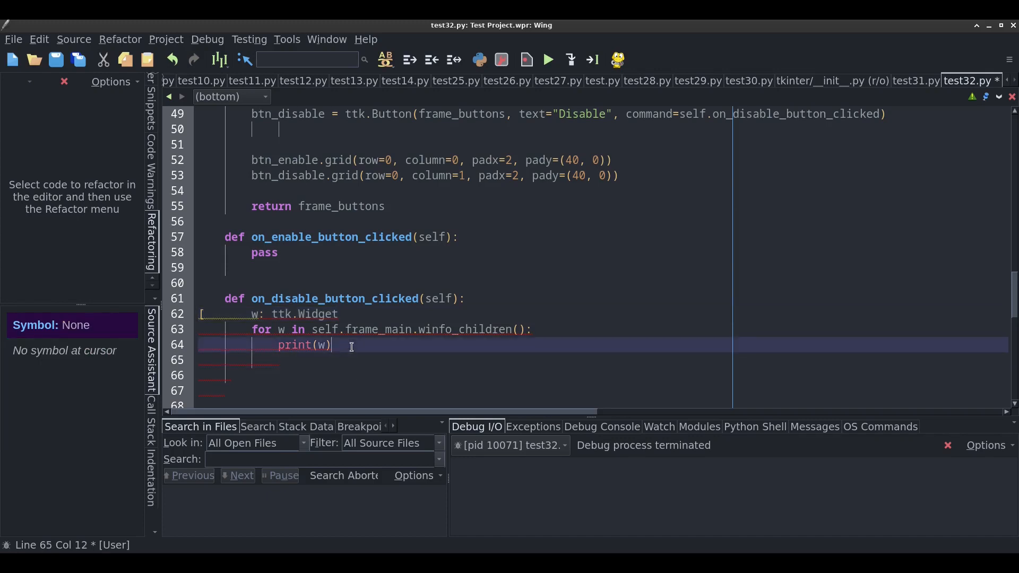
left_click(283, 313)
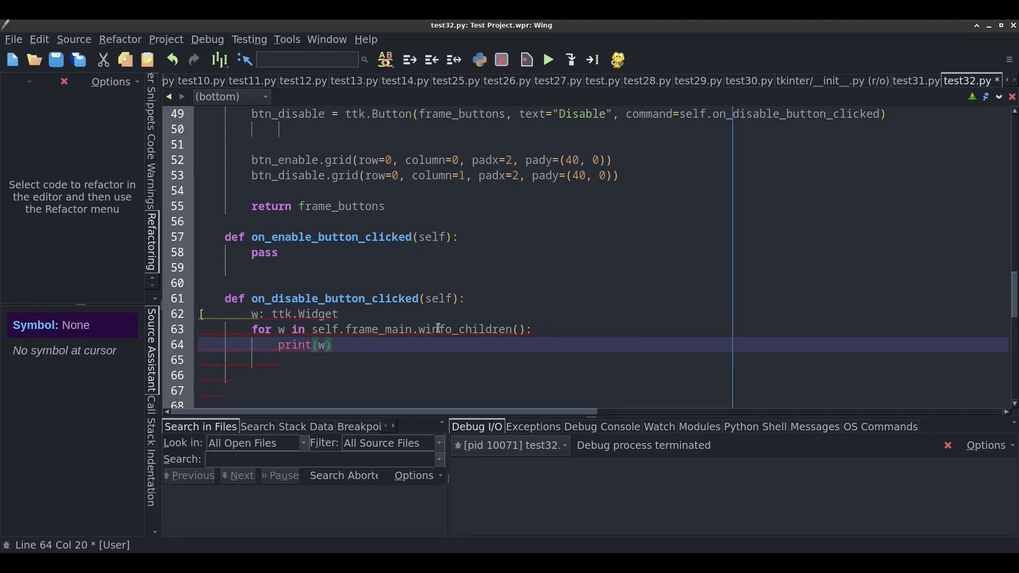
left_click(251, 314)
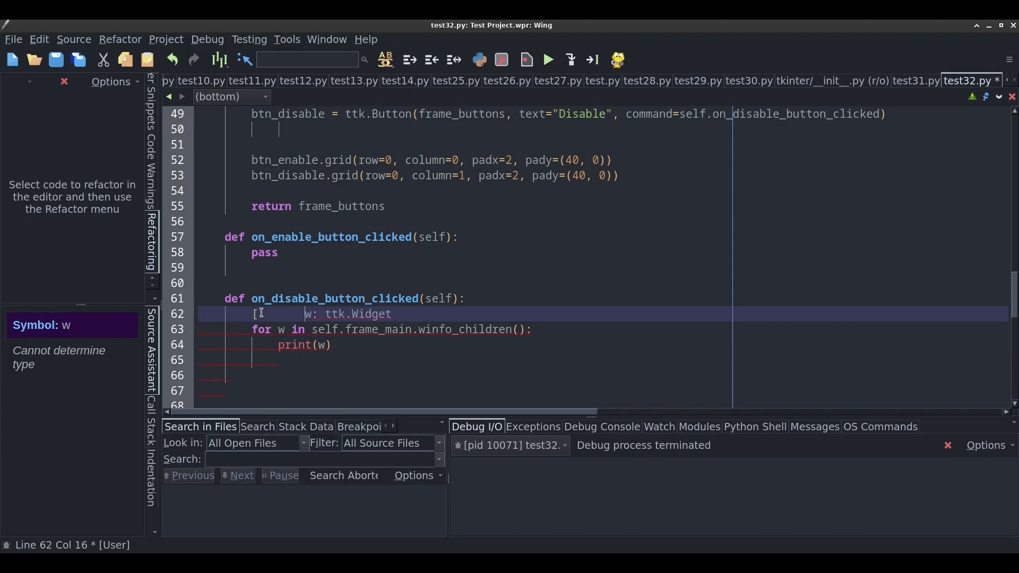
key("BackSpace")
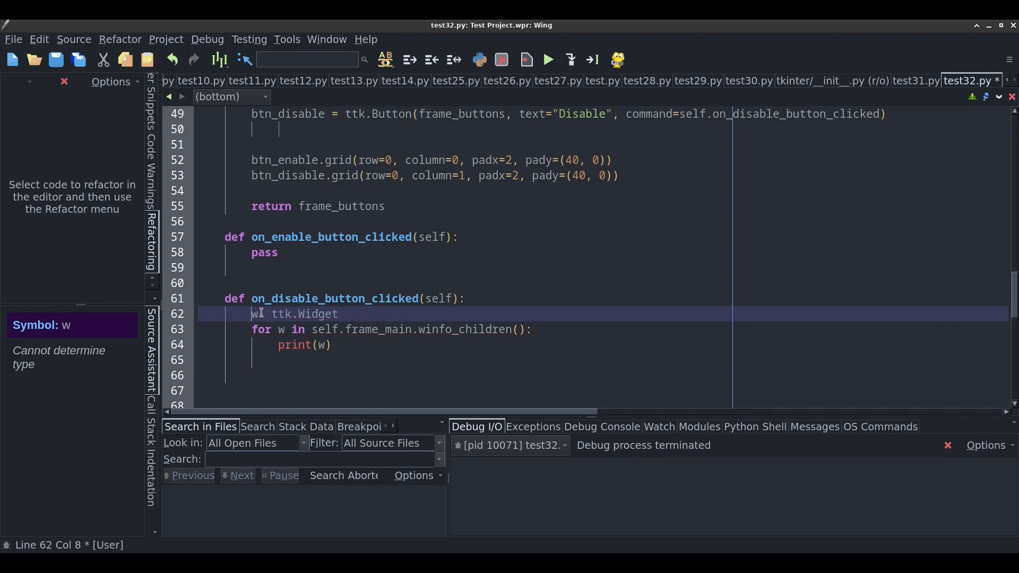
left_click(232, 375)
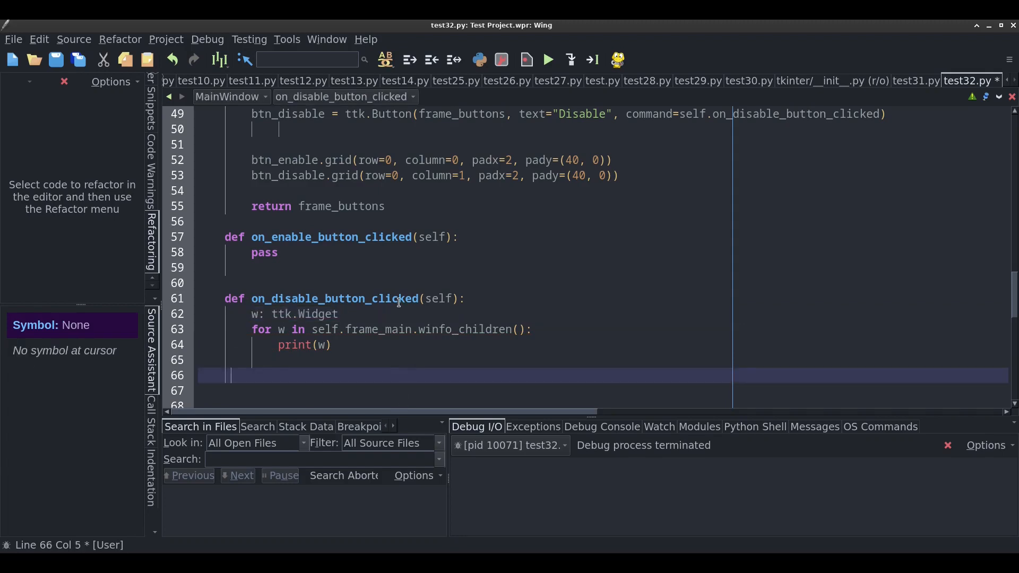
left_click(546, 60)
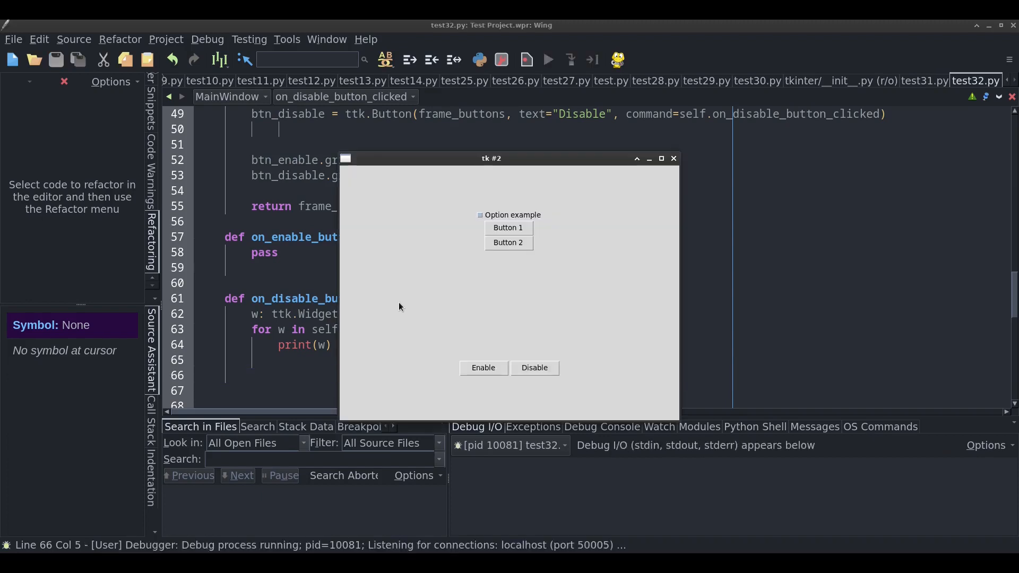
left_click(535, 368)
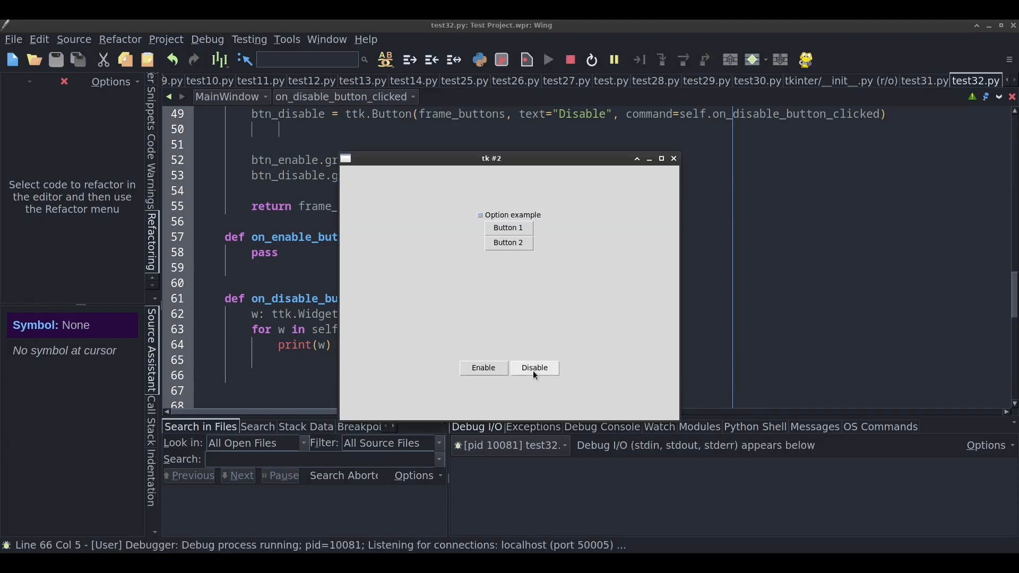
left_click(534, 368)
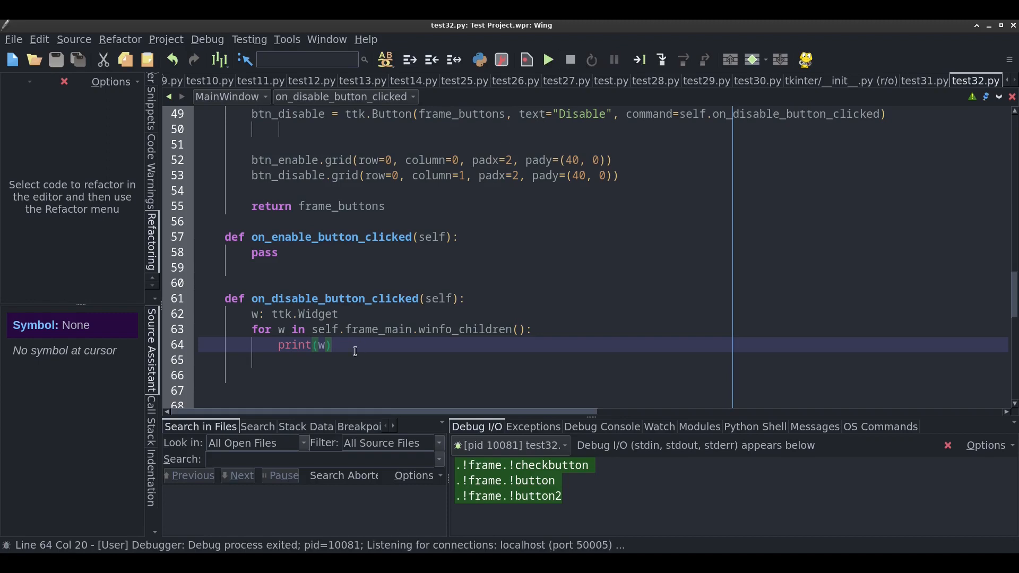
Replace print(w) with w.state(["disabled"]) on each child and rerun the demo
double_click(294, 344)
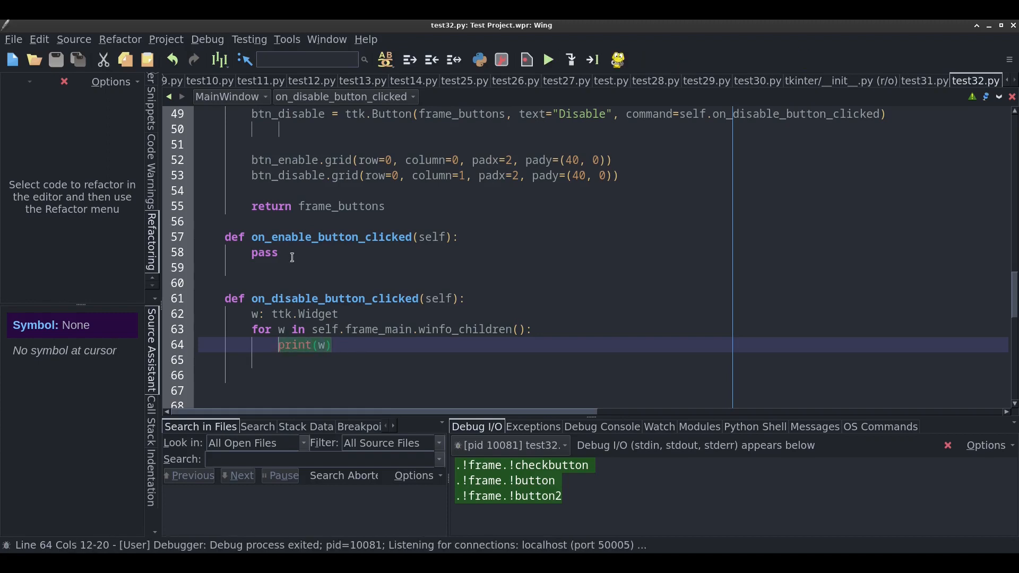
type("w.state([\"disabled")
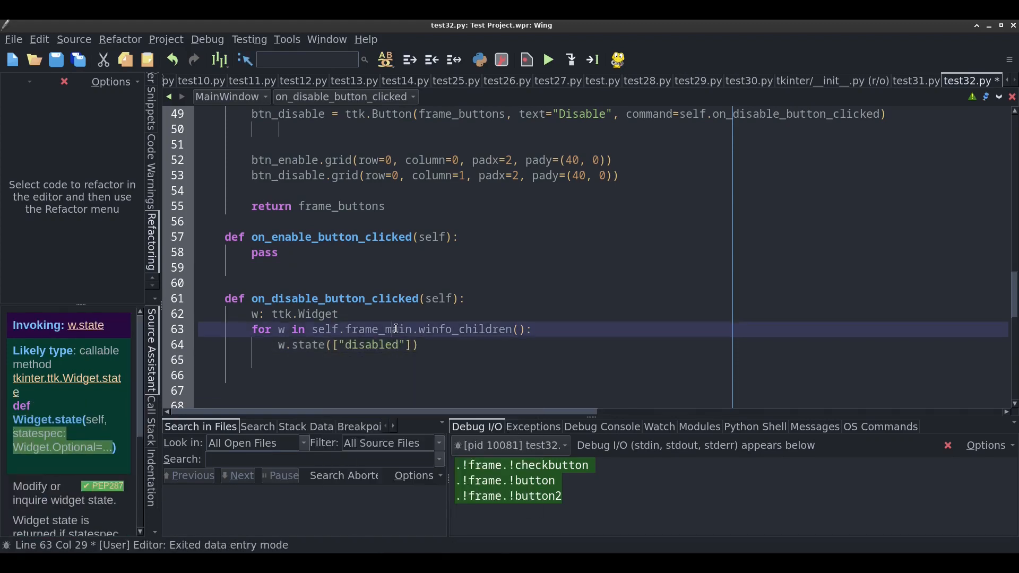
left_click(547, 59)
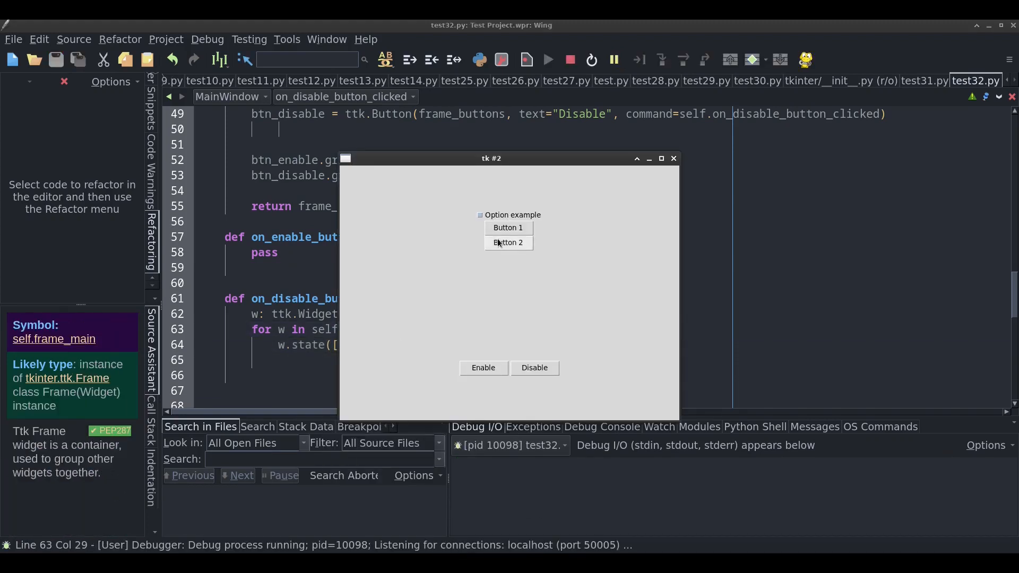
mouse_move(554, 416)
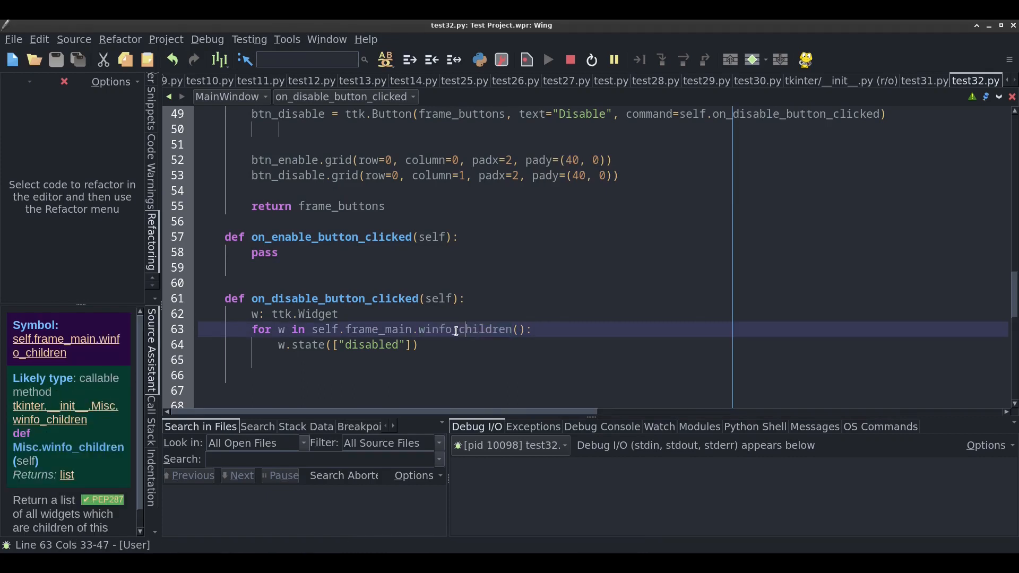
left_click(453, 330)
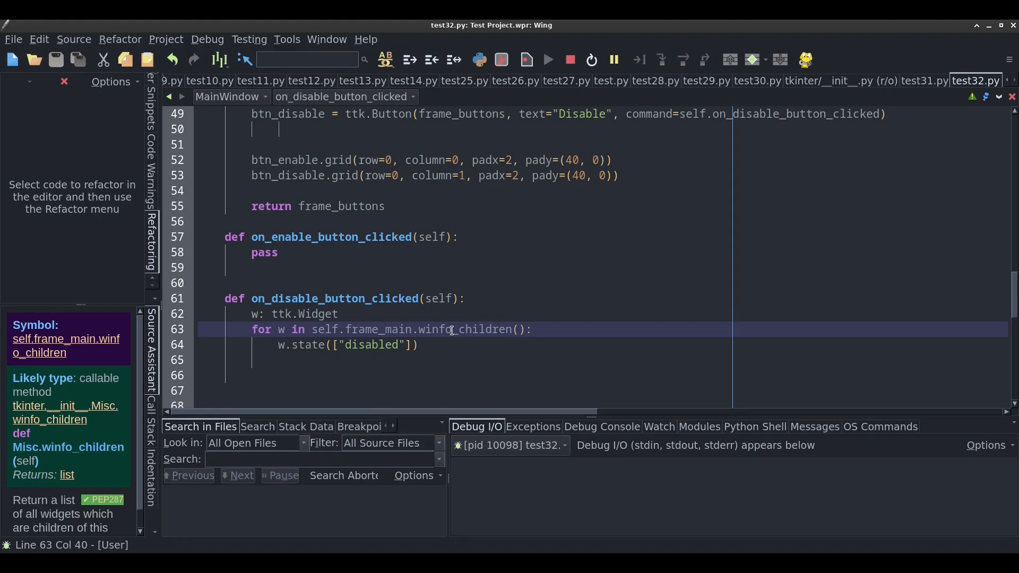
left_click(419, 344)
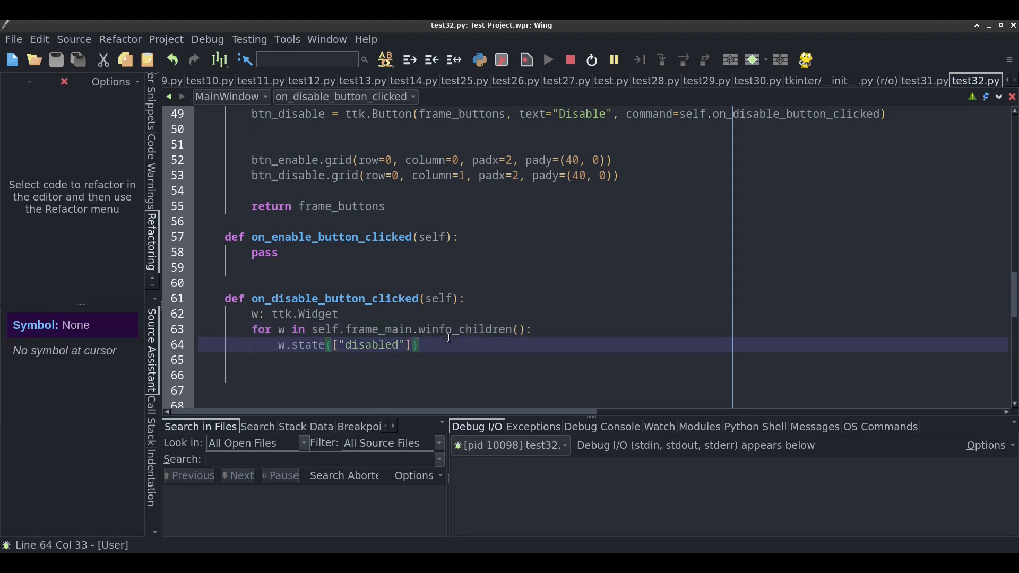
left_click(466, 329)
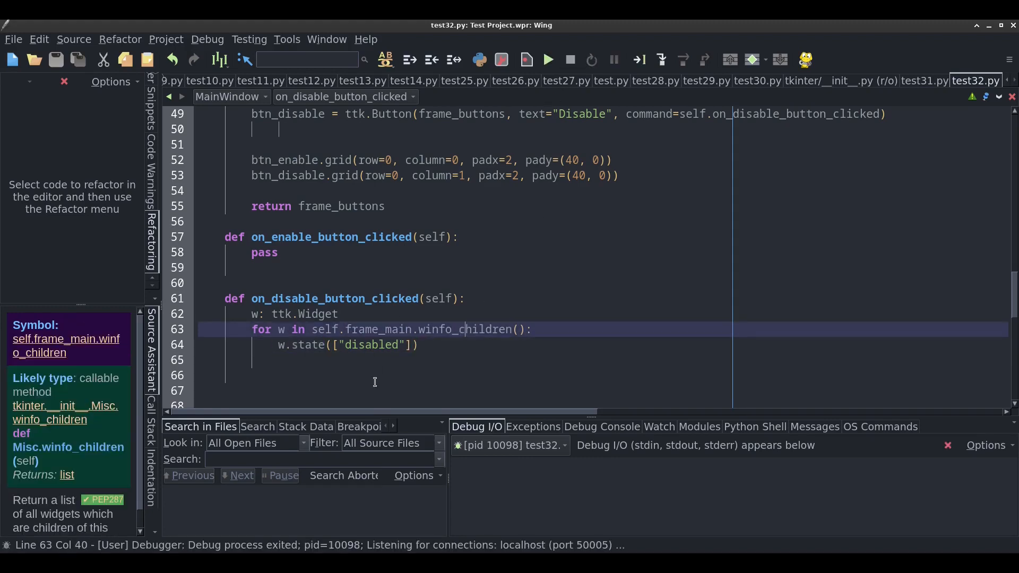
left_click(395, 344)
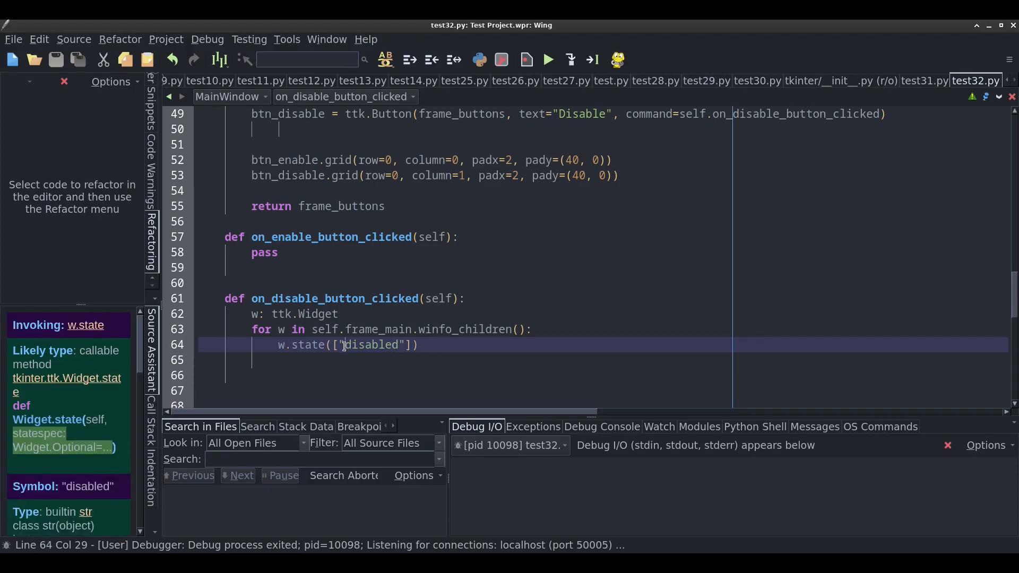
type("!")
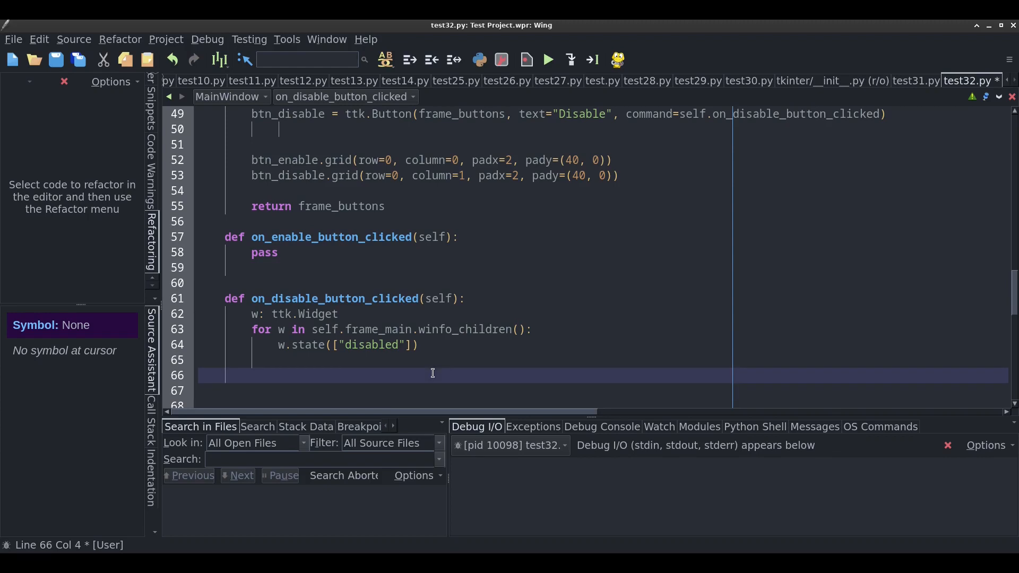
Define the _change_widget_state helper method
type("def _ch")
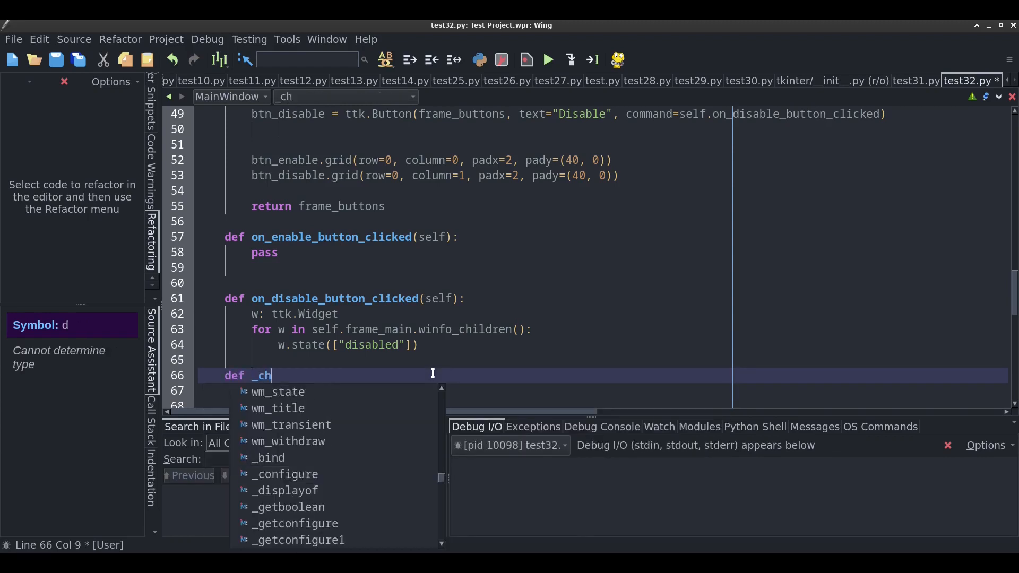
type("ange_widget_state(self,")
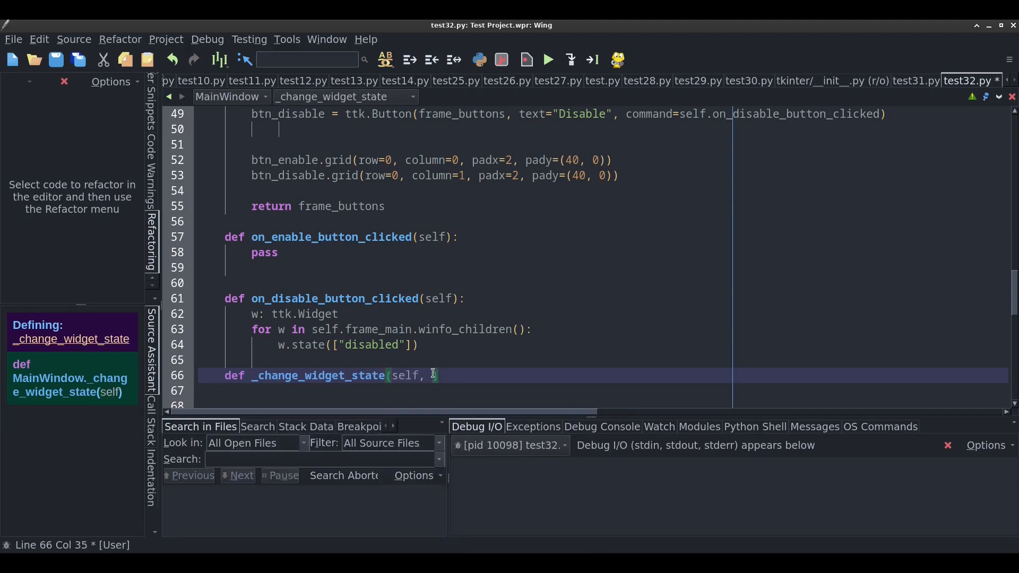
type("disabl")
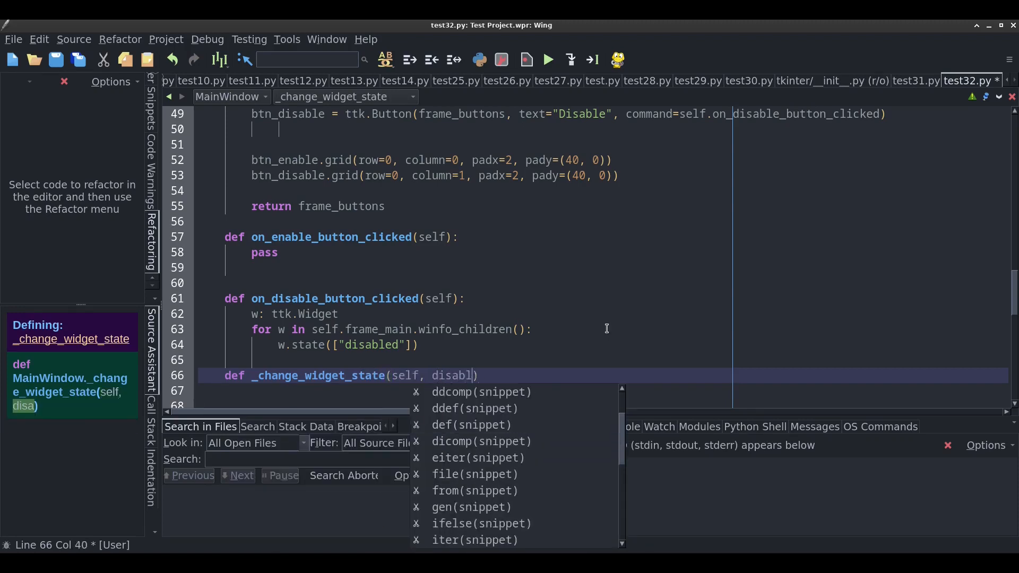
type("=True")
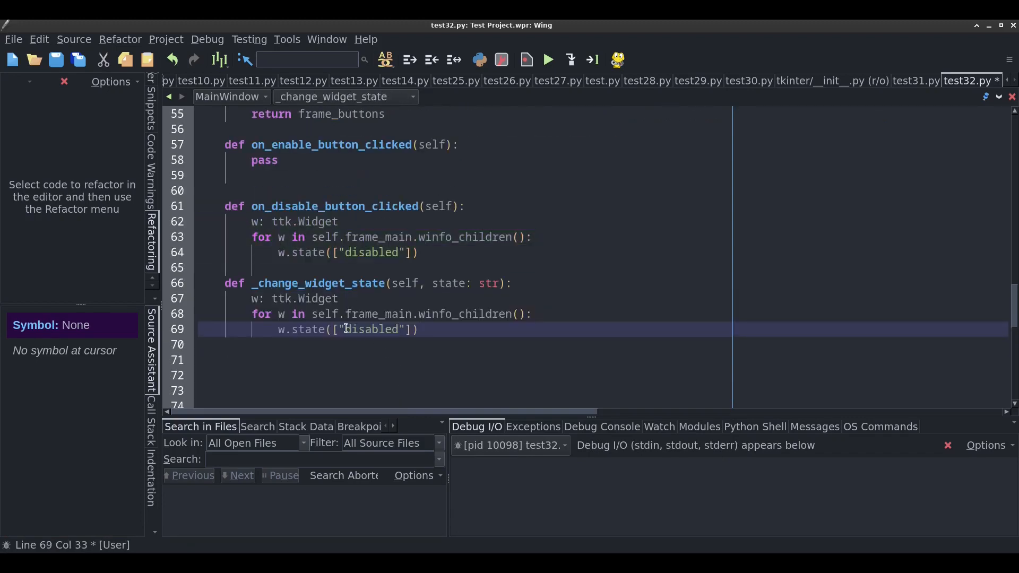
Document the helper as enabling or disabling the widgets, using a state parameter
double_click(376, 329)
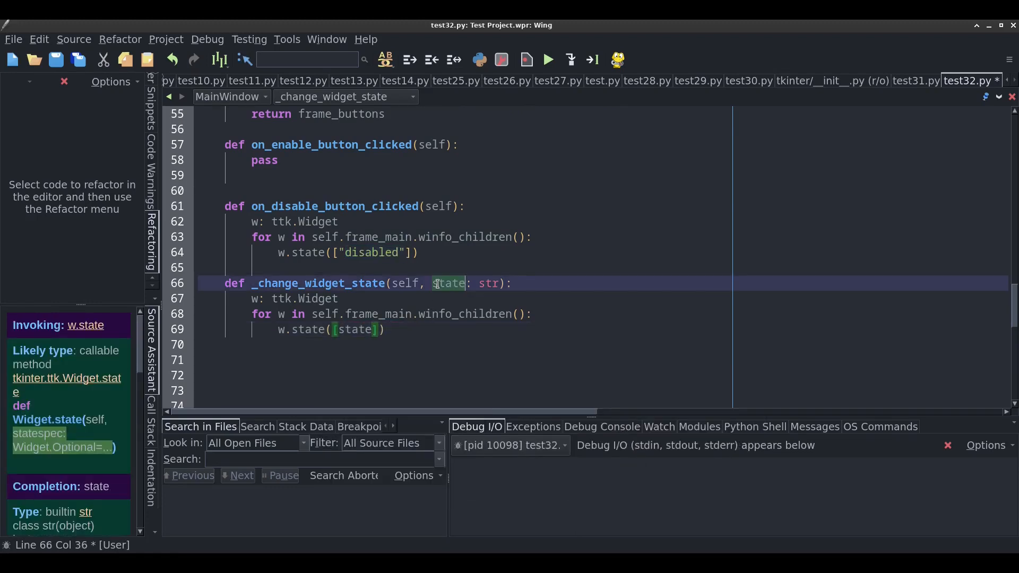
left_click(514, 283)
type("E")
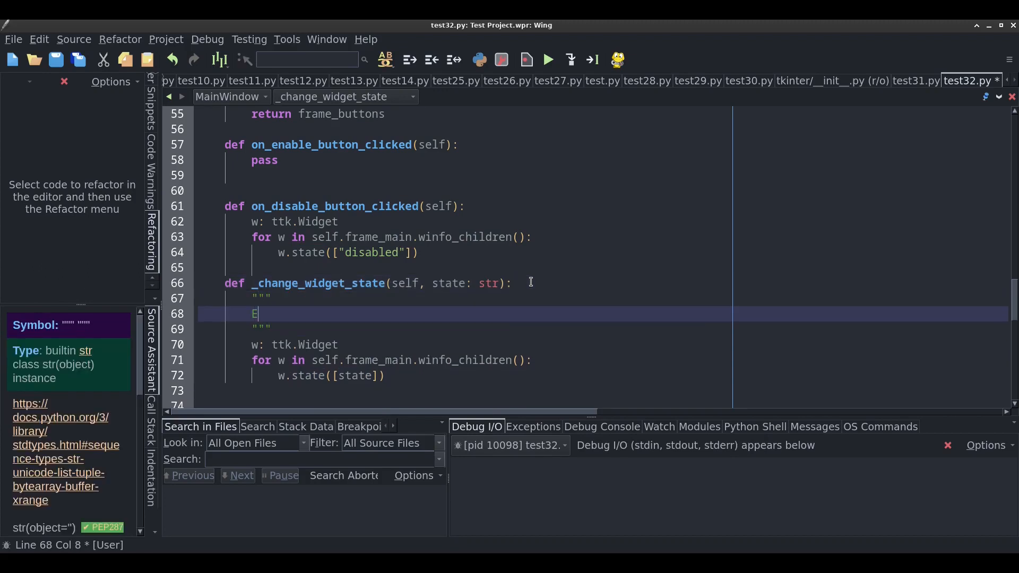
type("nable or disable")
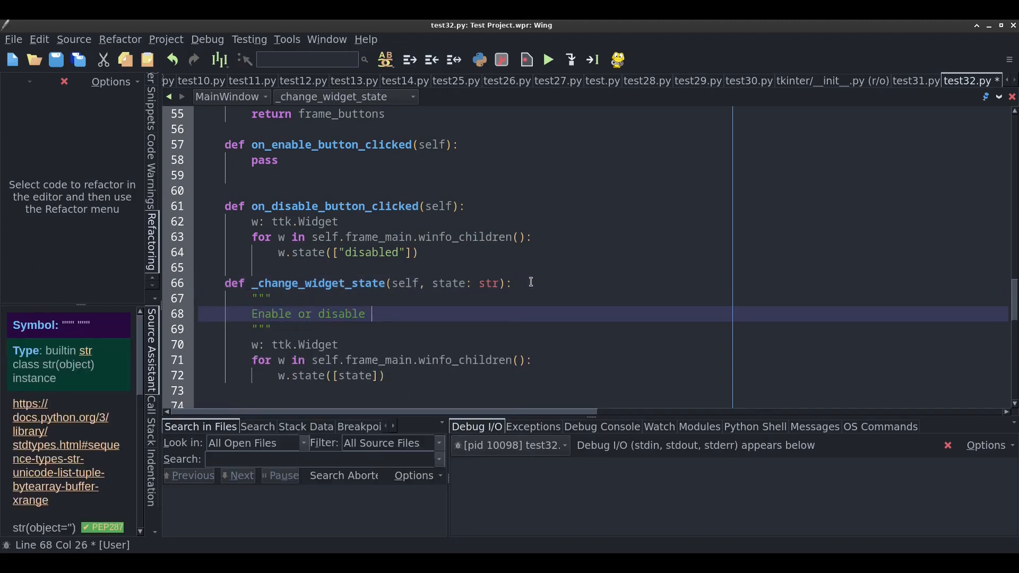
type("the widgets in the main frame.")
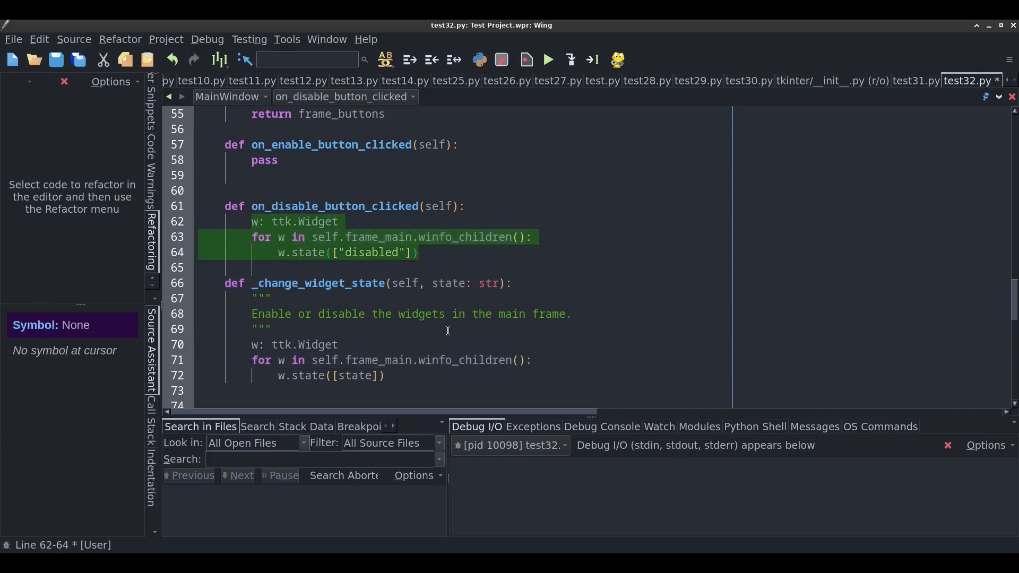
Make the disable handler call self._change_widget_state("disabled")
type("self._change_widget_state")
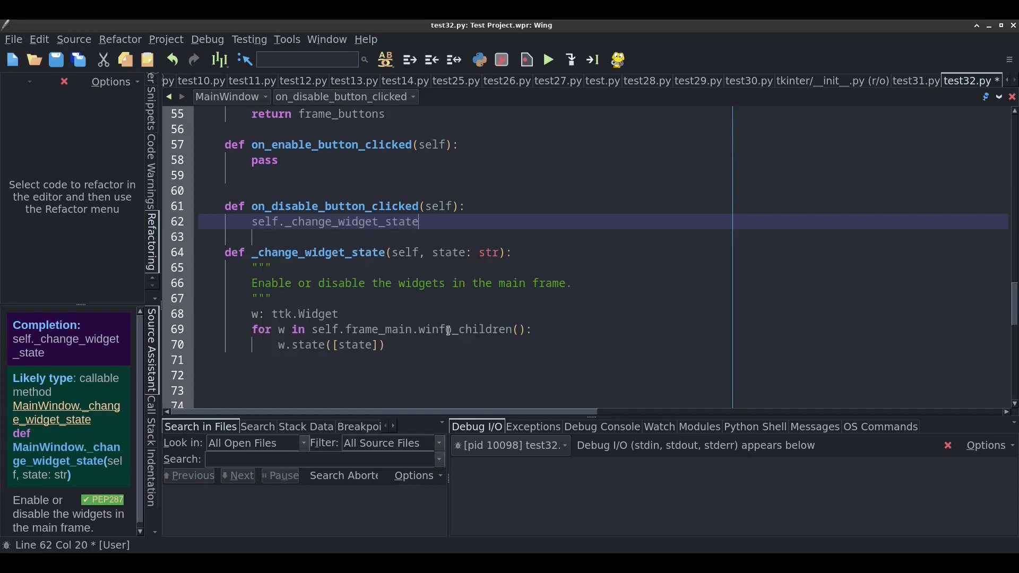
type("(\"\")")
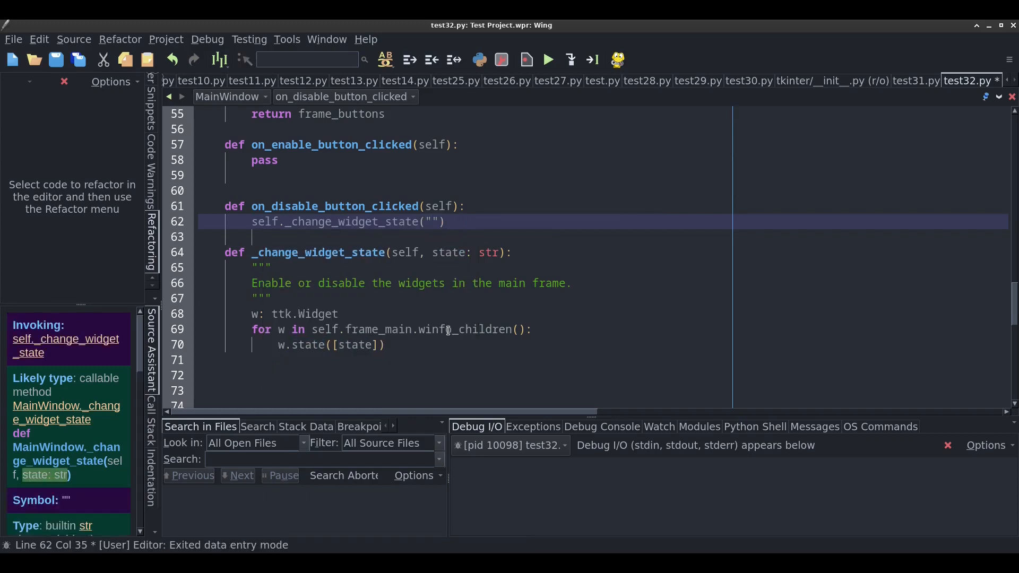
type("disabled")
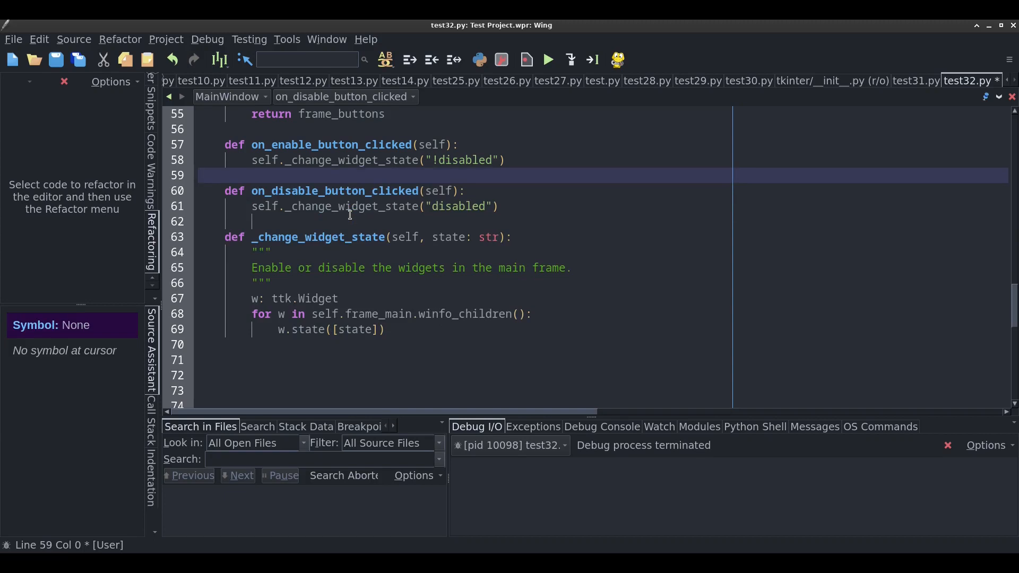
left_click(546, 60)
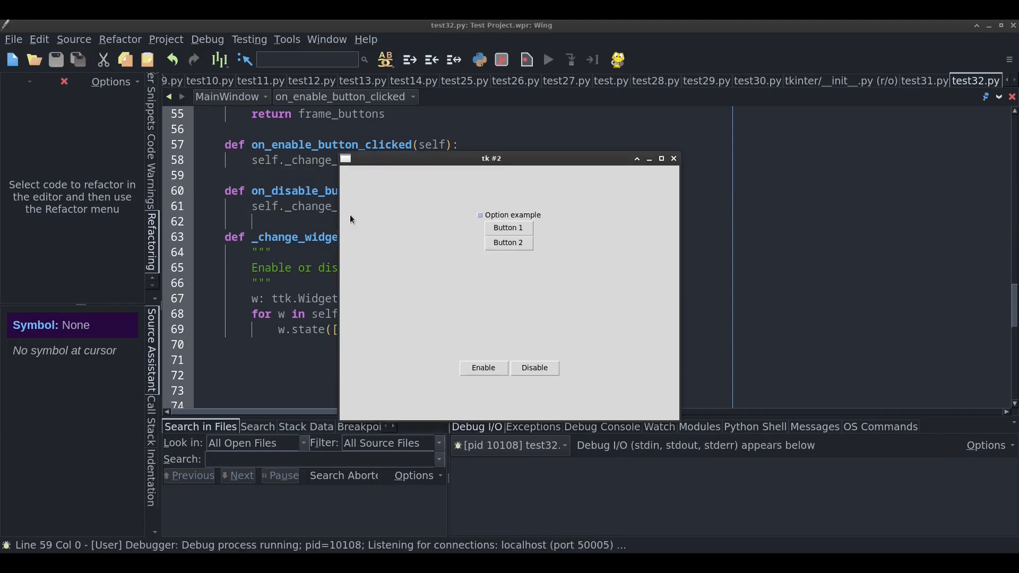
left_click(534, 367)
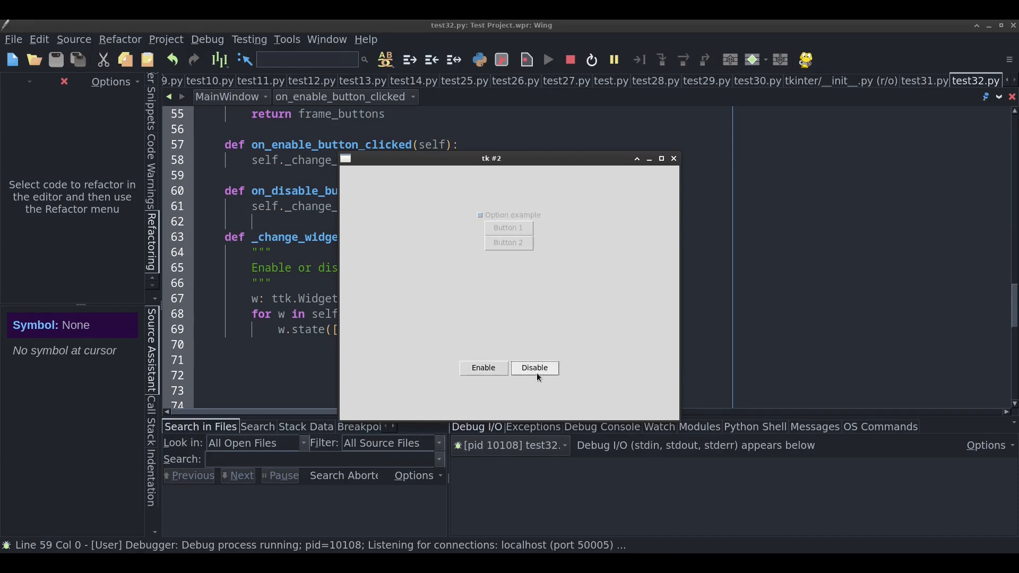
left_click(483, 368)
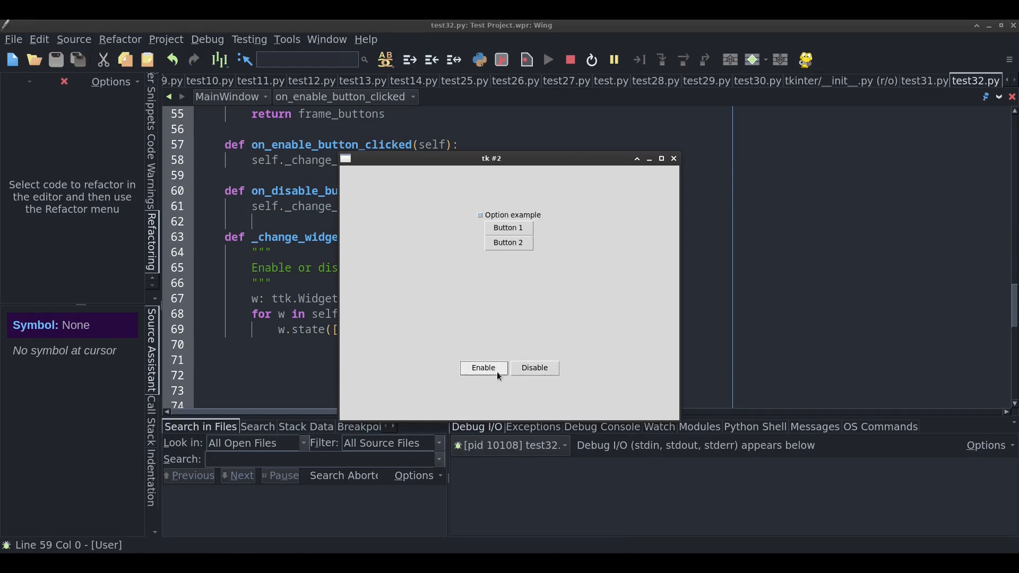
left_click(533, 368)
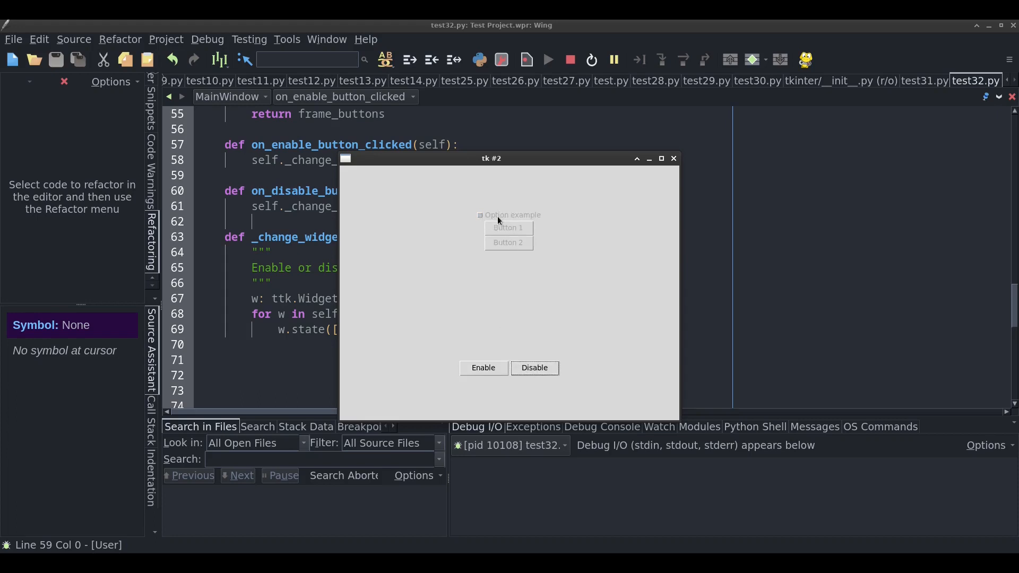
mouse_move(517, 226)
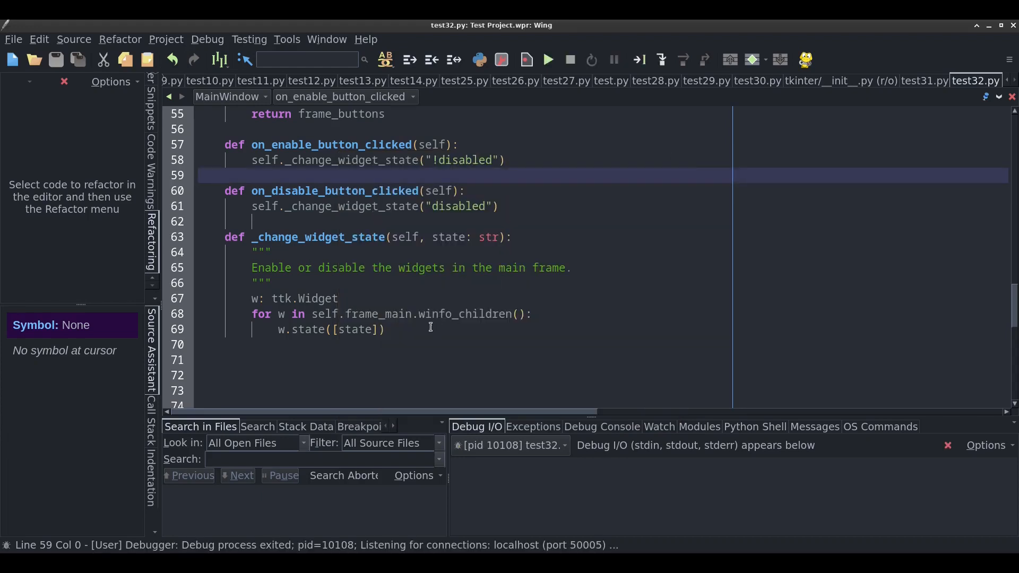
left_click(385, 329)
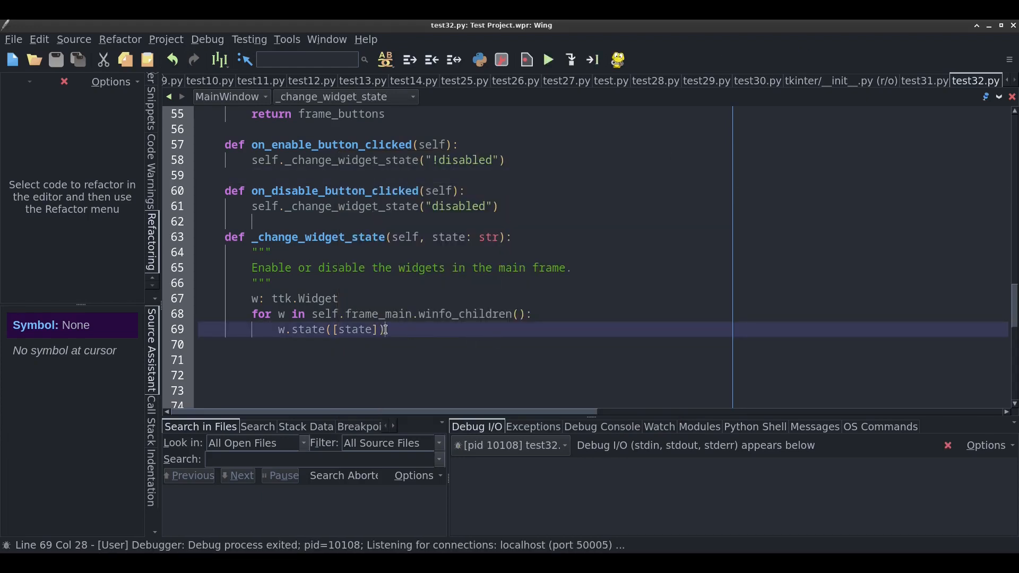
left_click(564, 314)
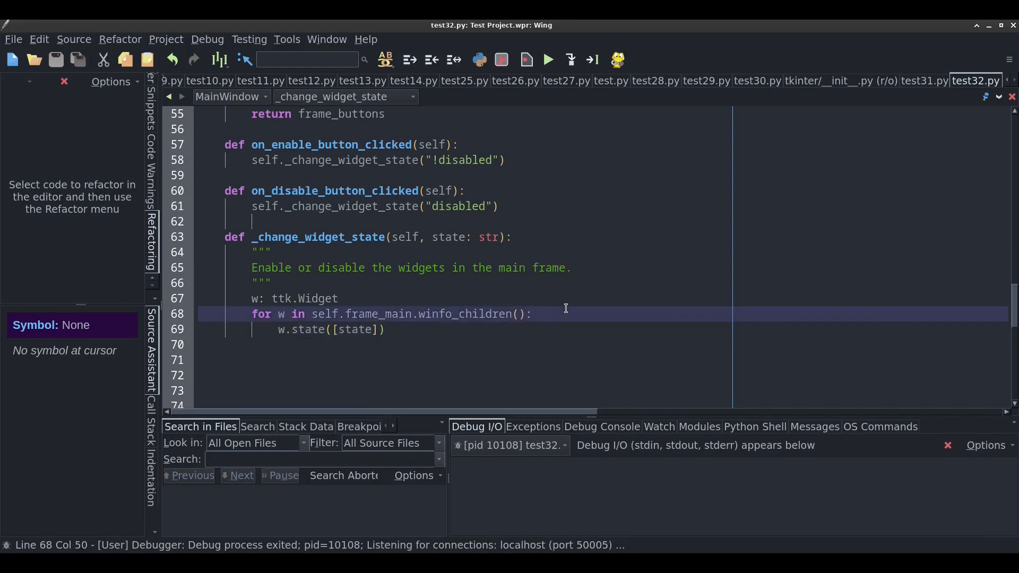
Add print(w.winfo_class()) in the loop, run, and click a button to print TCheckbutton, TButton, TButton
type("print(w.winfo_class(")
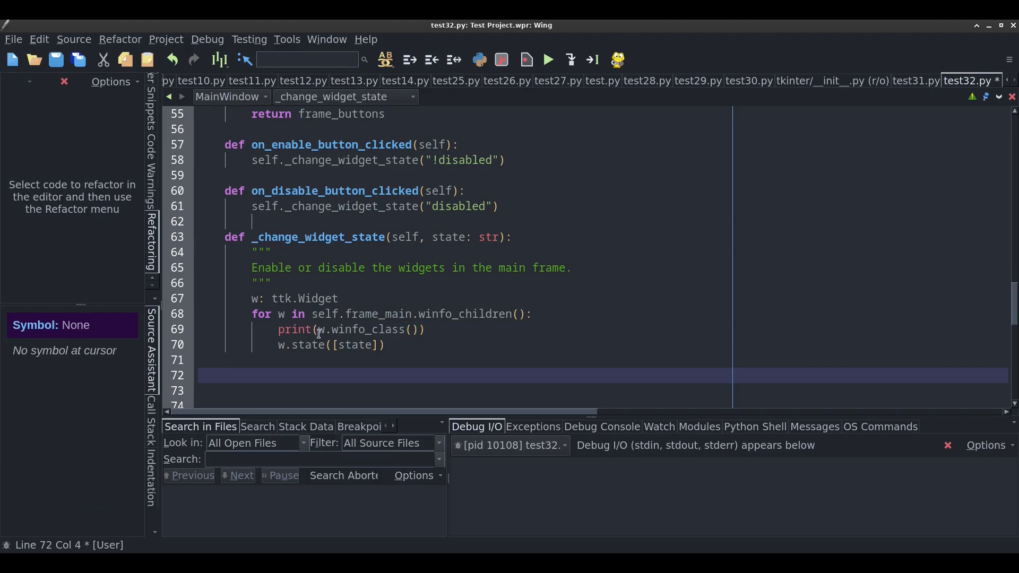
left_click(327, 329)
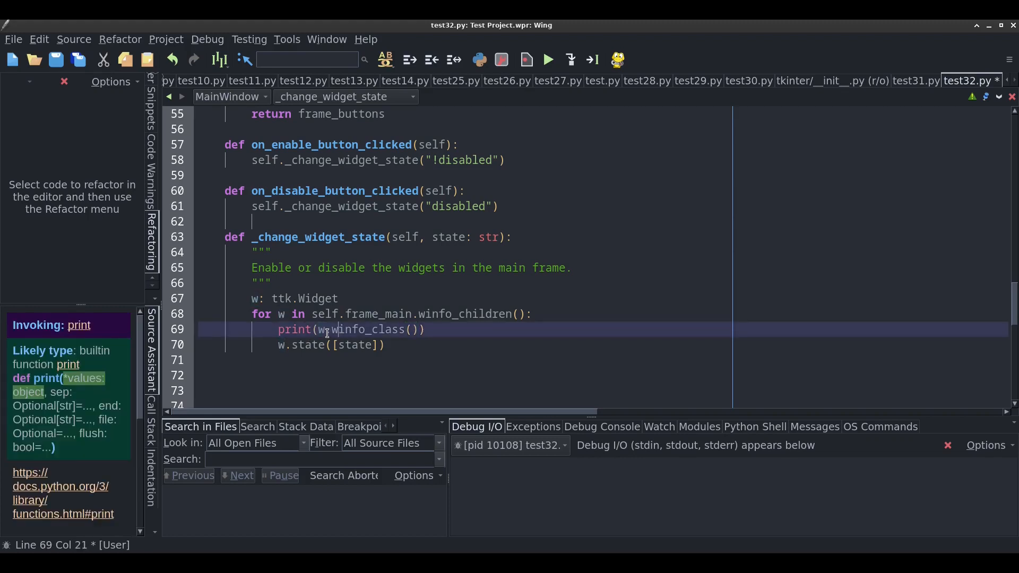
double_click(361, 330)
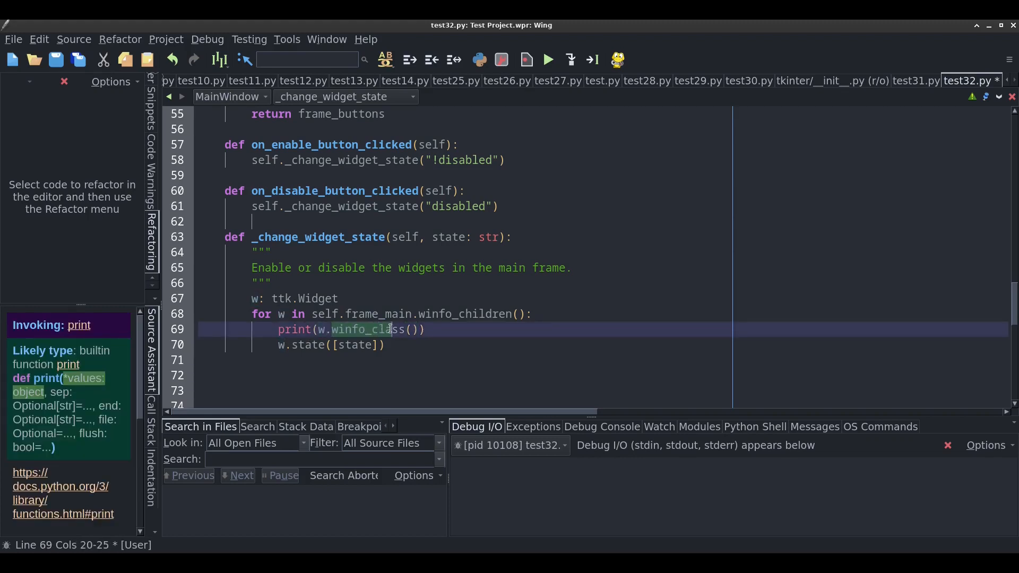
left_click(417, 345)
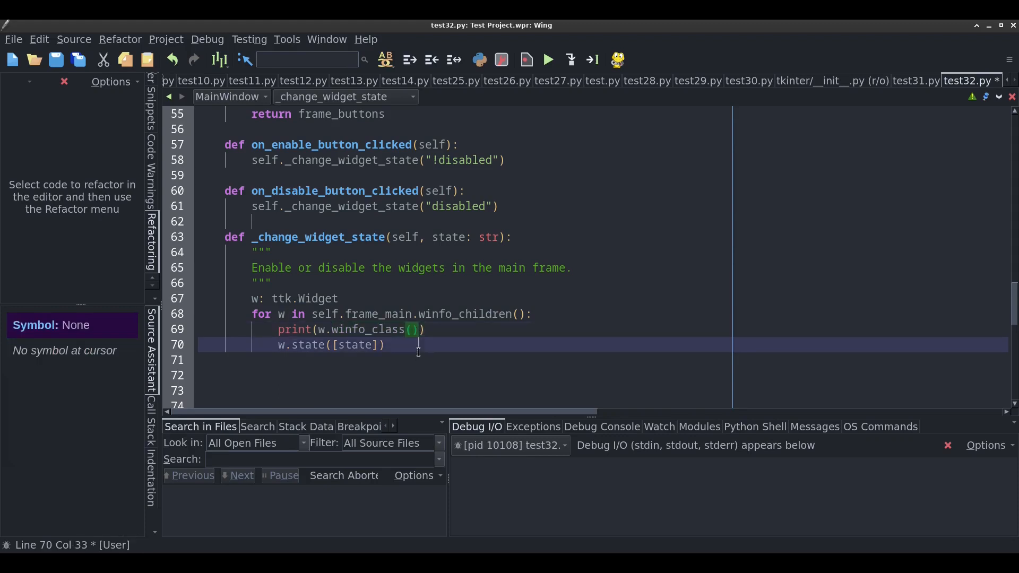
left_click(547, 59)
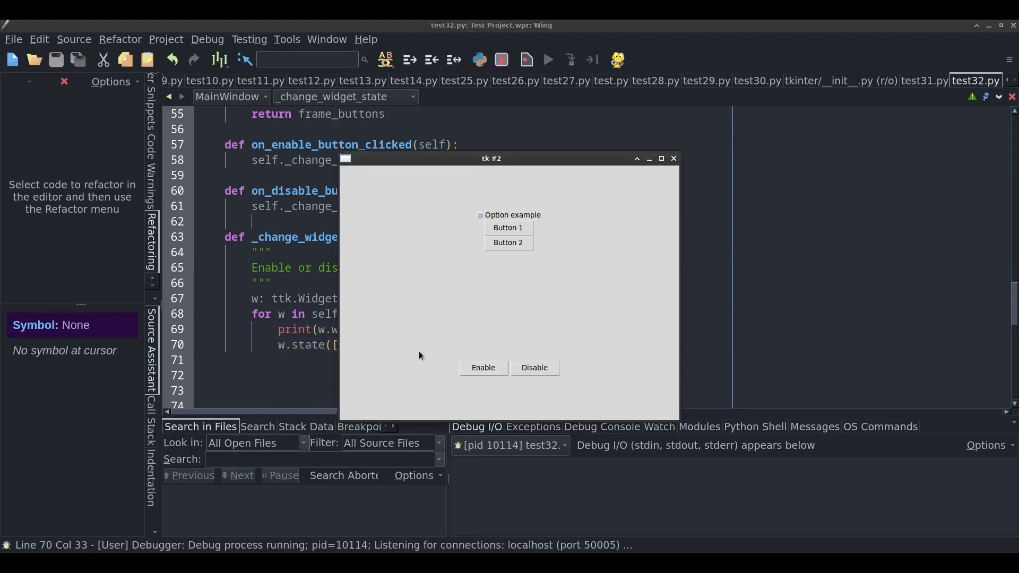
left_click(533, 368)
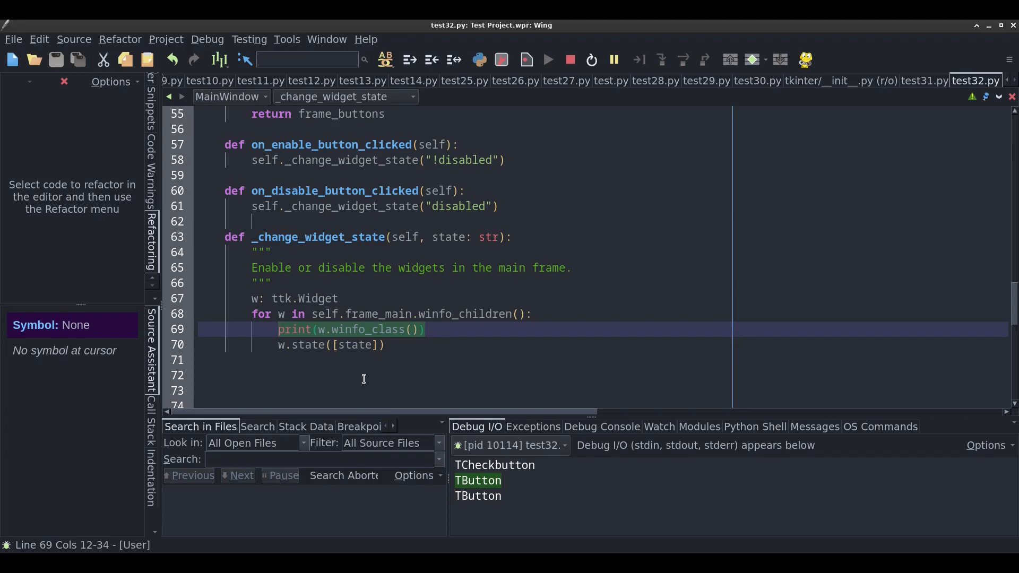
Wrap w.state in if w.winfo_class() == "TButton": inside the loop
type("if w.")
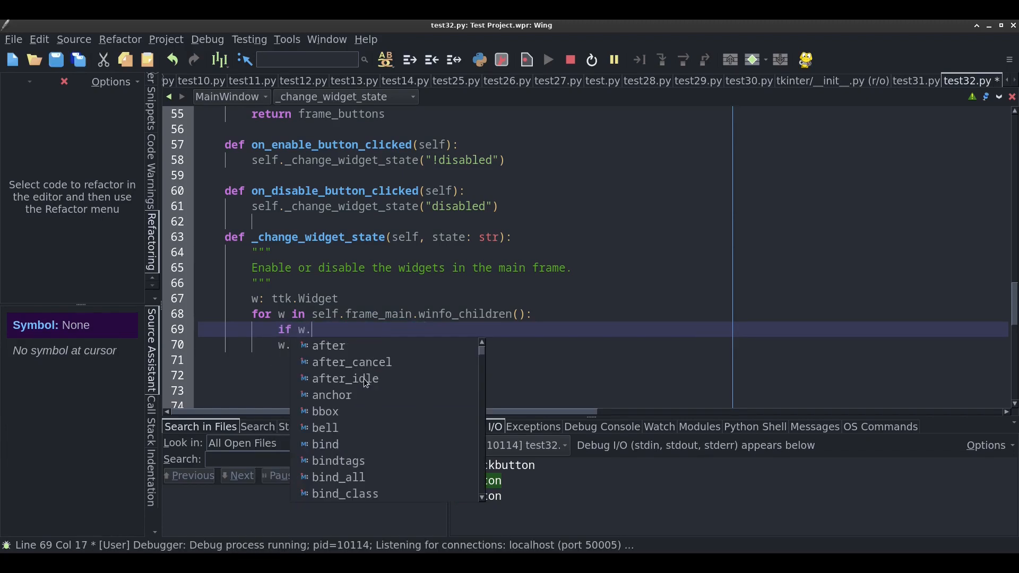
type("winfo_class() ==")
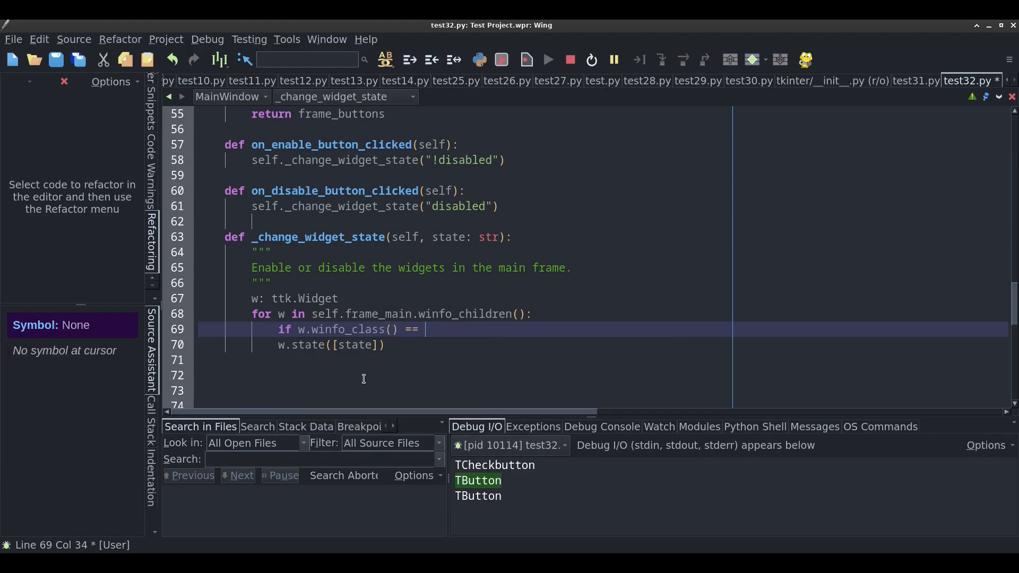
type("\"TButton\":")
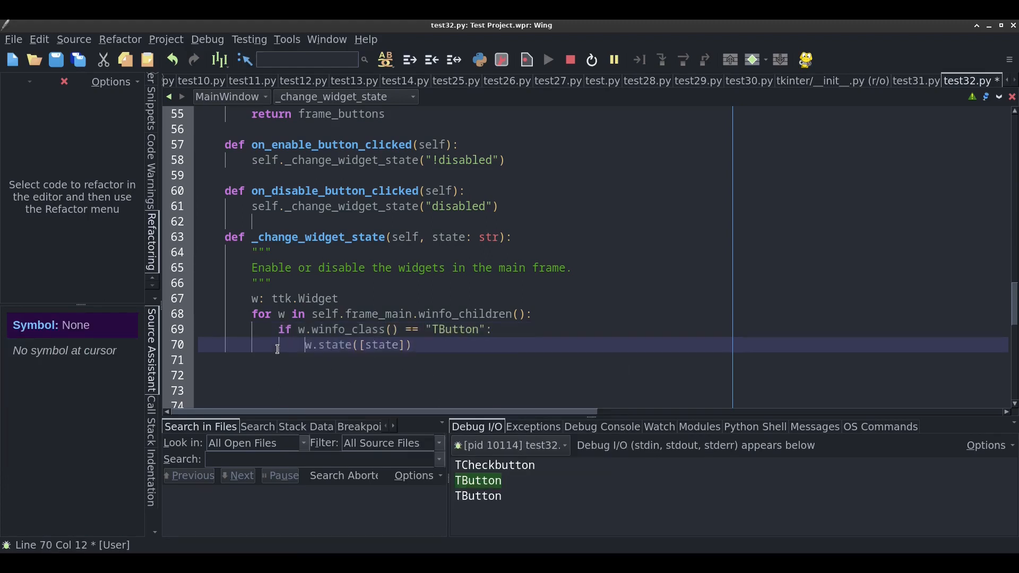
double_click(456, 330)
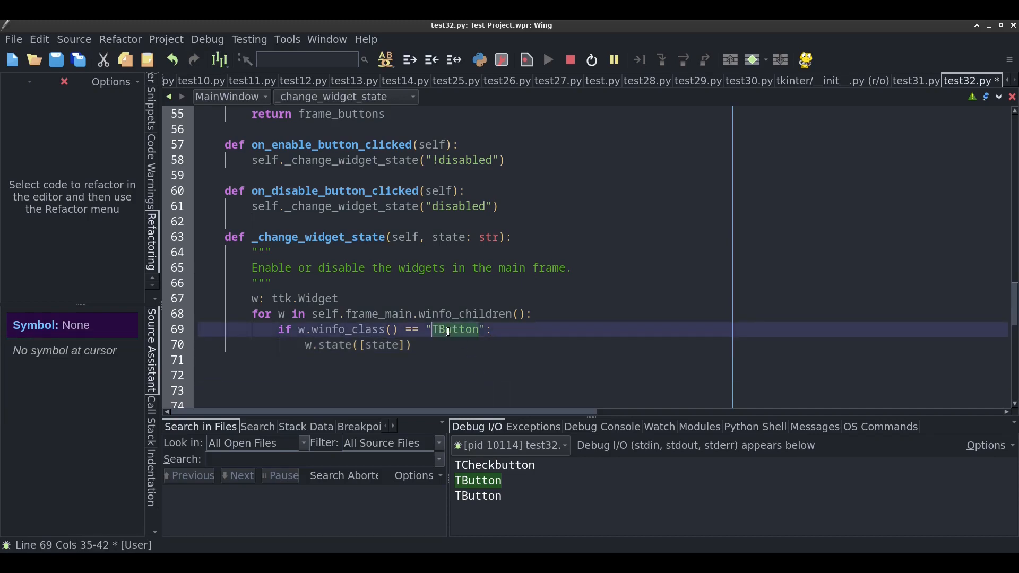
left_click(455, 360)
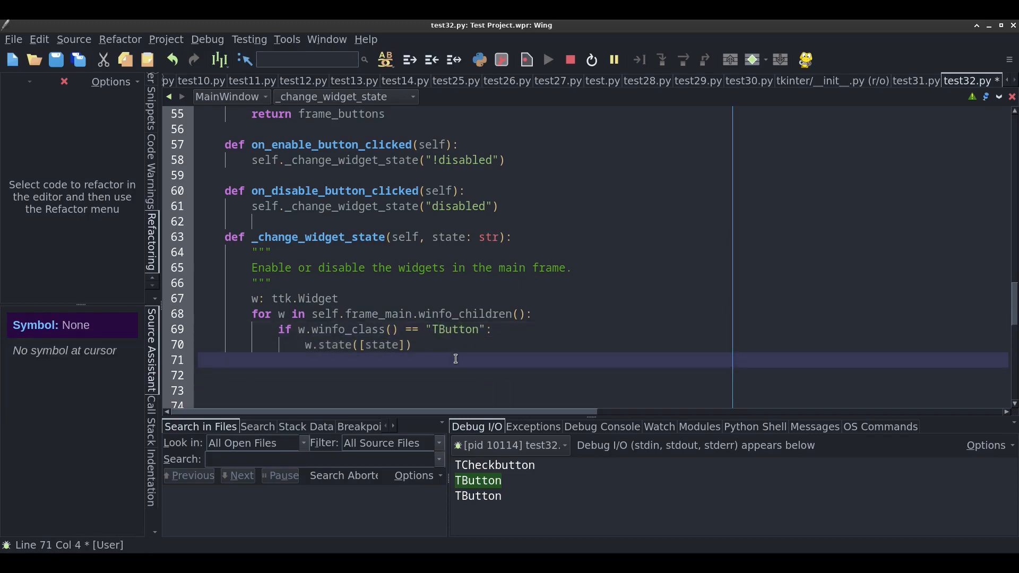
Rerun the demo and confirm Disable and Enable affect only Button 1 and Button 2
left_click(548, 59)
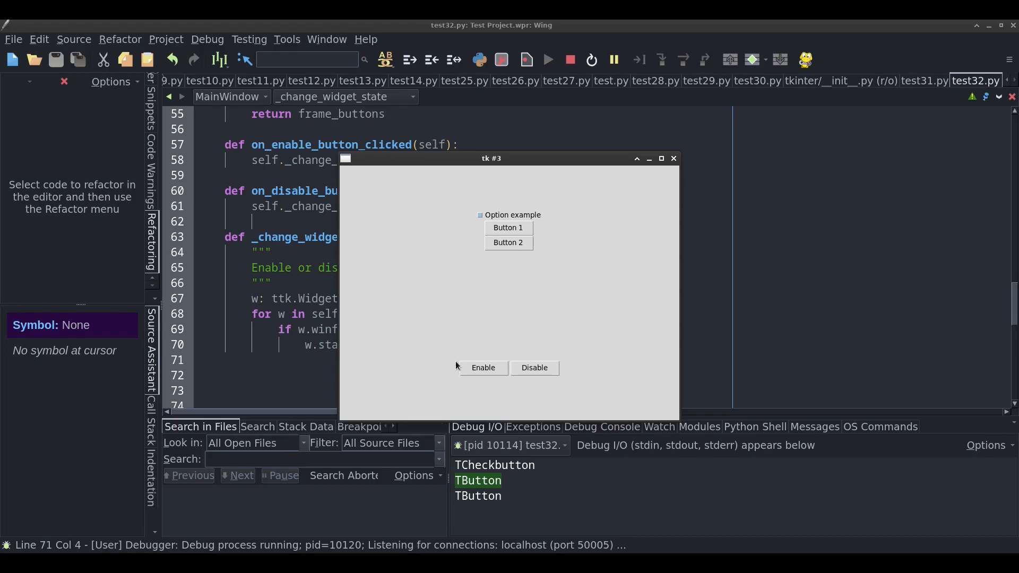
left_click(533, 367)
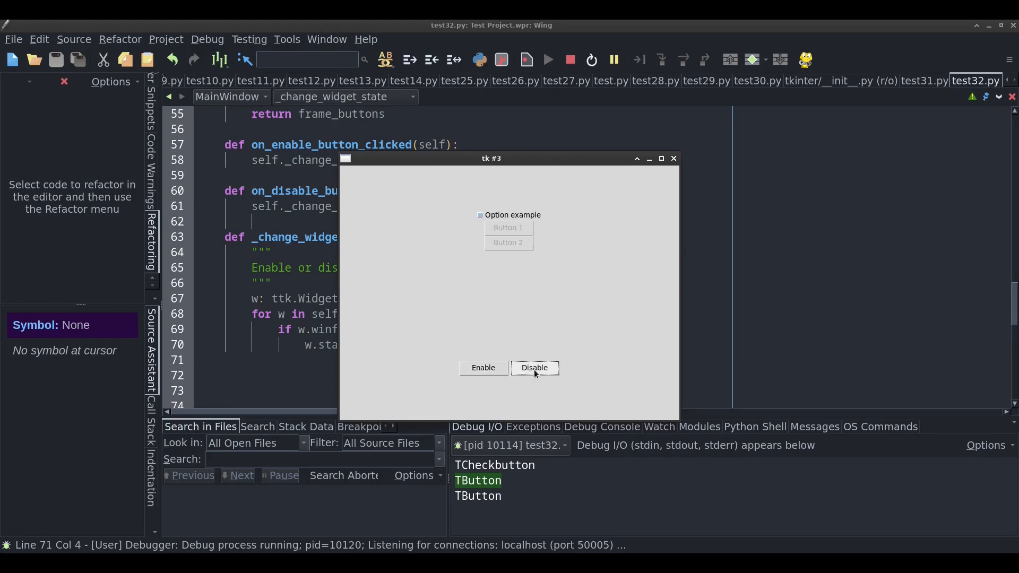
left_click(483, 368)
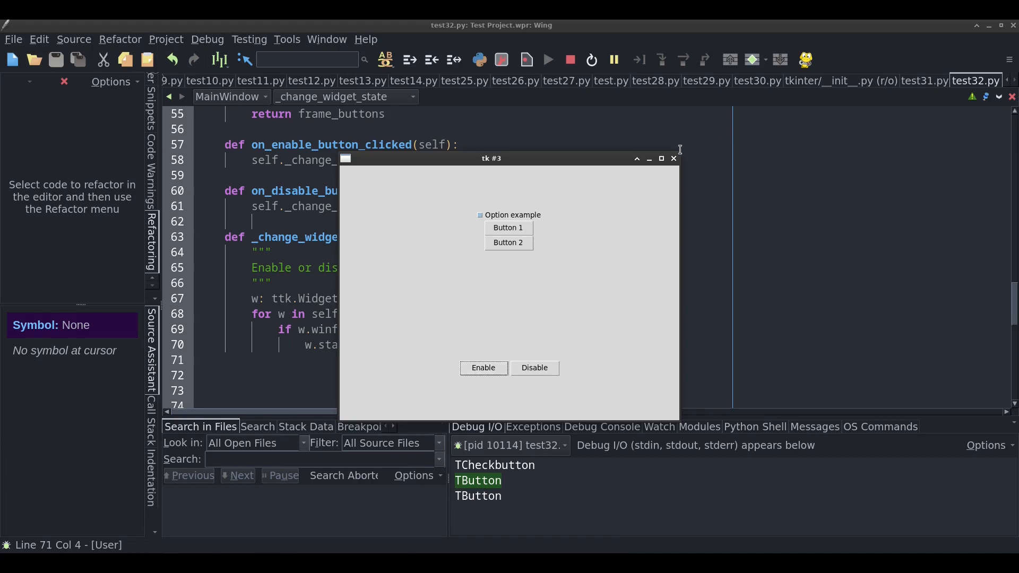